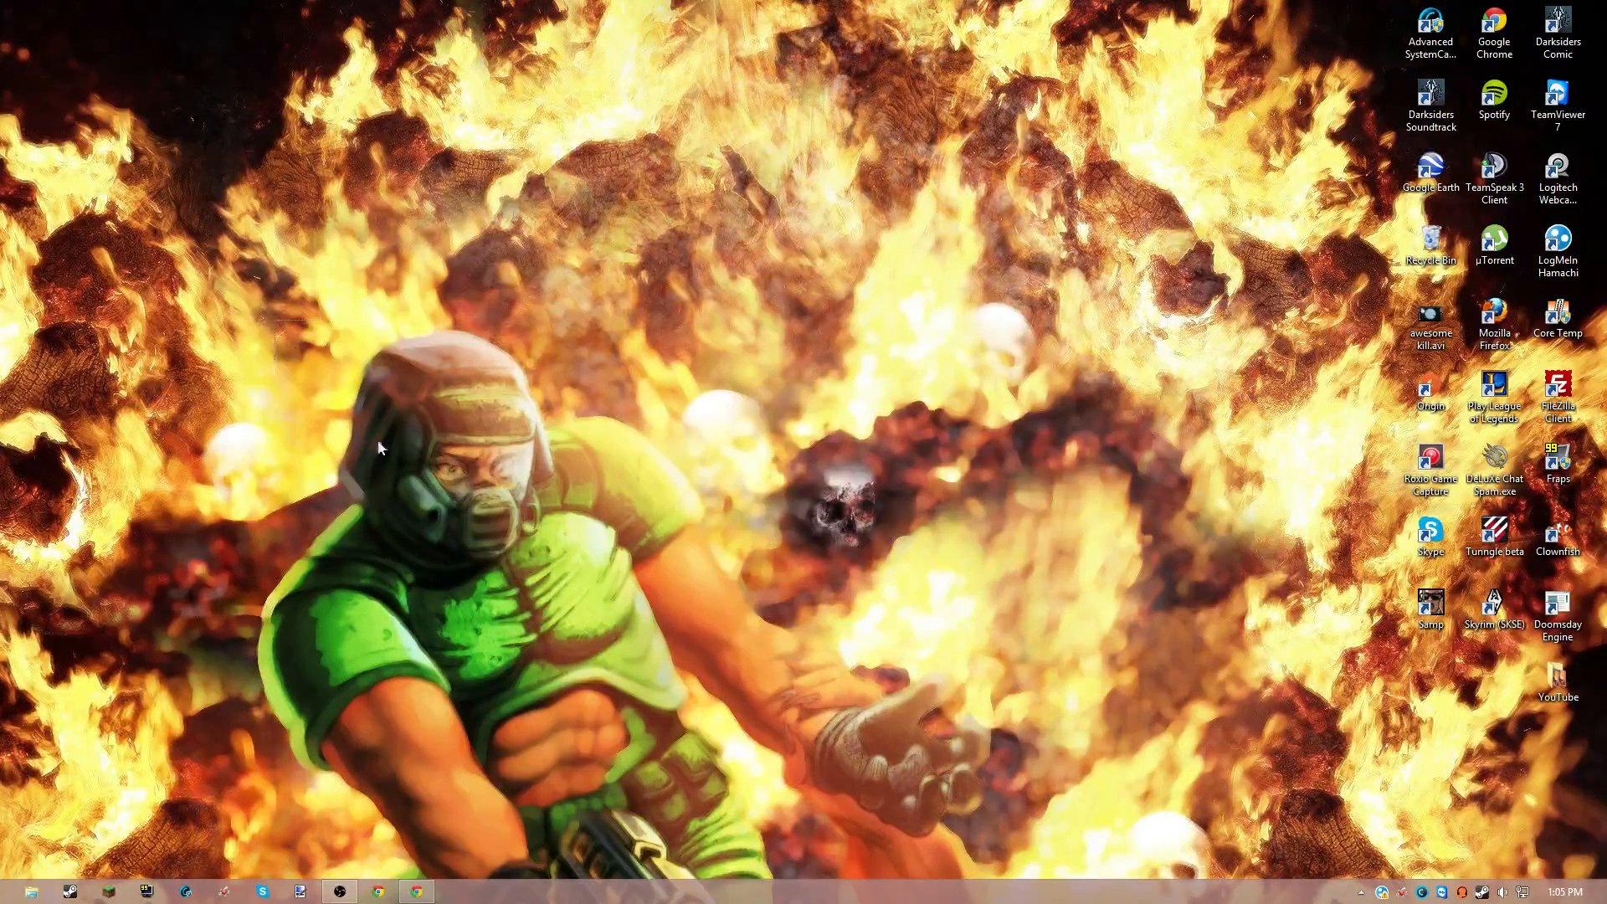
pyautogui.moveTo(630, 600)
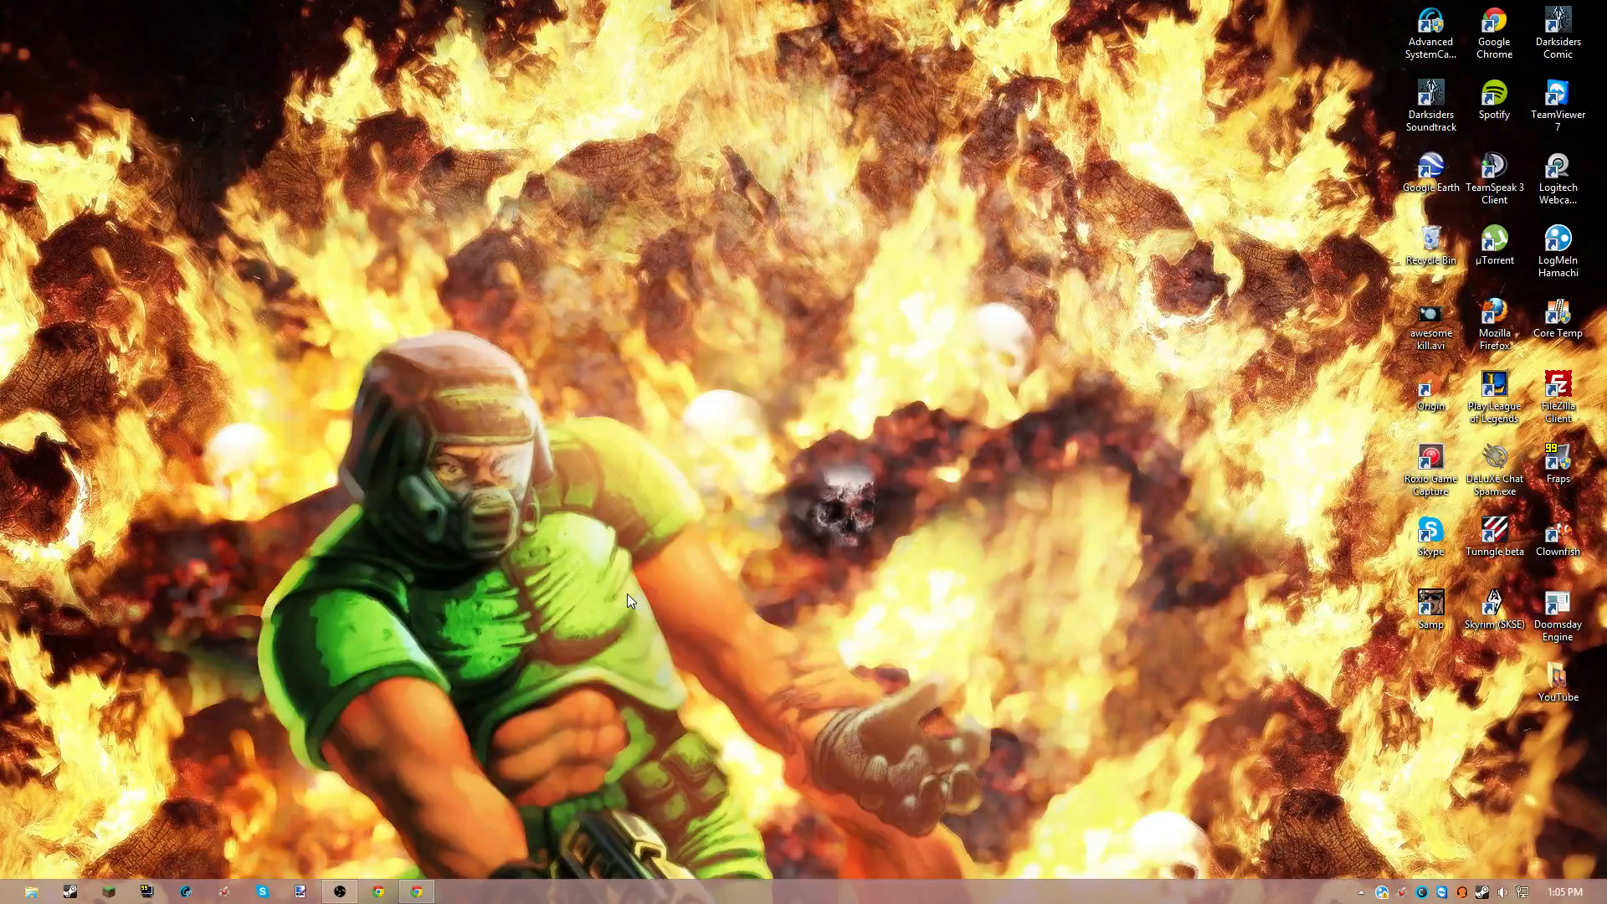
pyautogui.moveTo(740, 673)
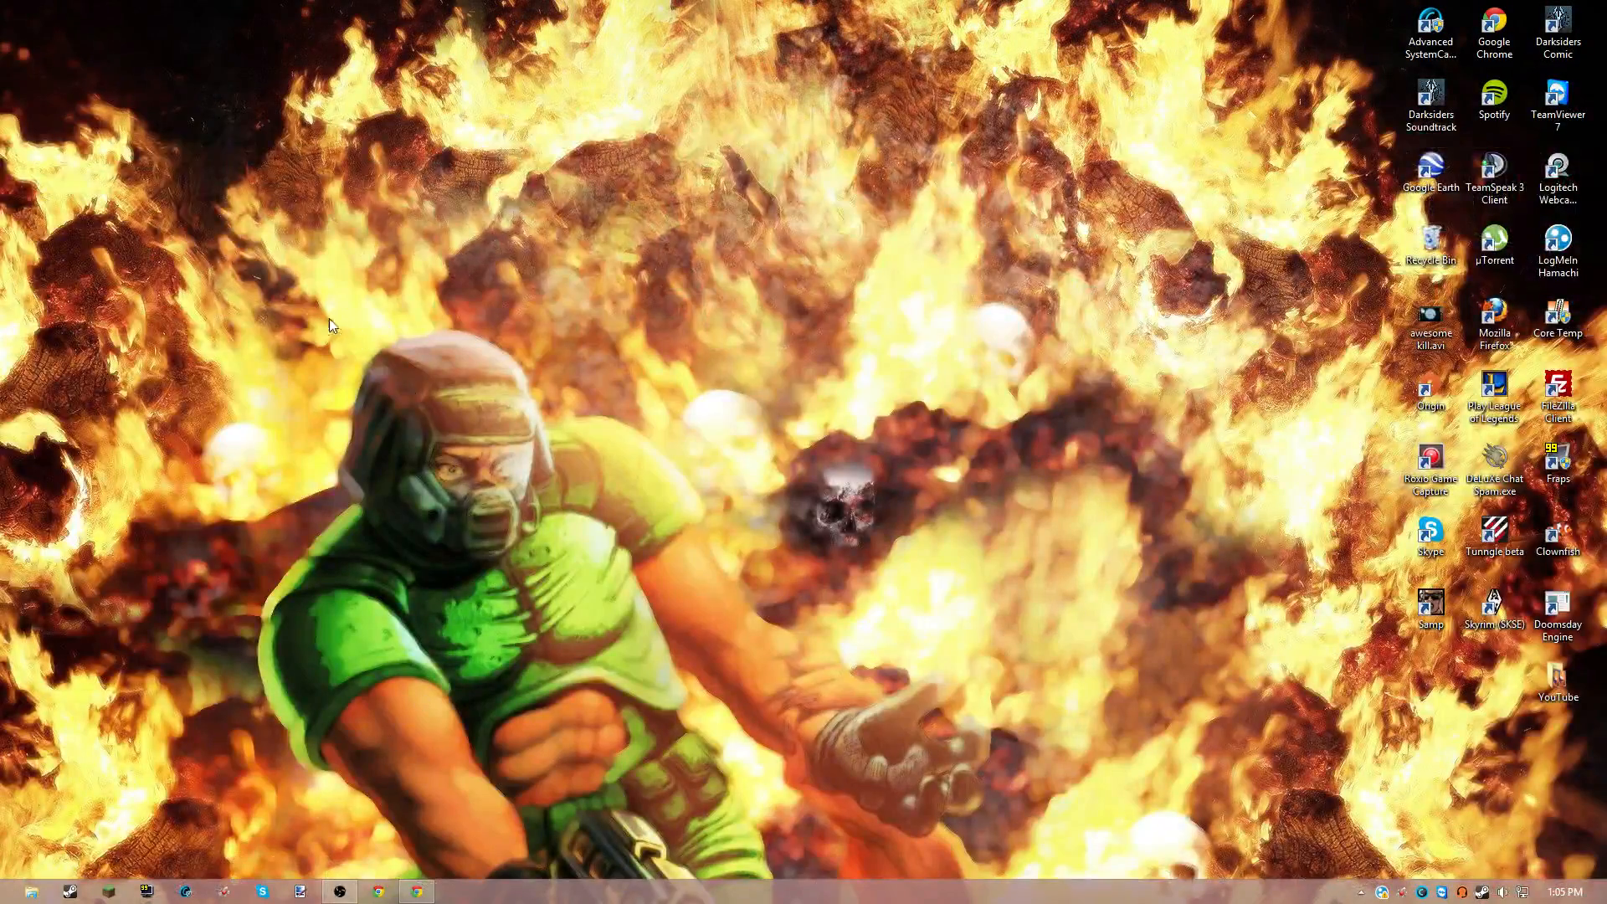
pyautogui.moveTo(1000, 692)
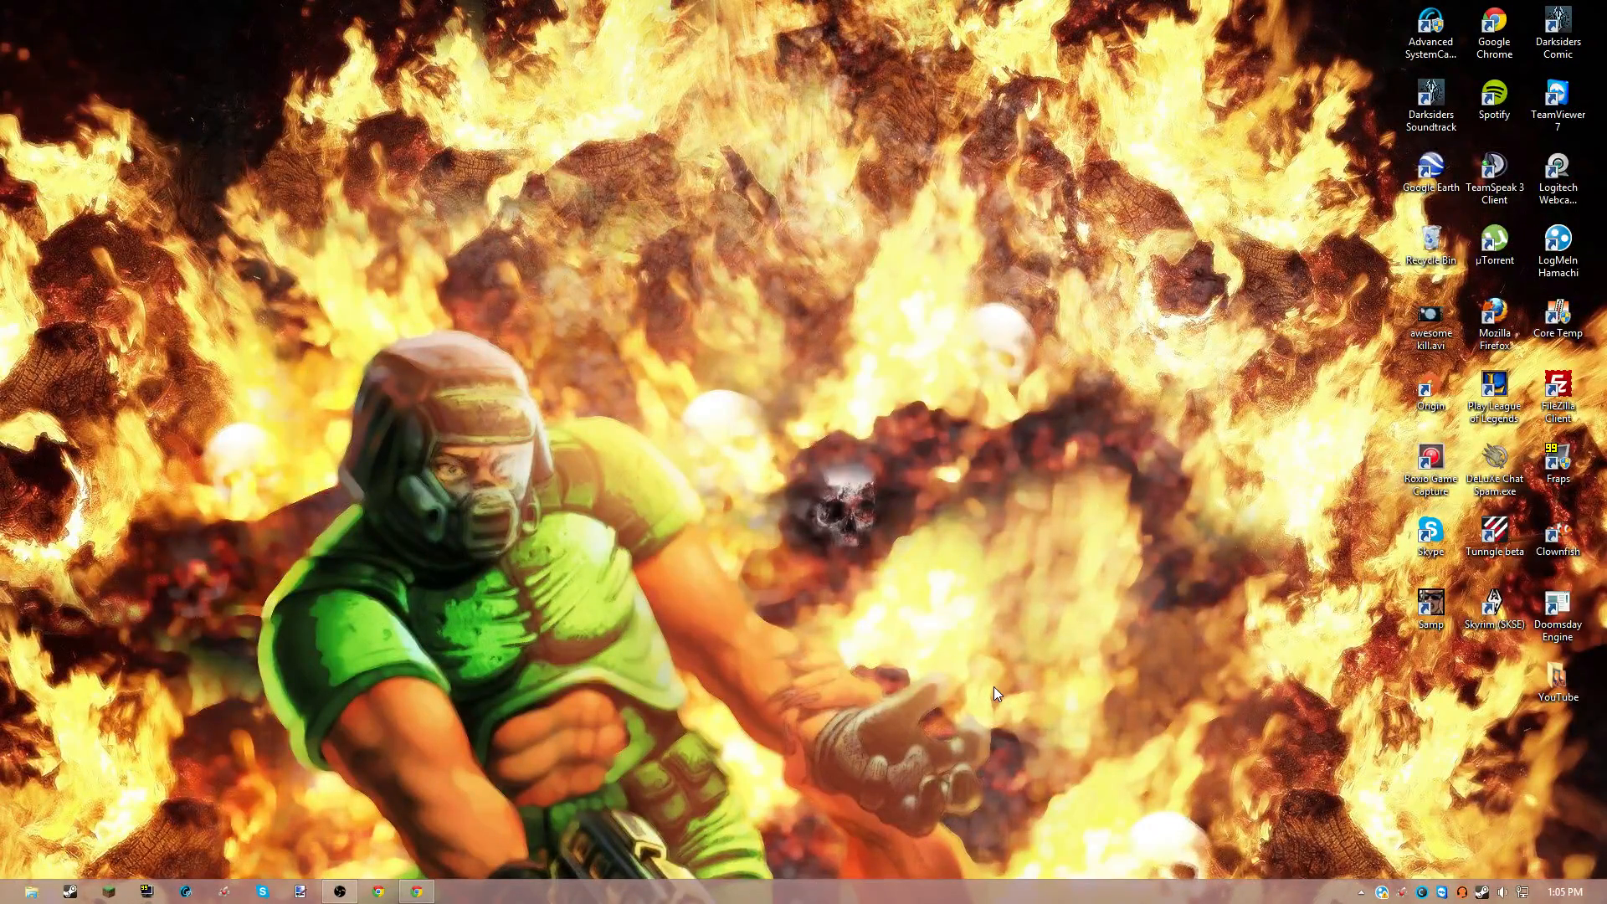
pyautogui.moveTo(1203, 512)
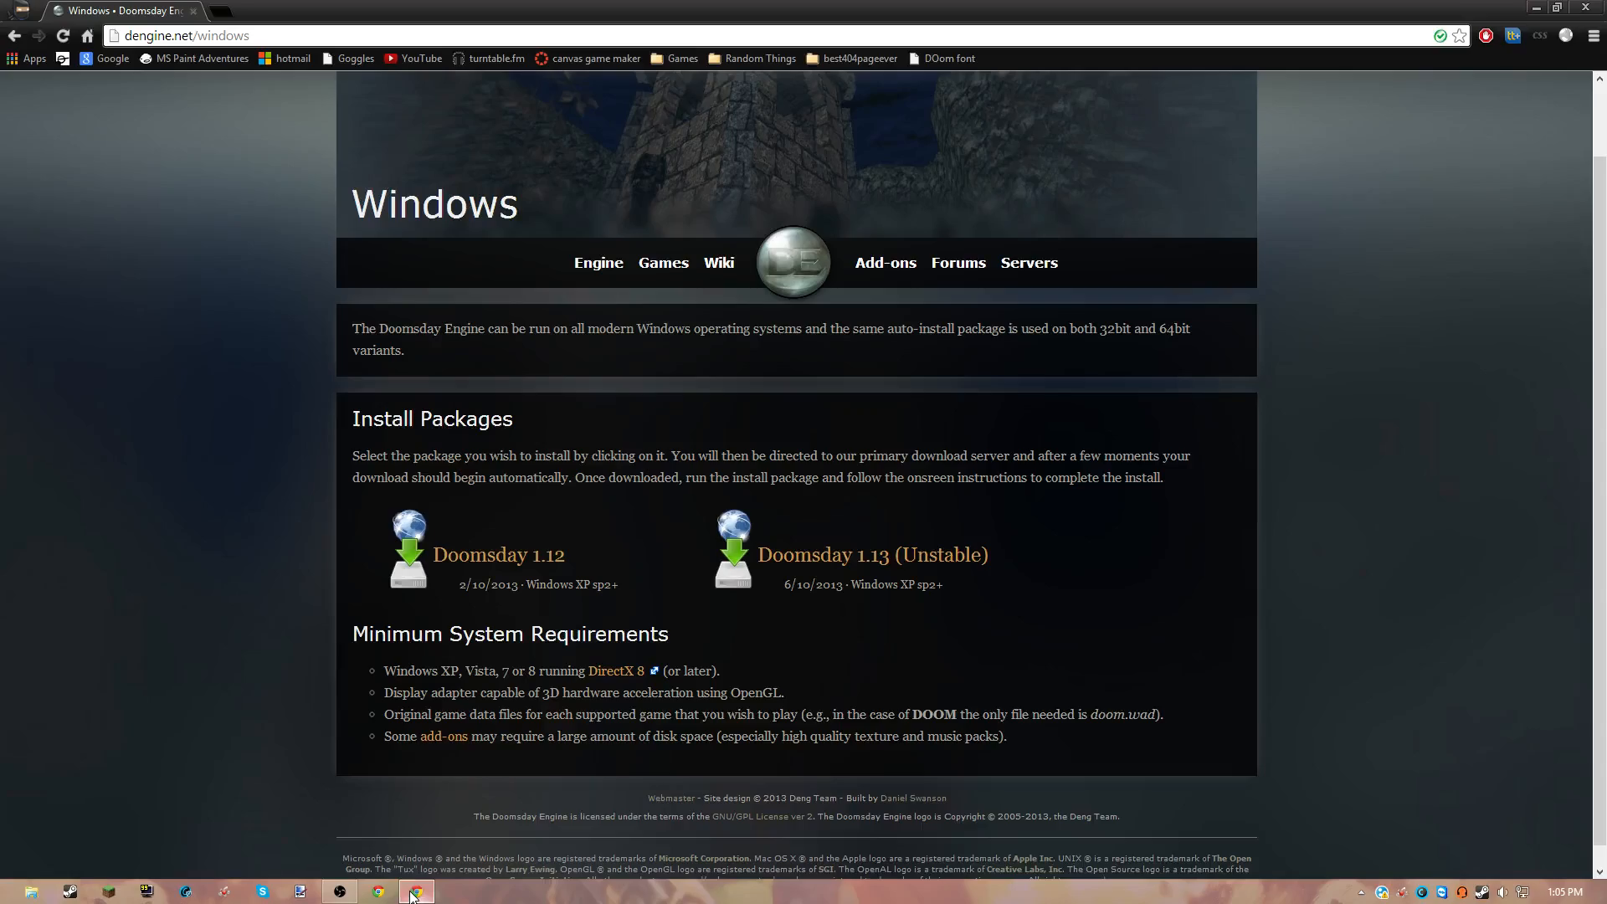
# - Browse dengine.net's Engine and home pages, then the Windows download page
pyautogui.scroll(3)
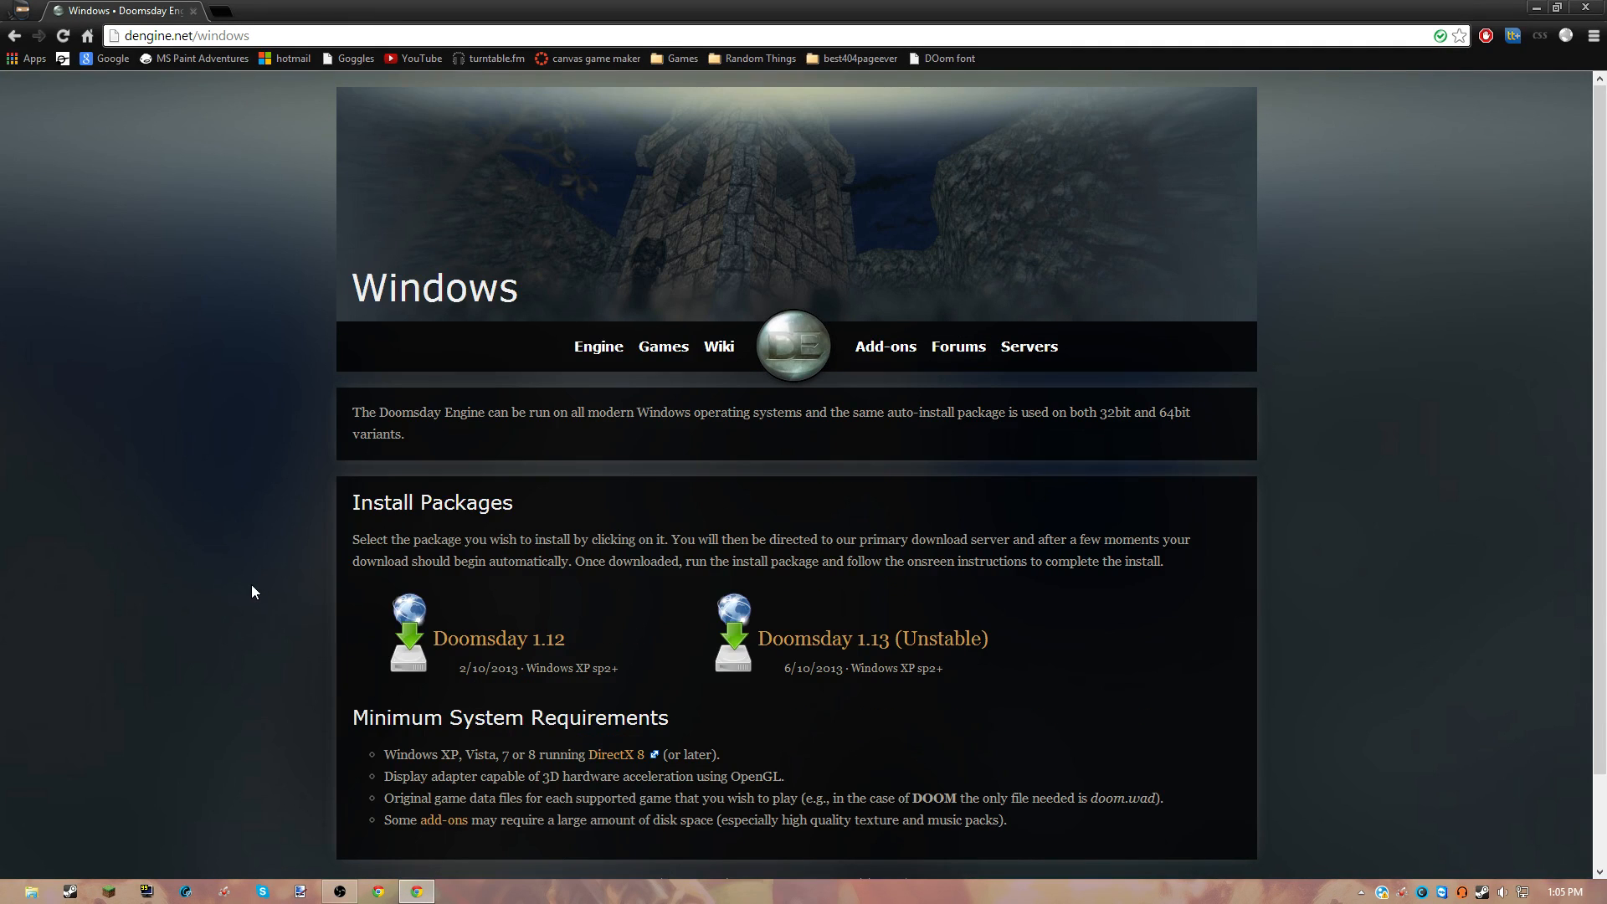
pyautogui.click(598, 347)
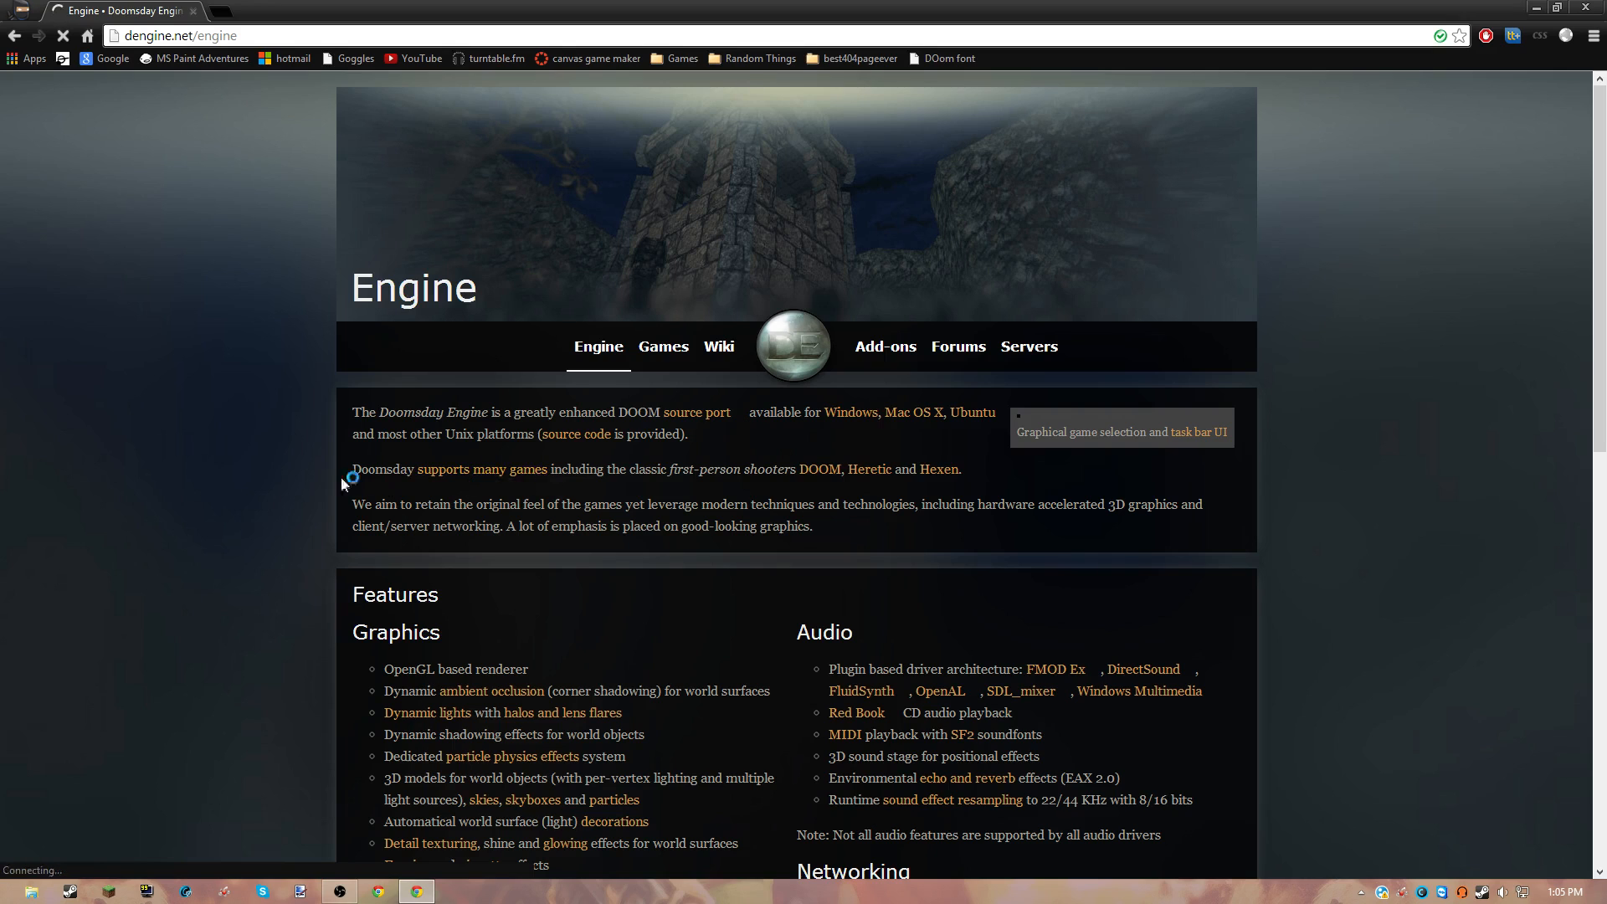
pyautogui.scroll(-3)
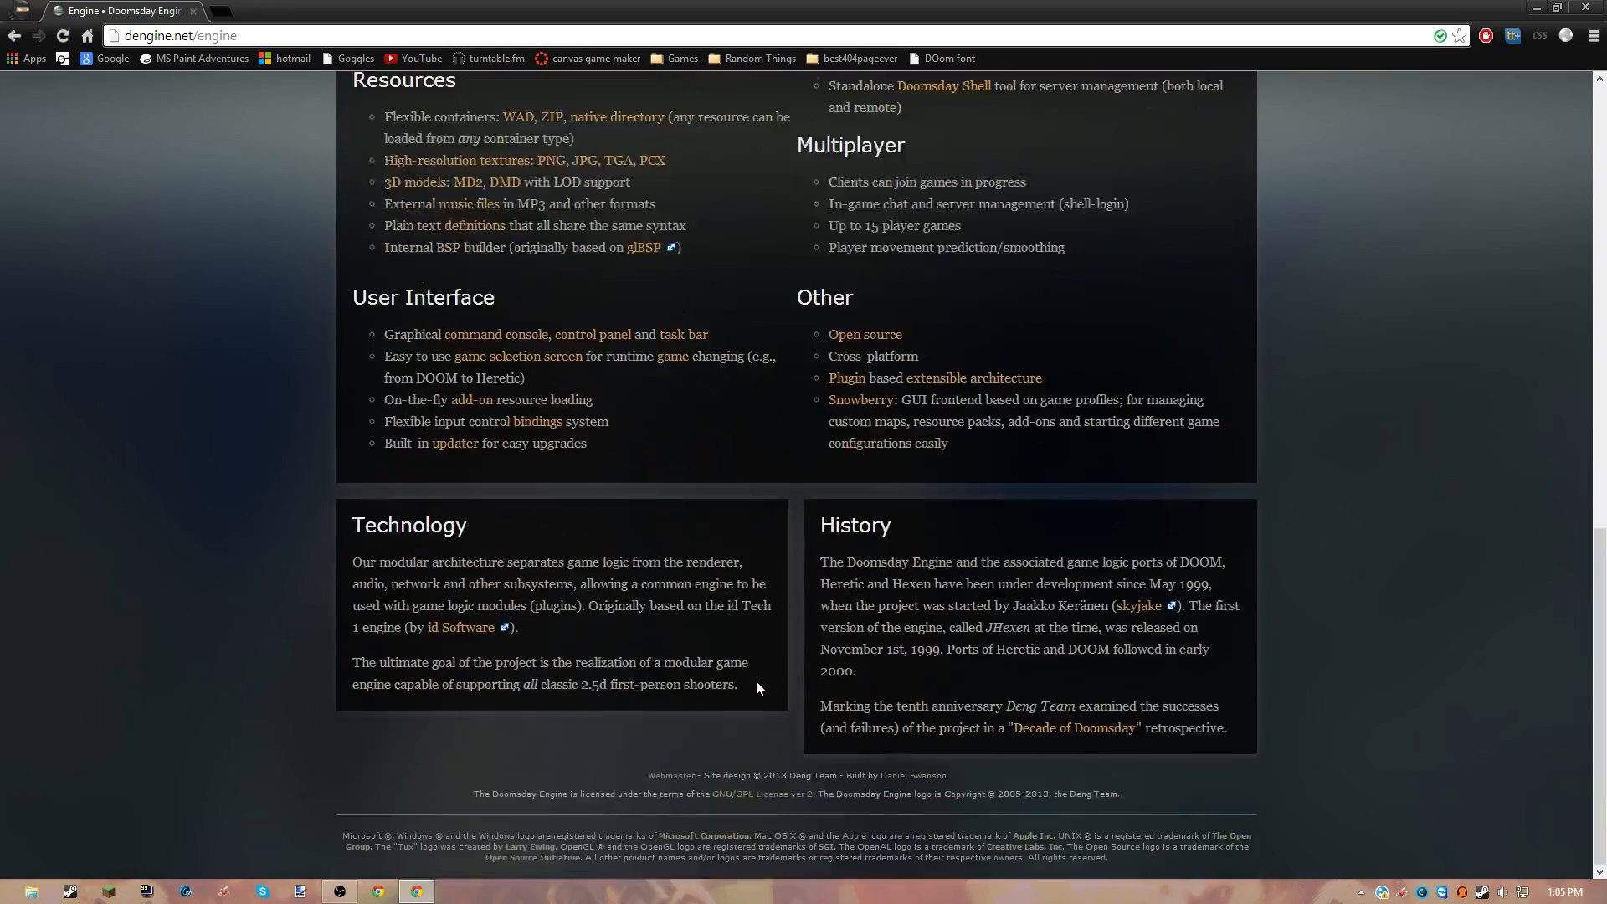
pyautogui.scroll(3)
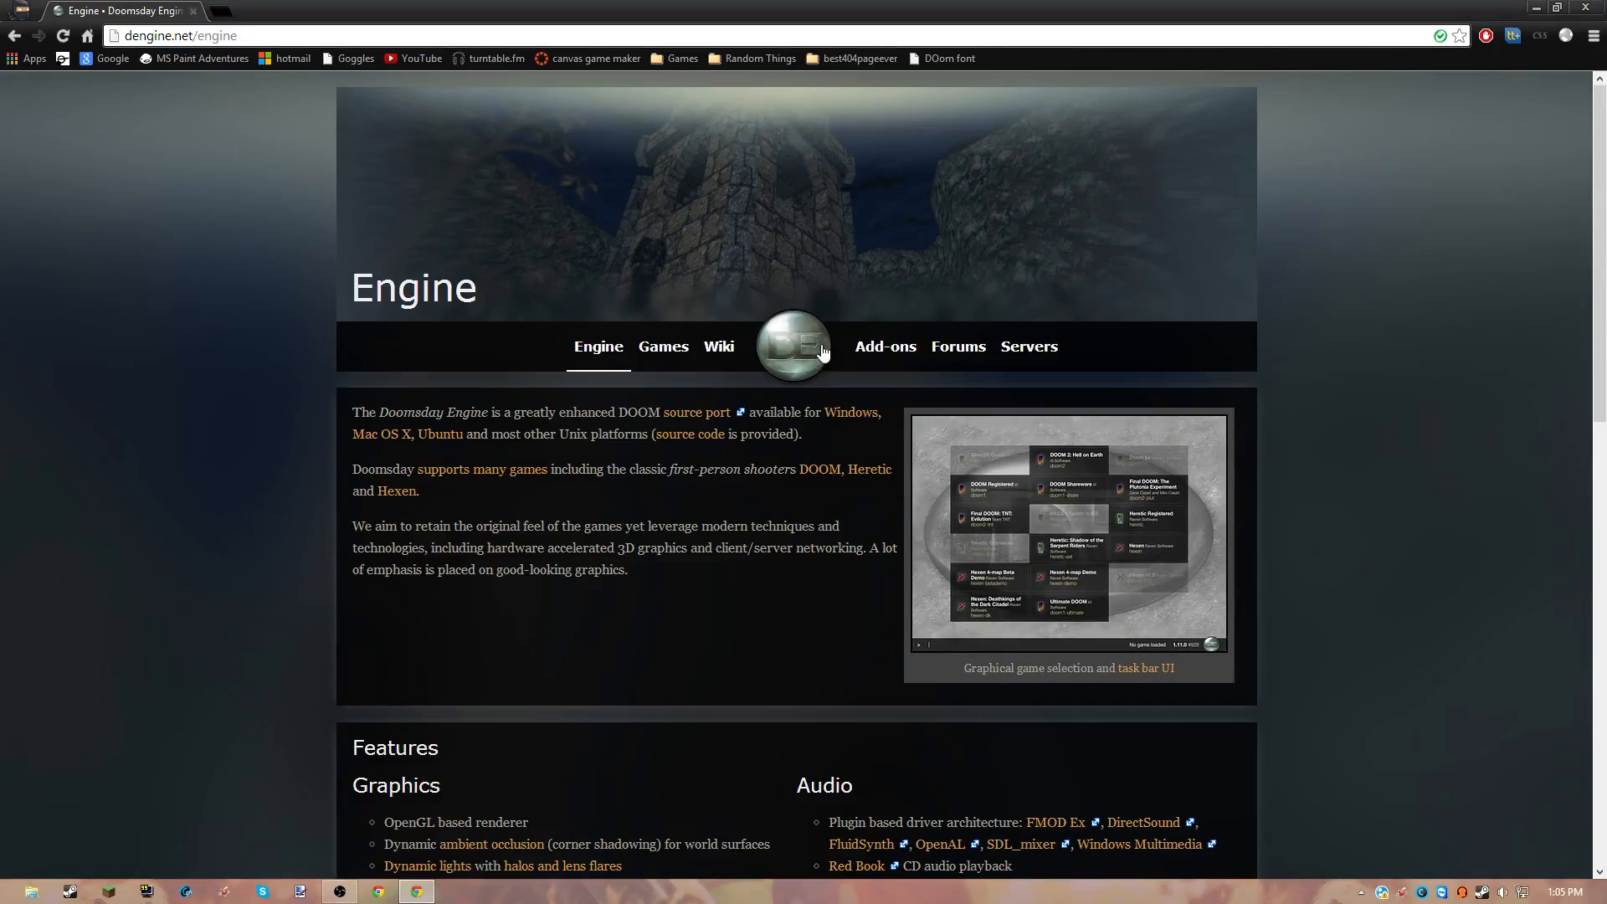
pyautogui.click(794, 347)
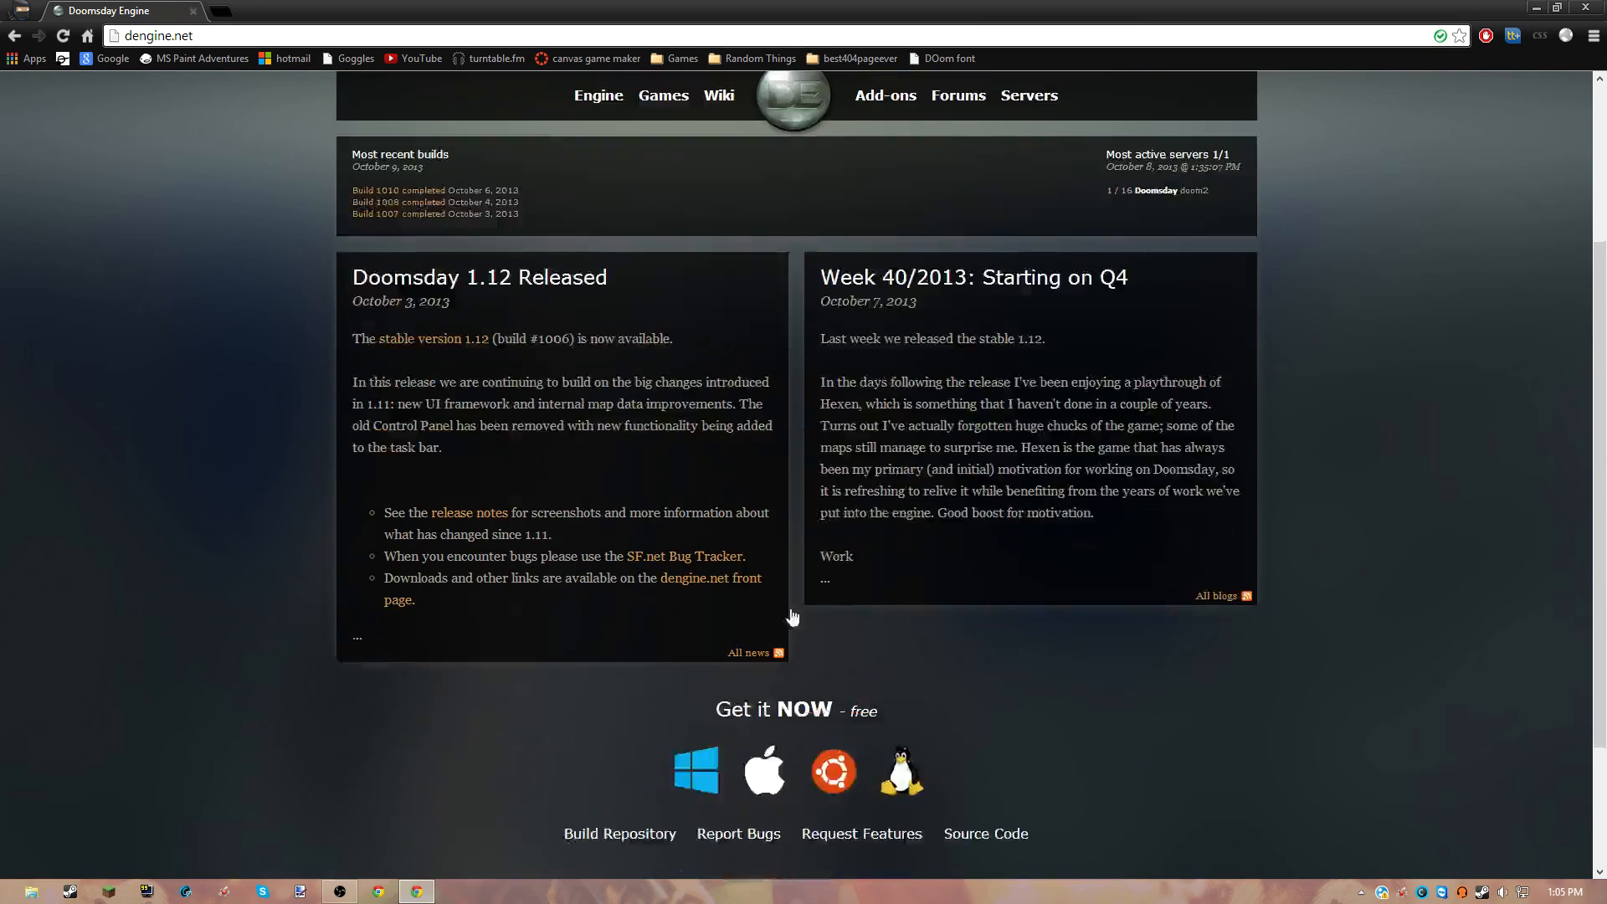
pyautogui.click(695, 770)
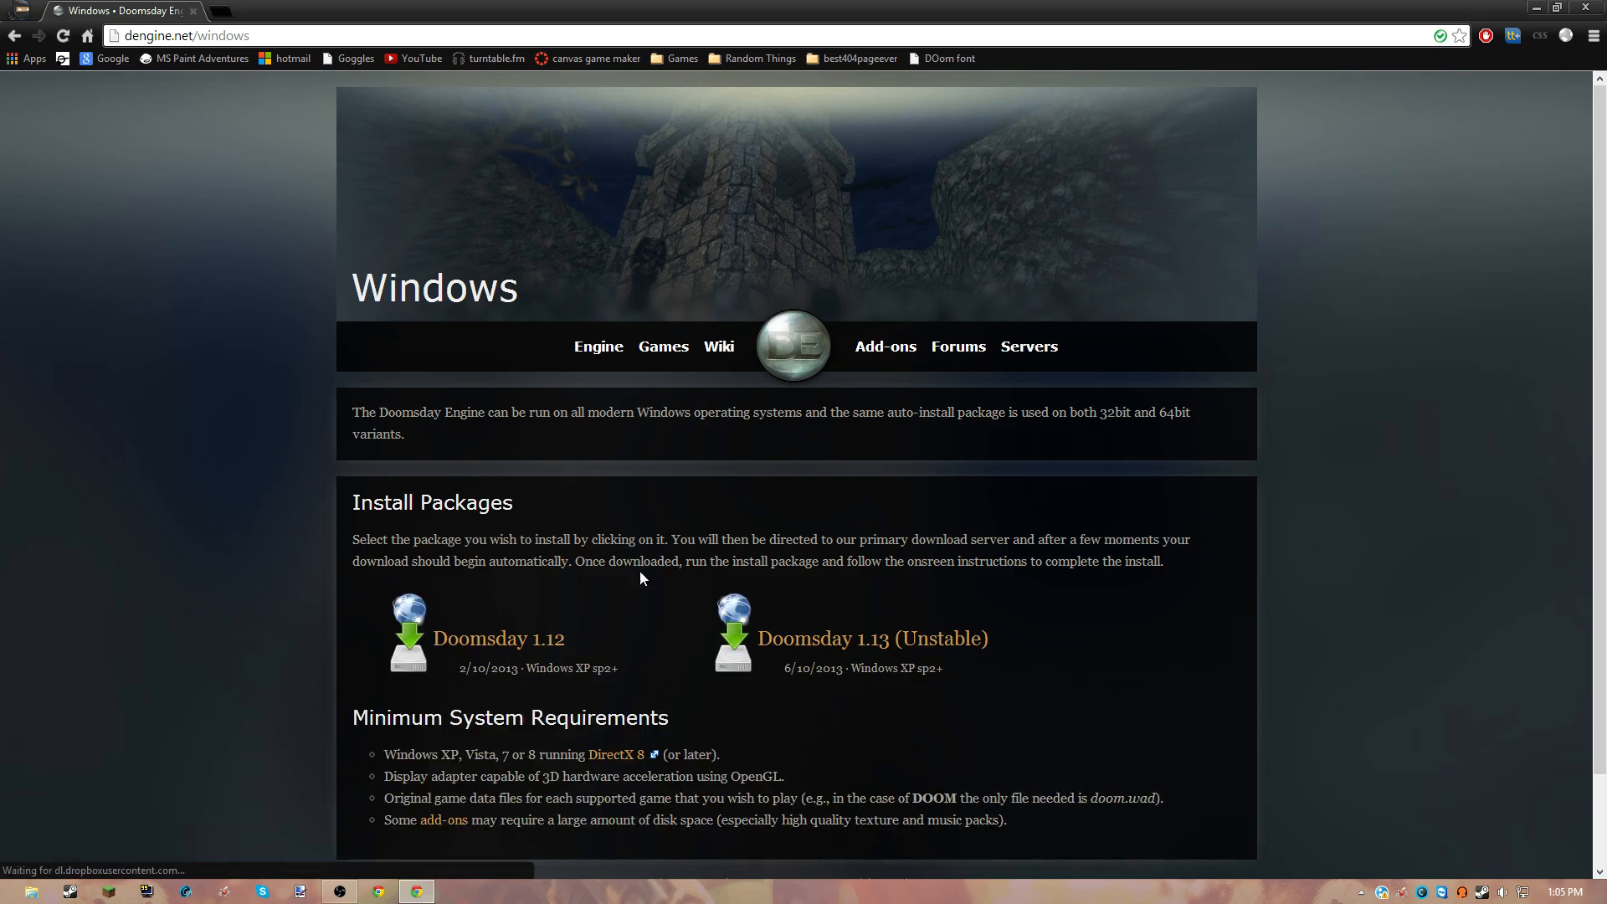
pyautogui.scroll(-3)
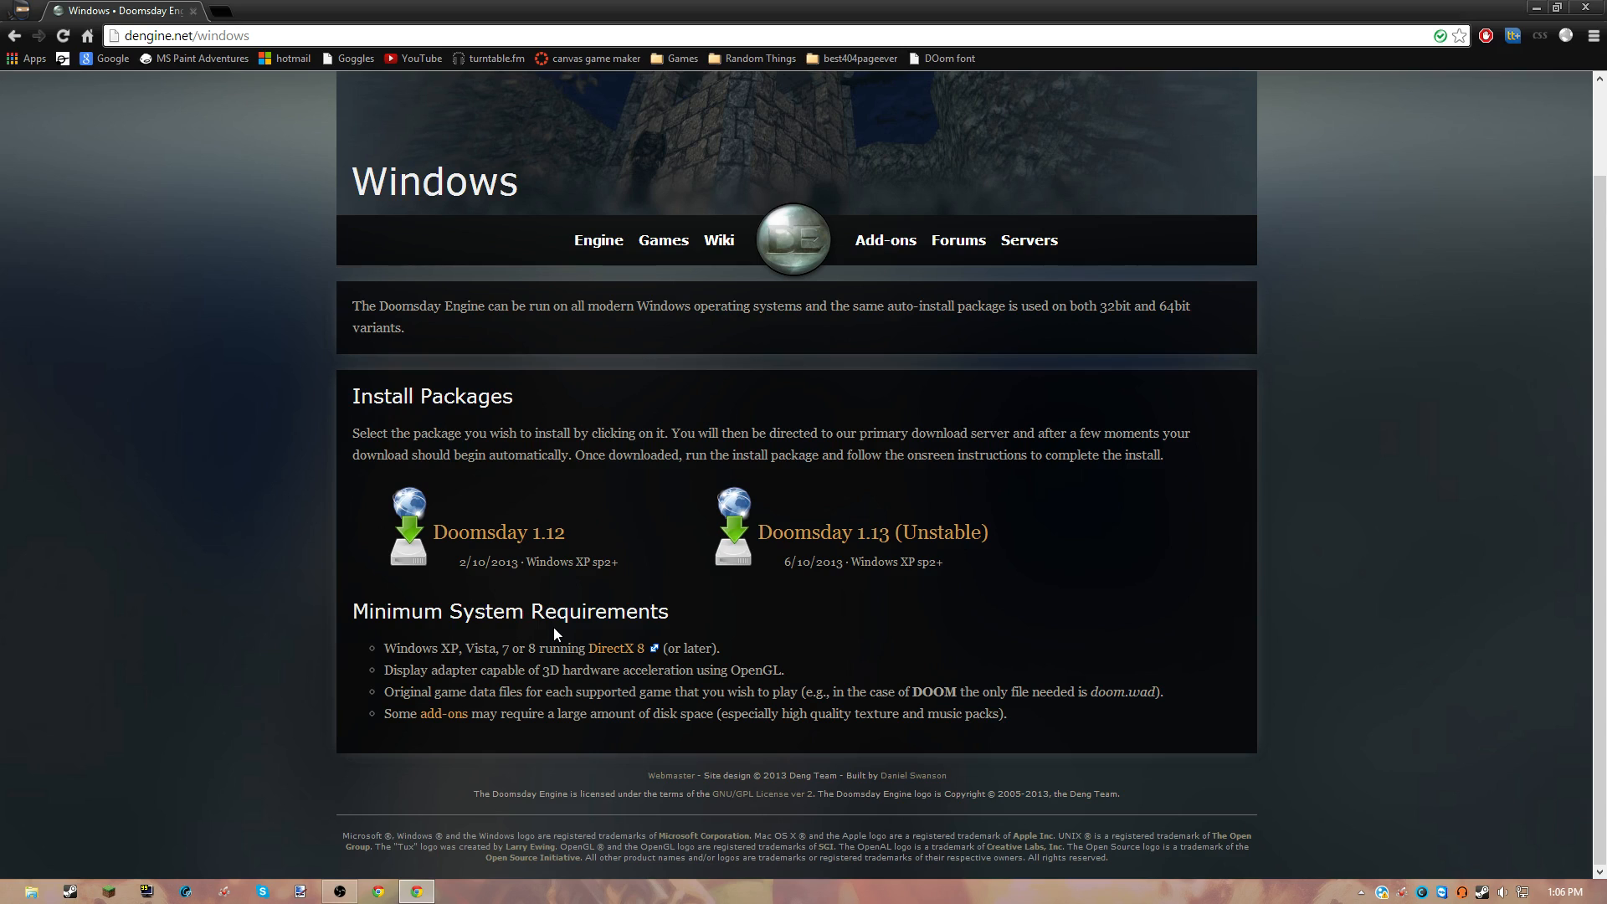
pyautogui.moveTo(496, 532)
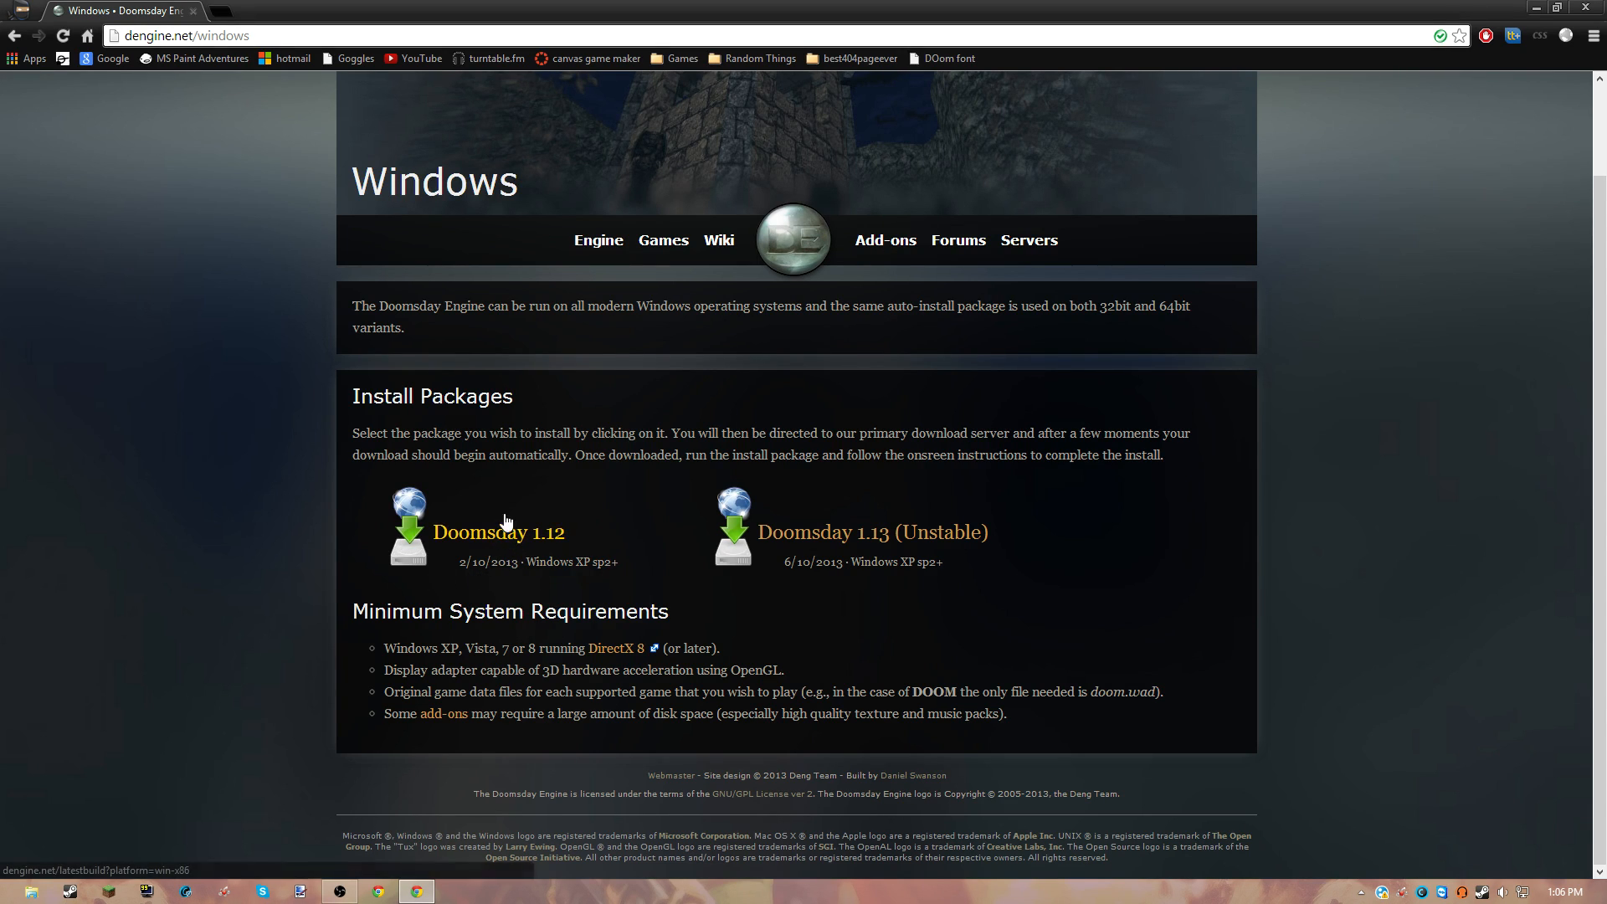
pyautogui.moveTo(1497, 16)
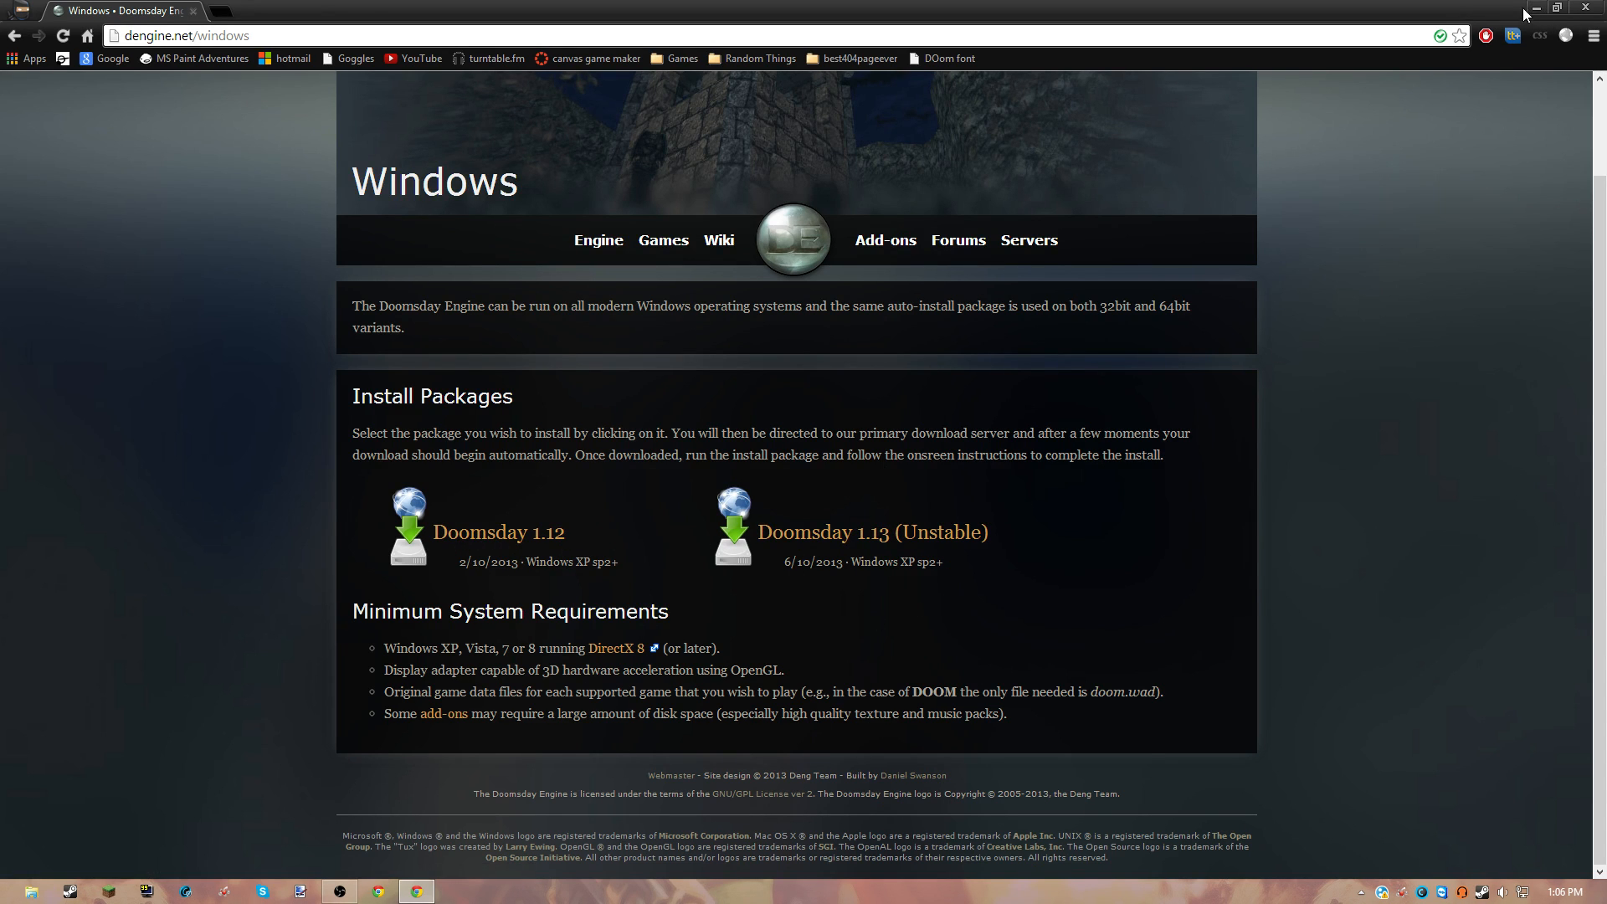
# - Minimize Chrome and launch Doomsday Engine from its desktop shortcut
pyautogui.click(1557, 7)
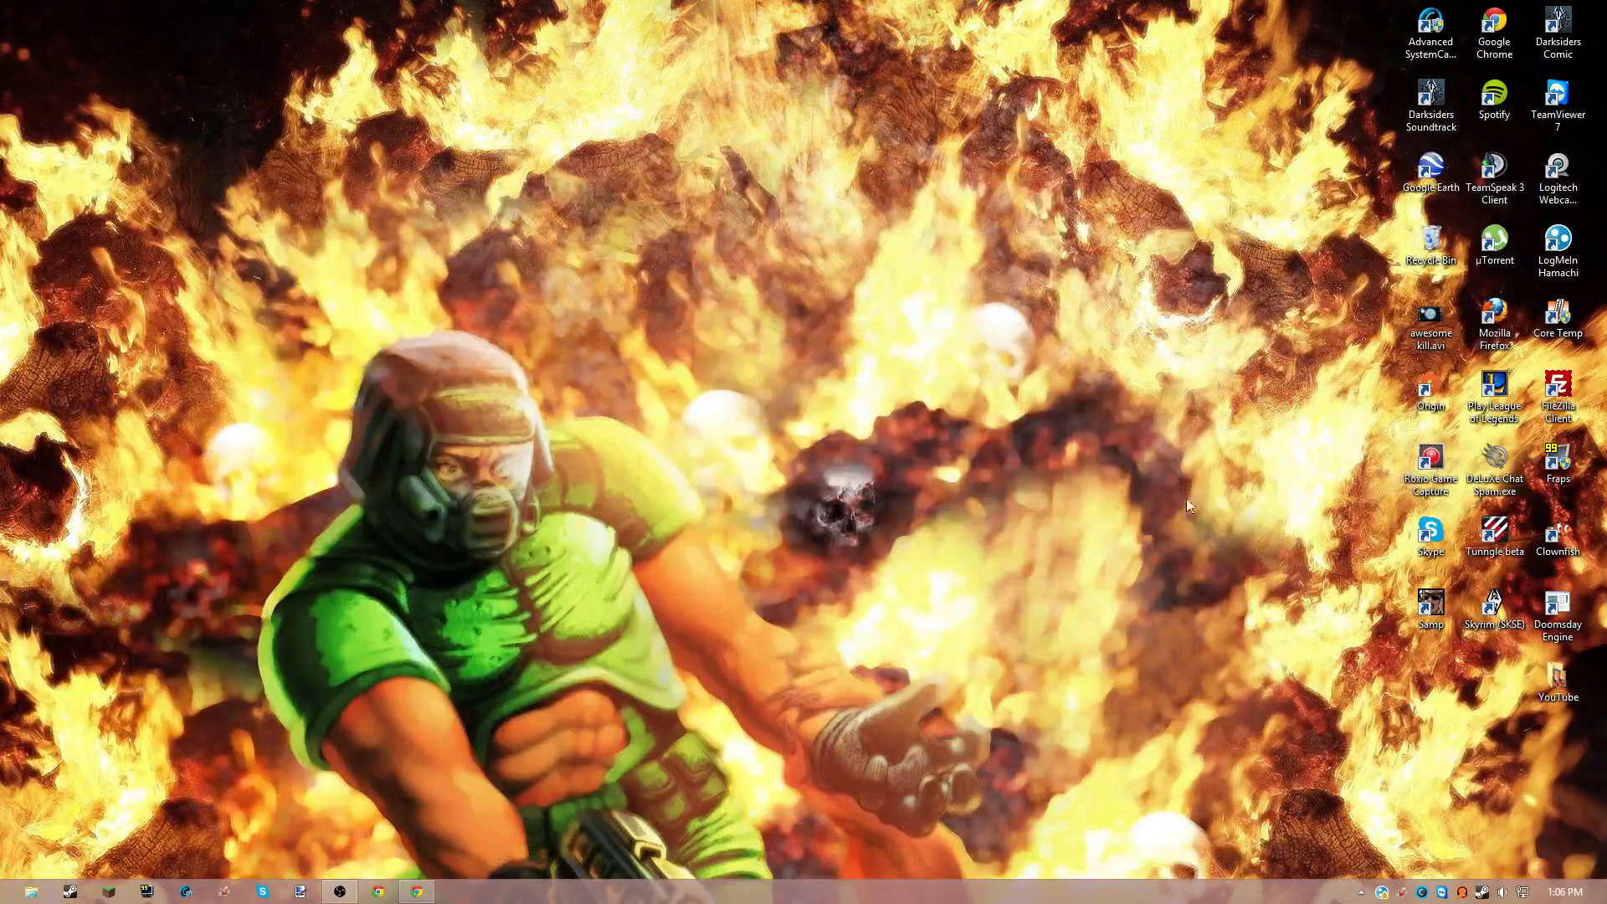
pyautogui.click(1557, 604)
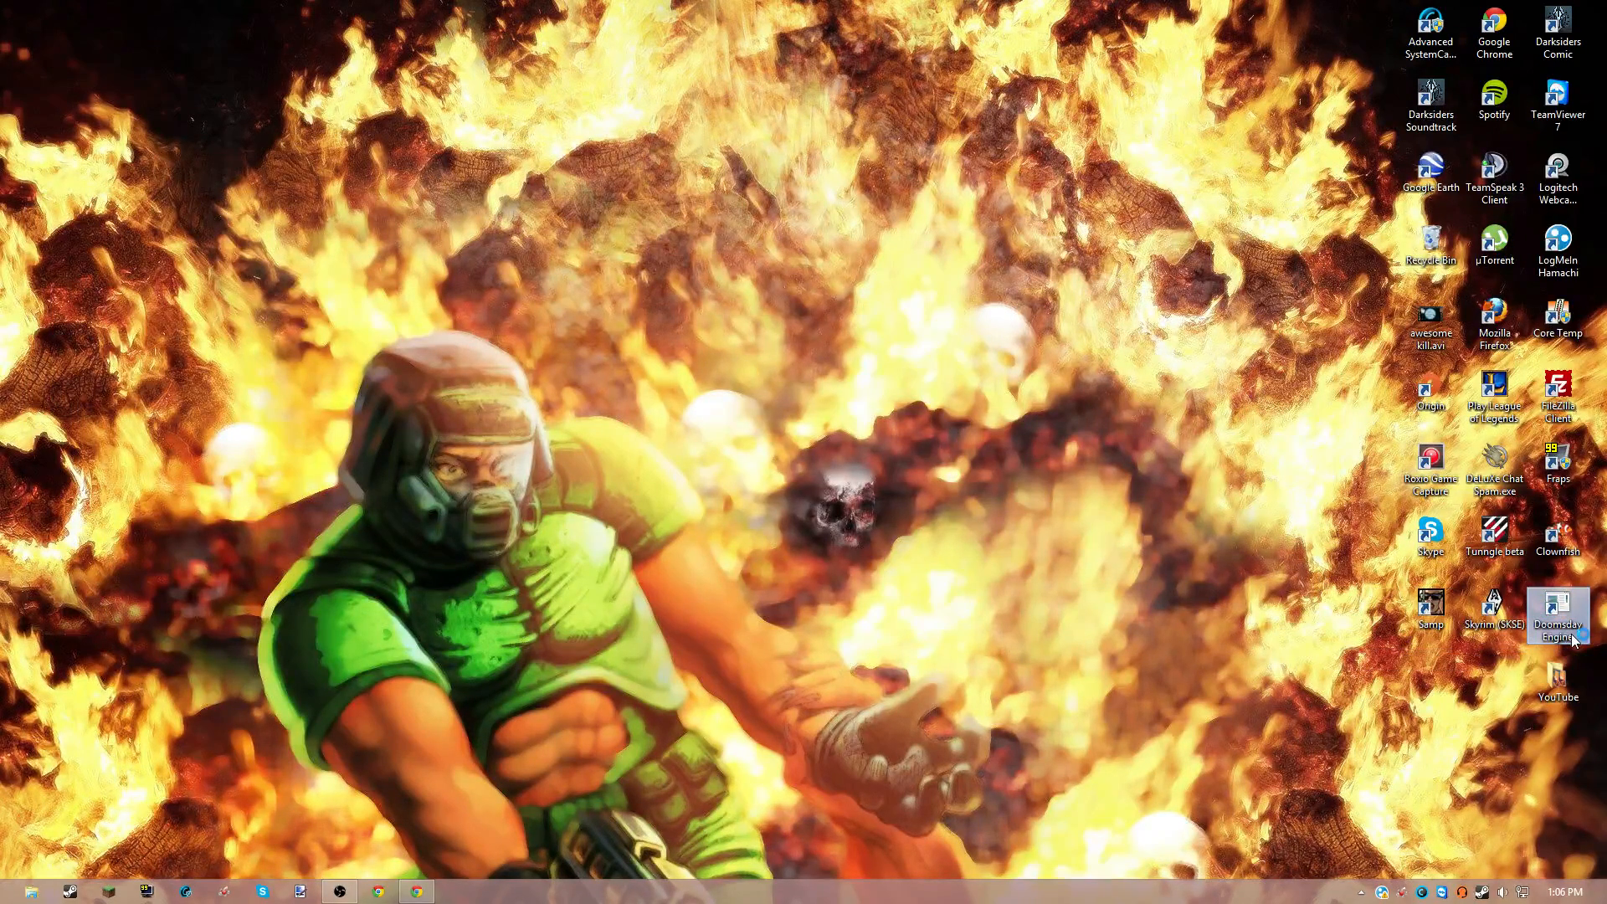
pyautogui.doubleClick(1556, 604)
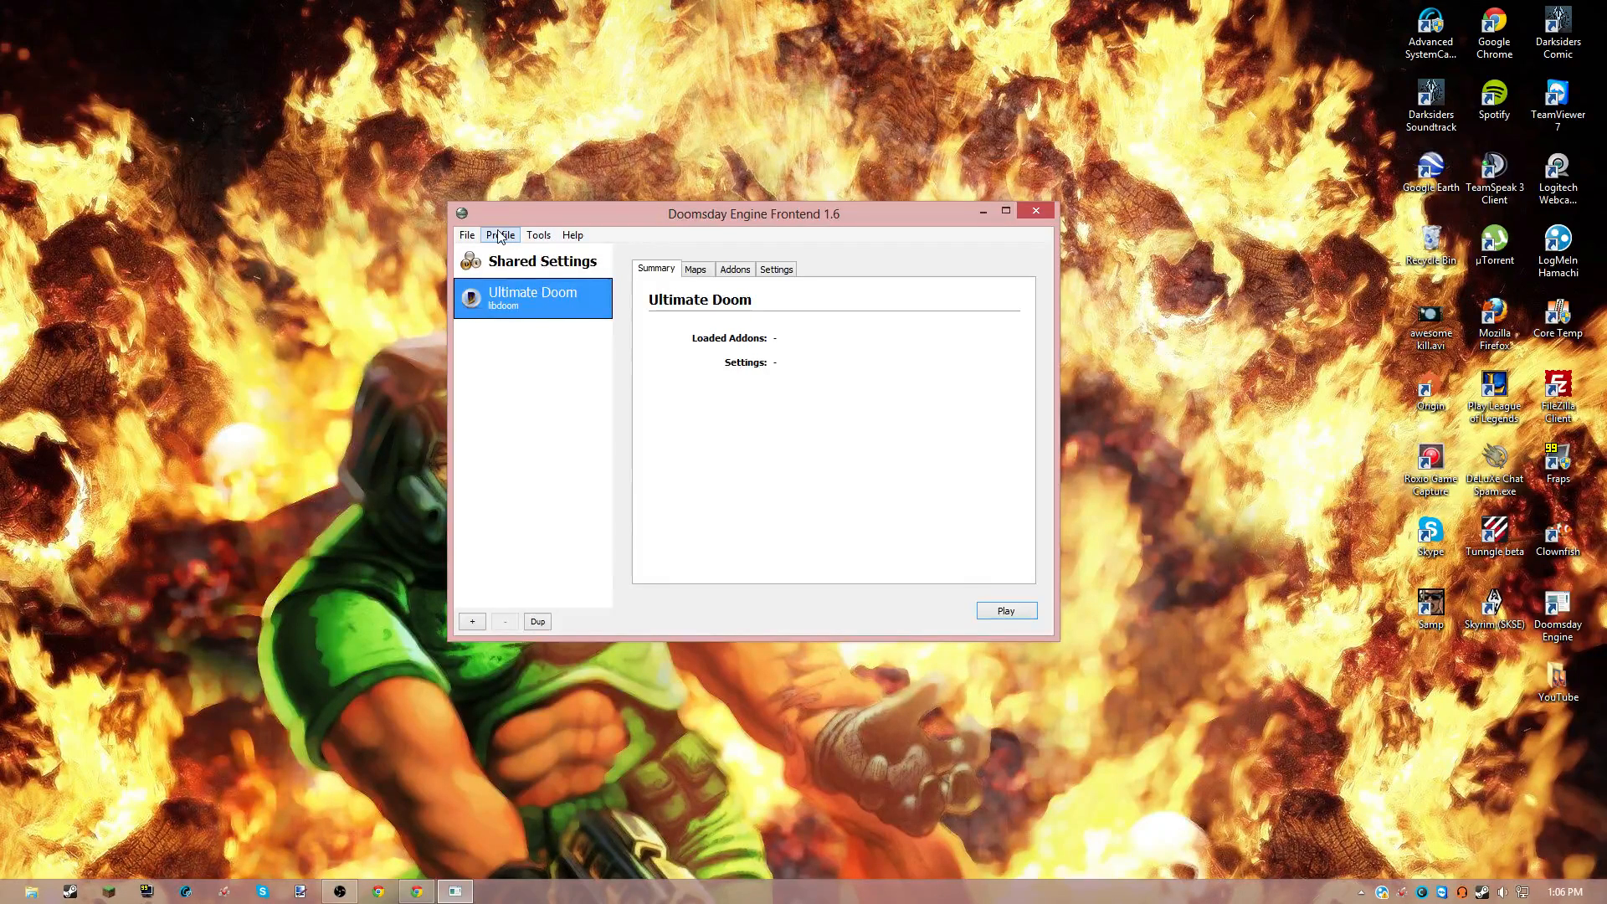
# - Show the Ultimate Doom profile's Settings tab and its Game data file option
pyautogui.click(776, 268)
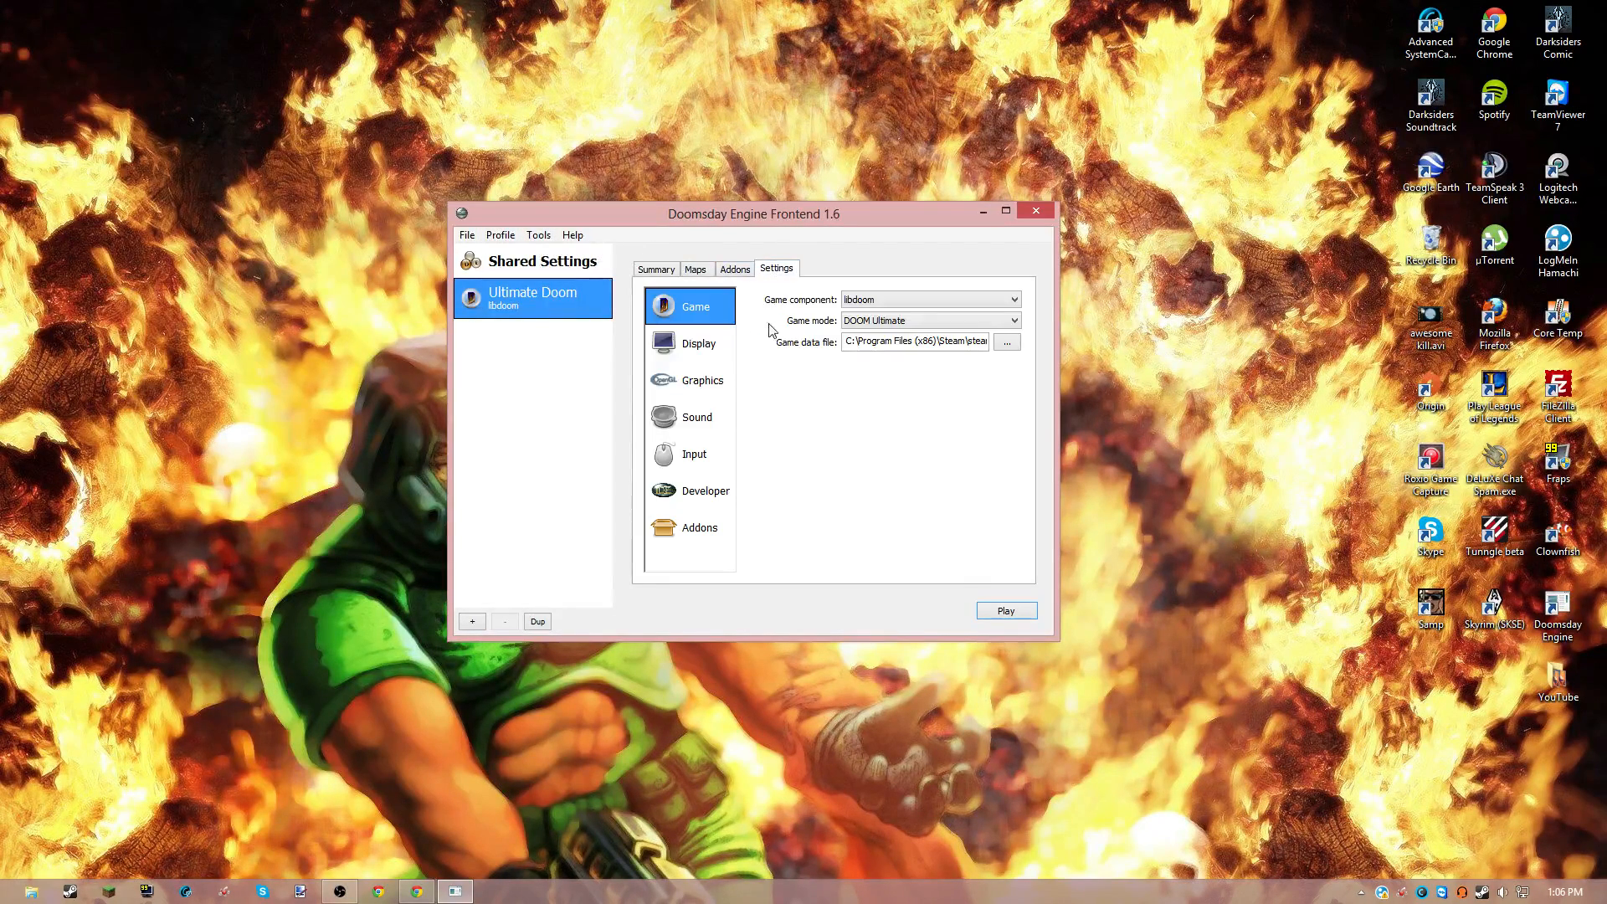
pyautogui.moveTo(771, 392)
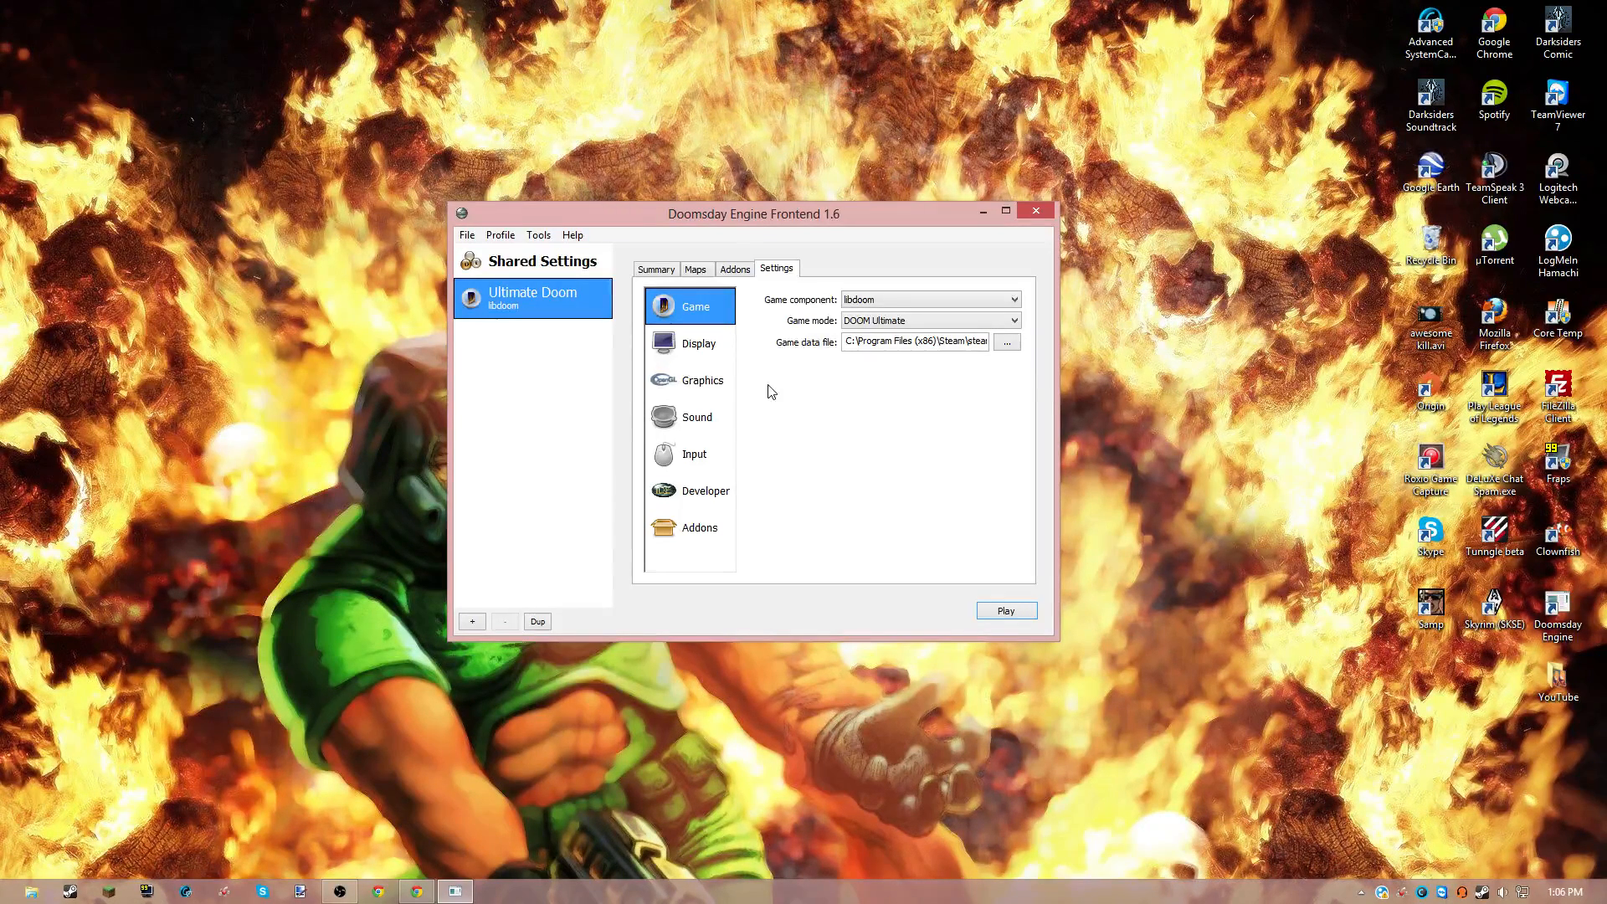
pyautogui.moveTo(695, 385)
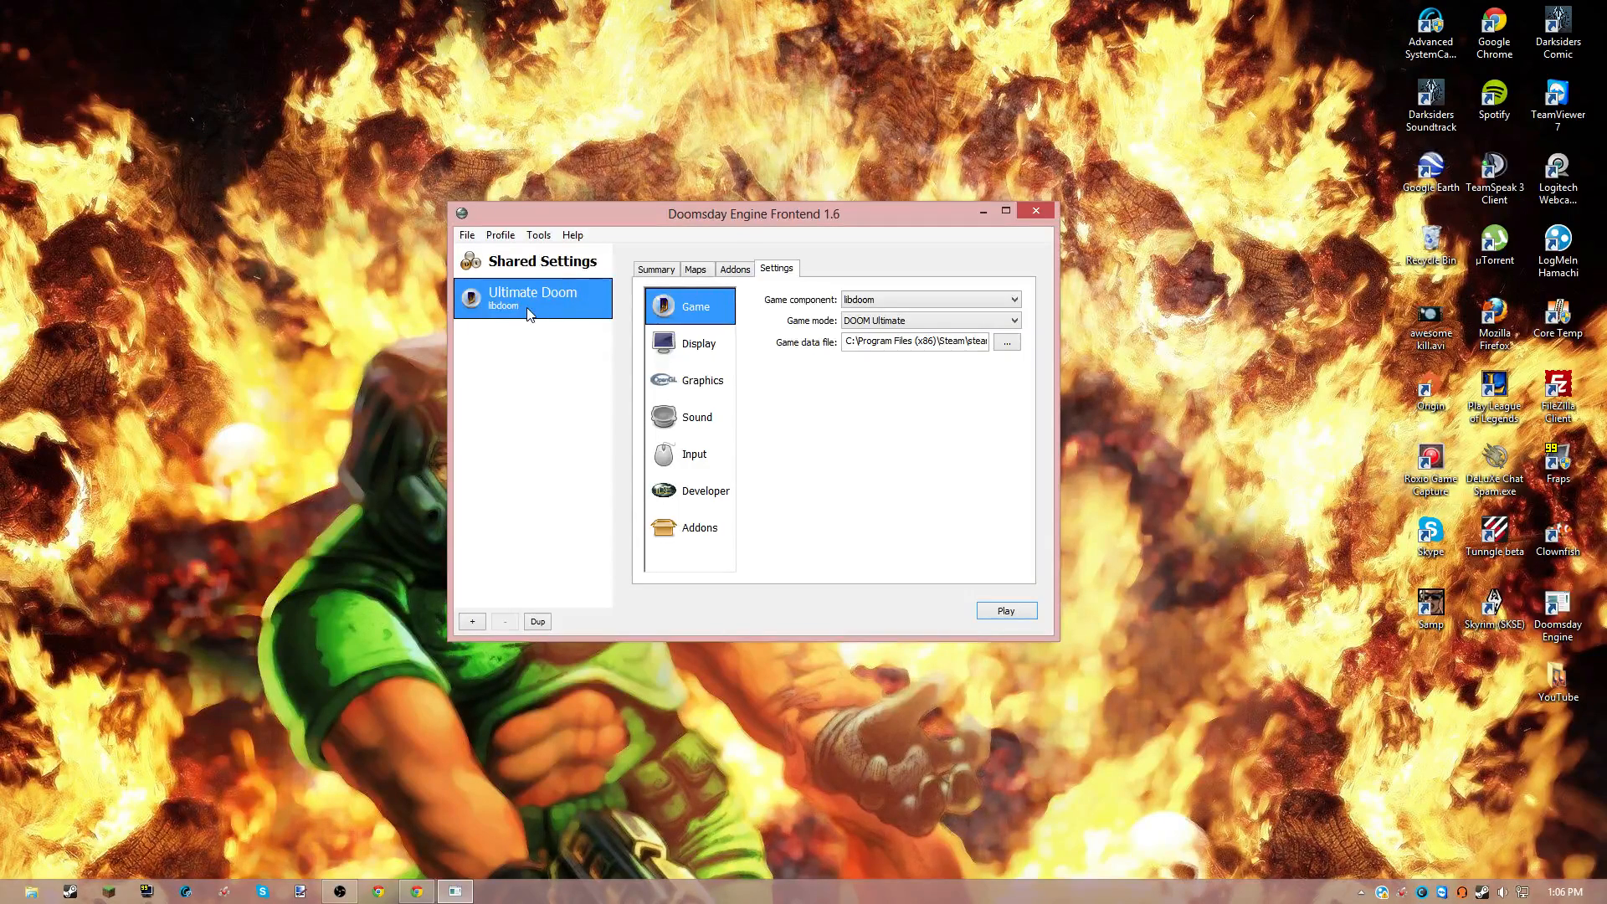
pyautogui.click(1006, 341)
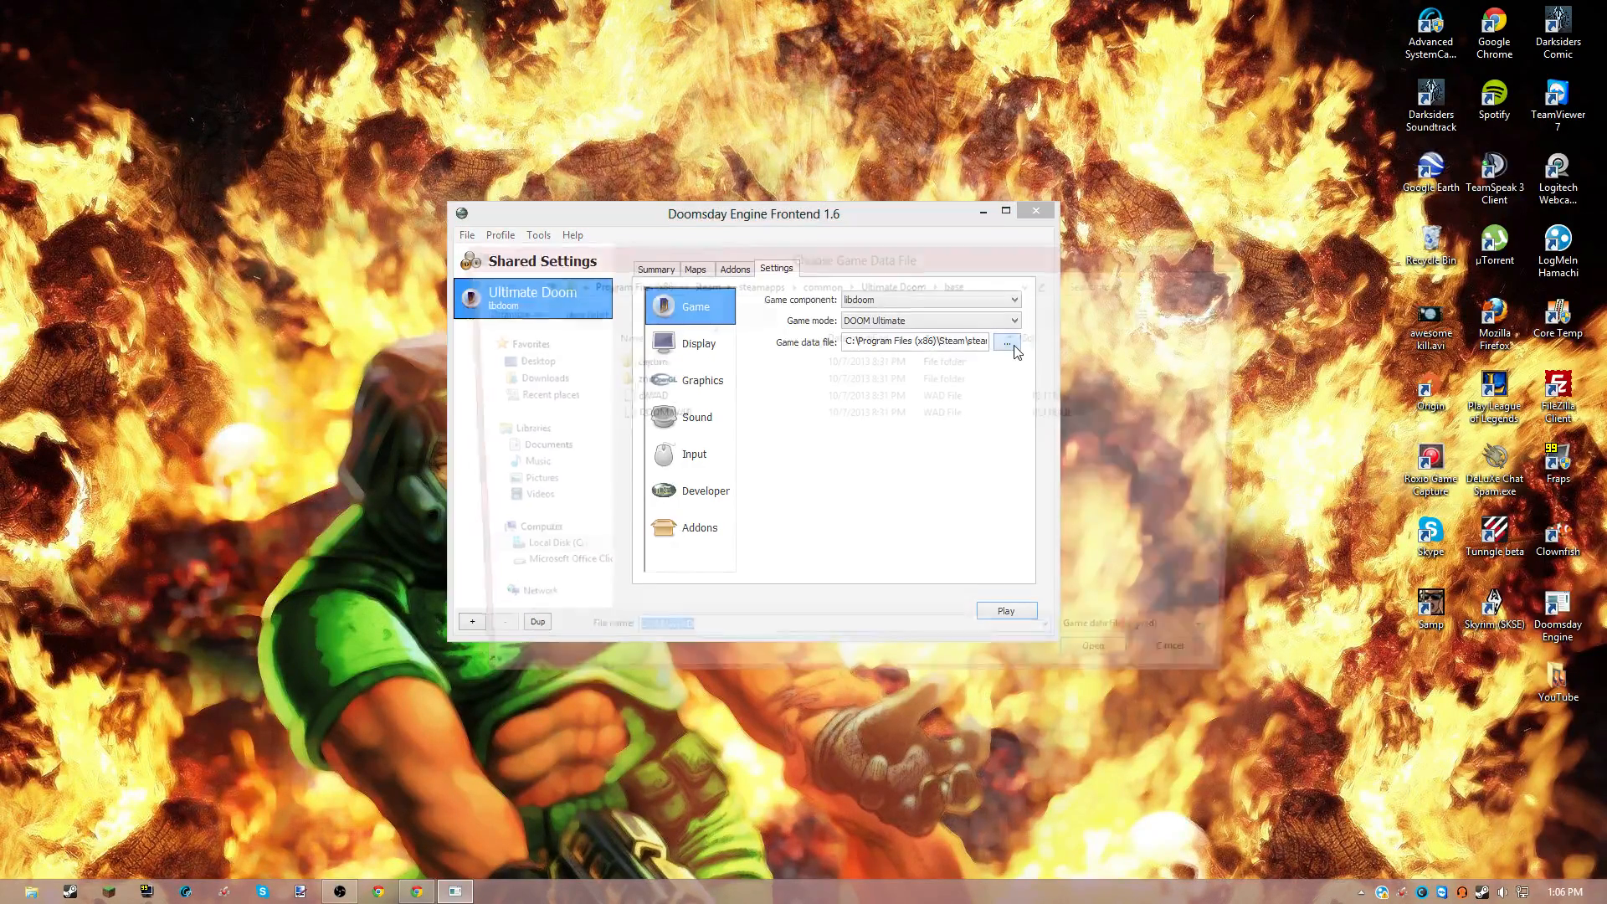
# - Browse to C:\Program Files (x86)\Steam\steamapps\common\Ultimate Doom\base in the file chooser
pyautogui.click(1008, 341)
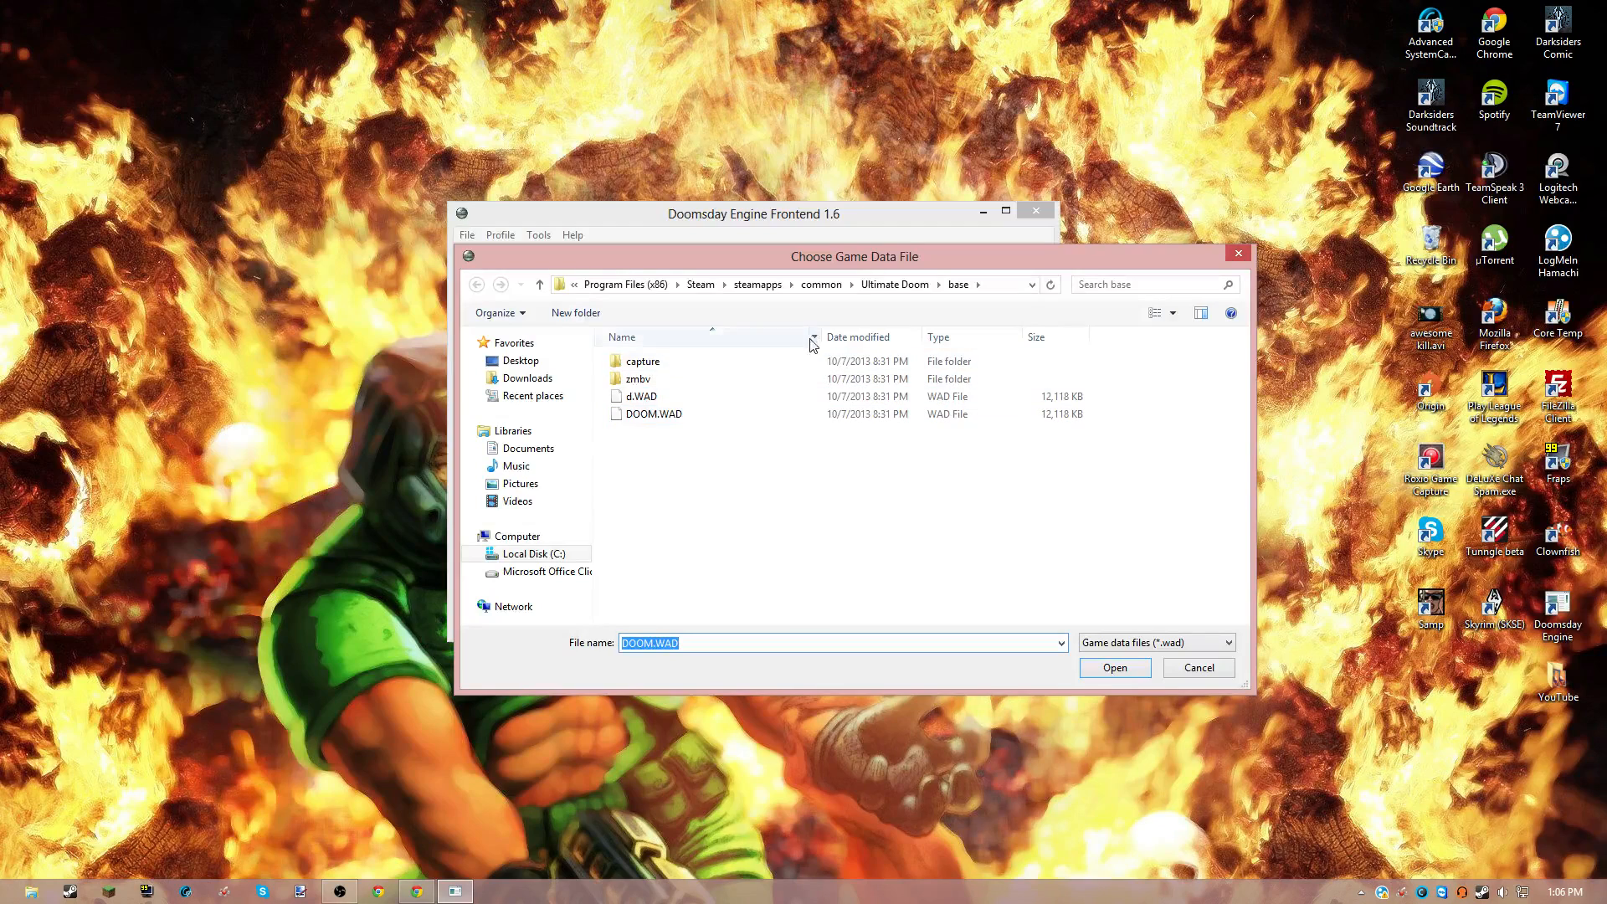
pyautogui.moveTo(644, 305)
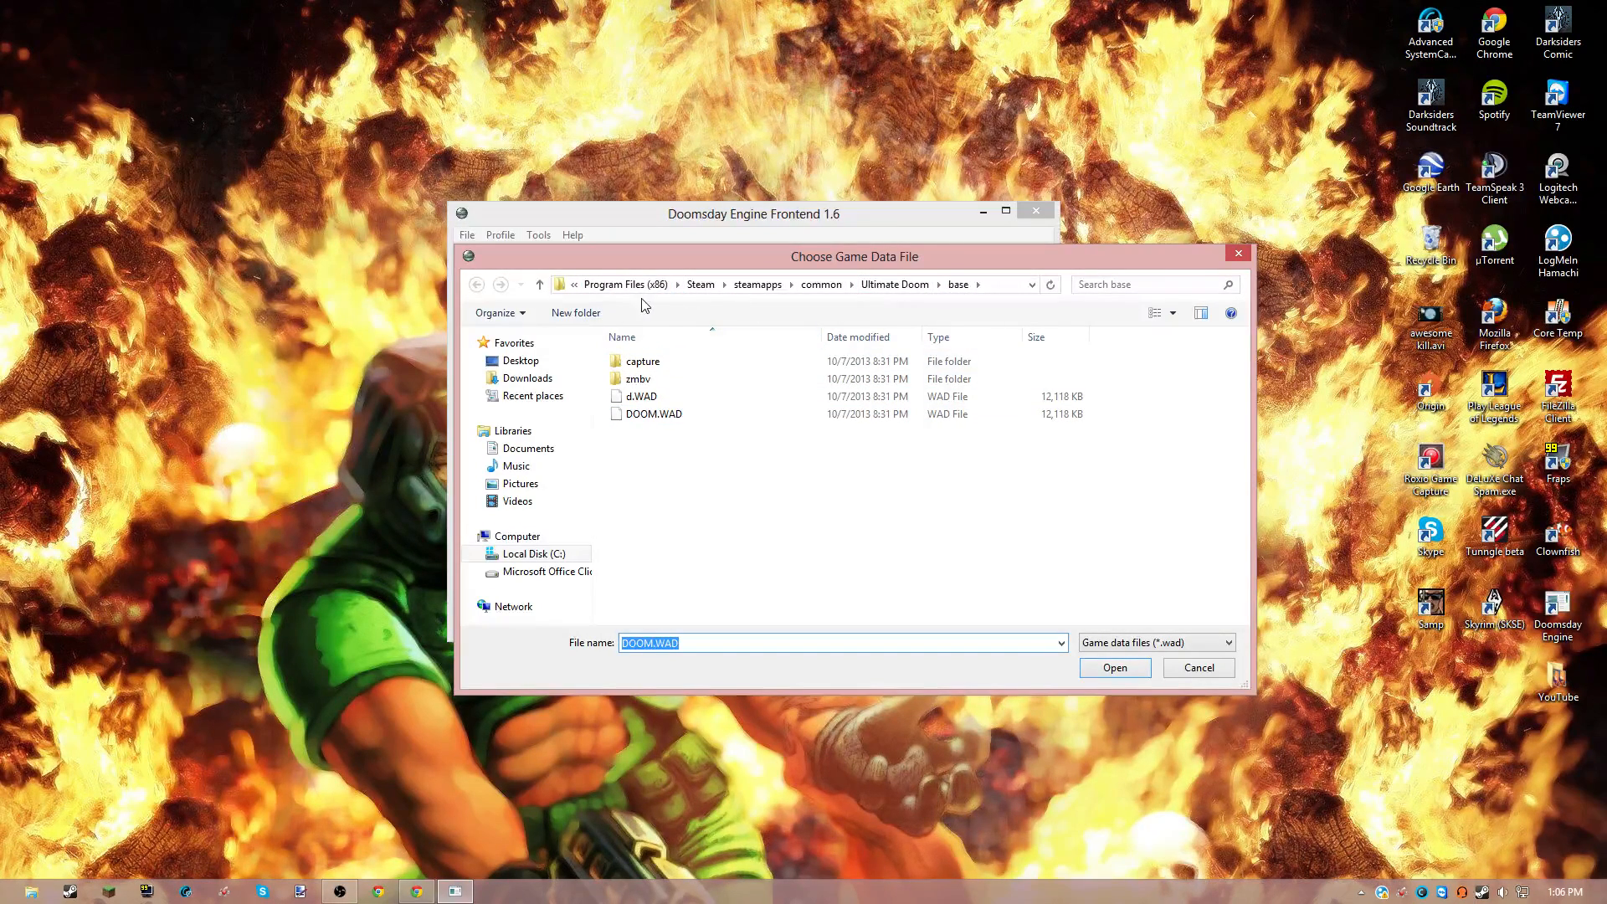
pyautogui.click(625, 284)
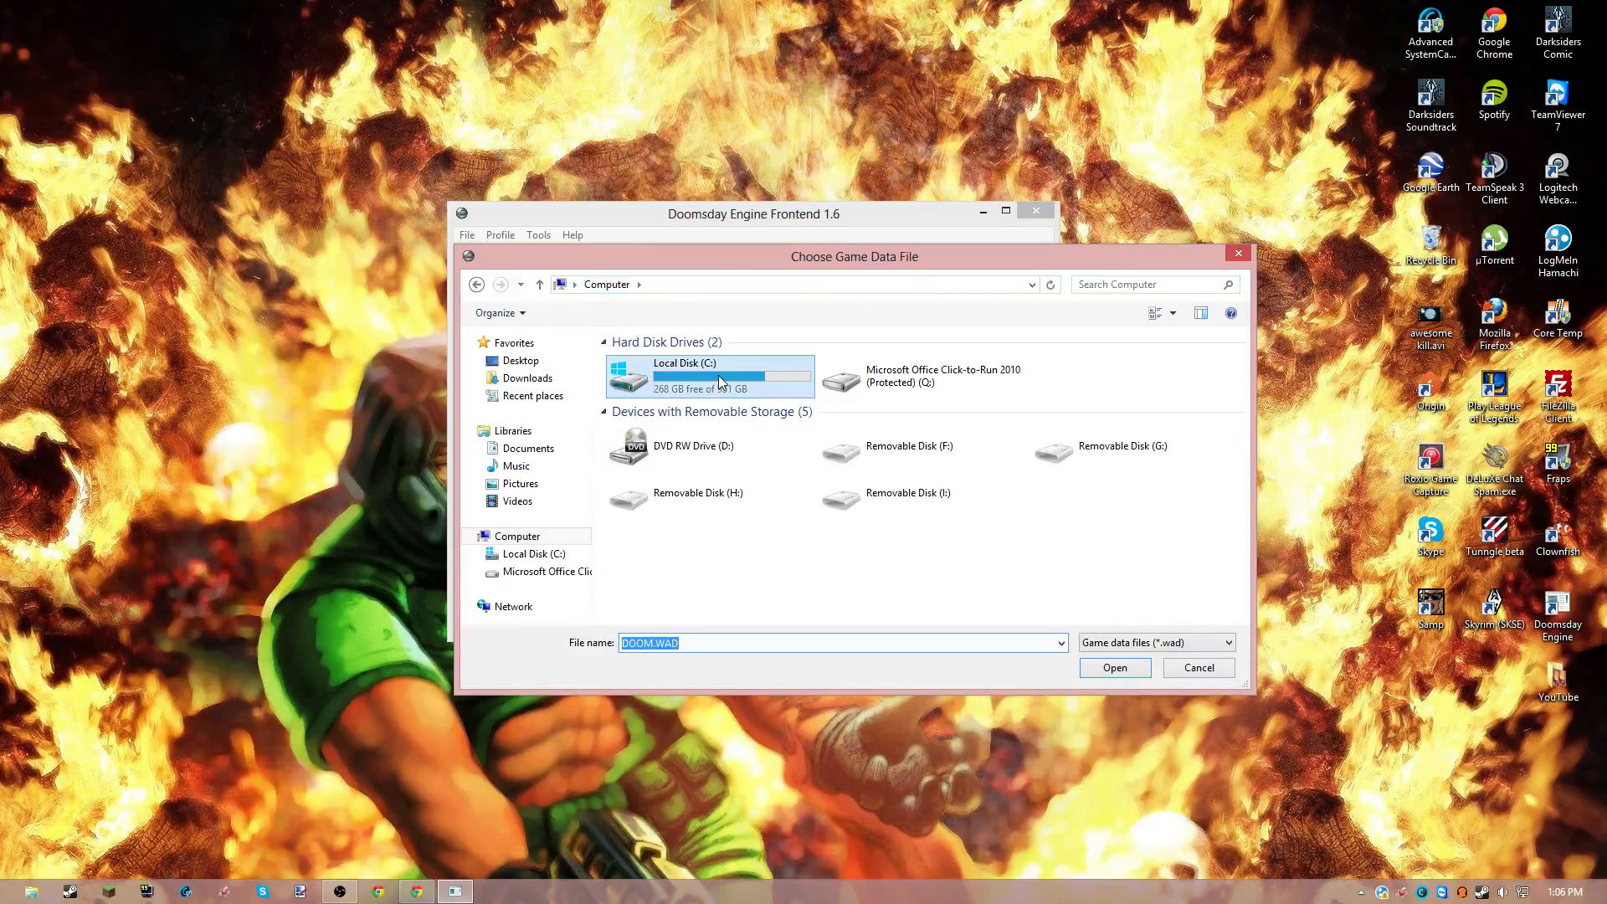
pyautogui.doubleClick(684, 369)
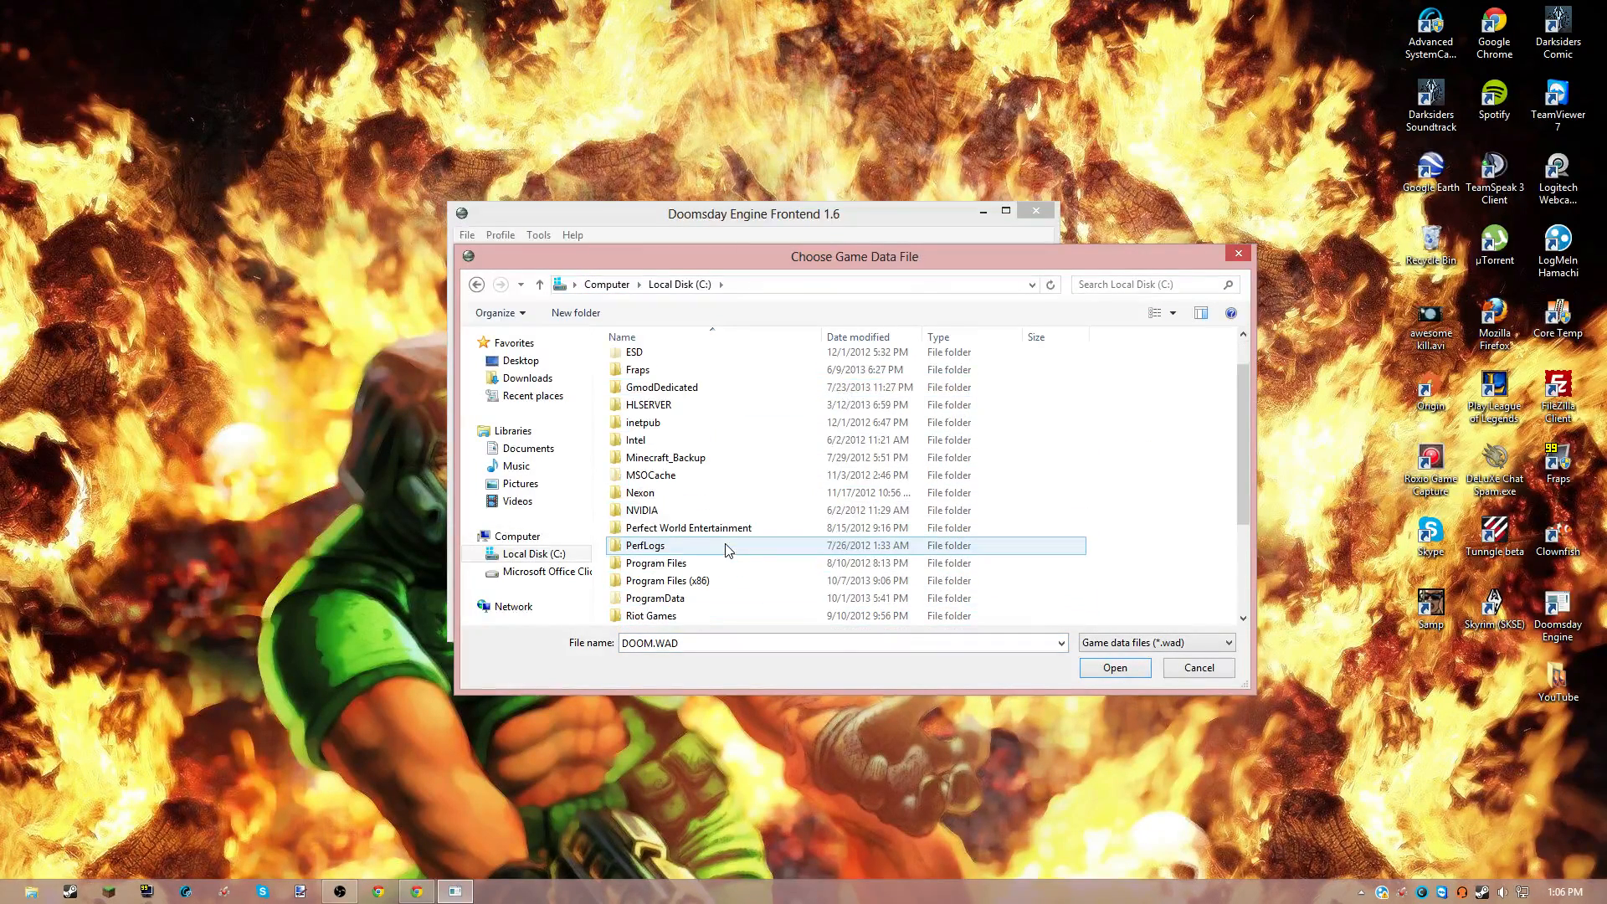
pyautogui.doubleClick(668, 580)
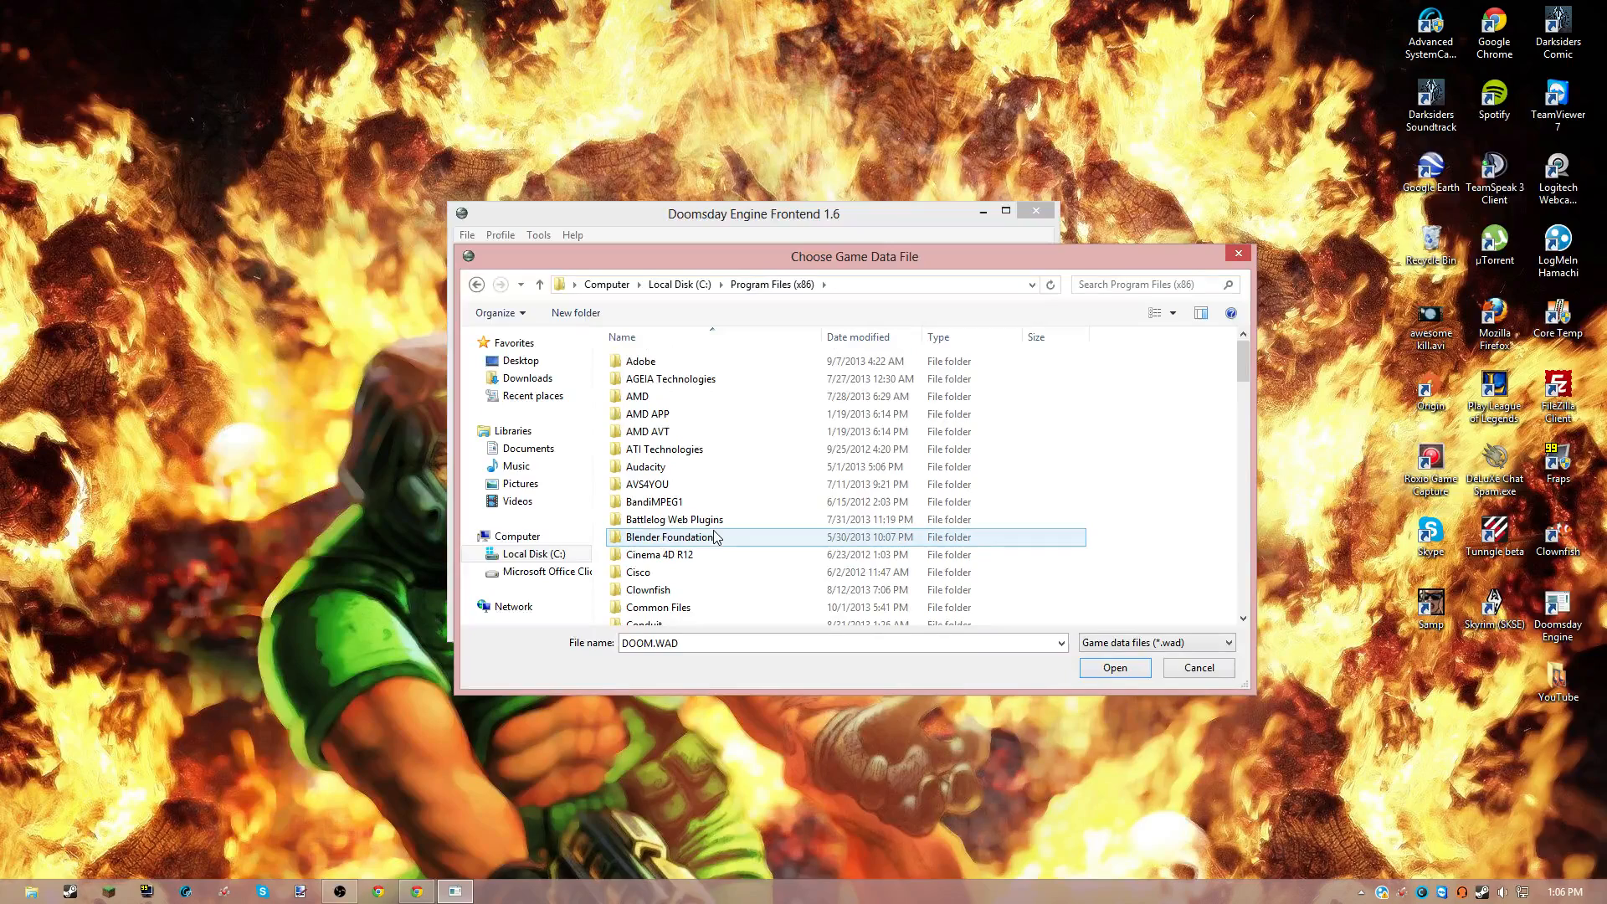
pyautogui.scroll(-3)
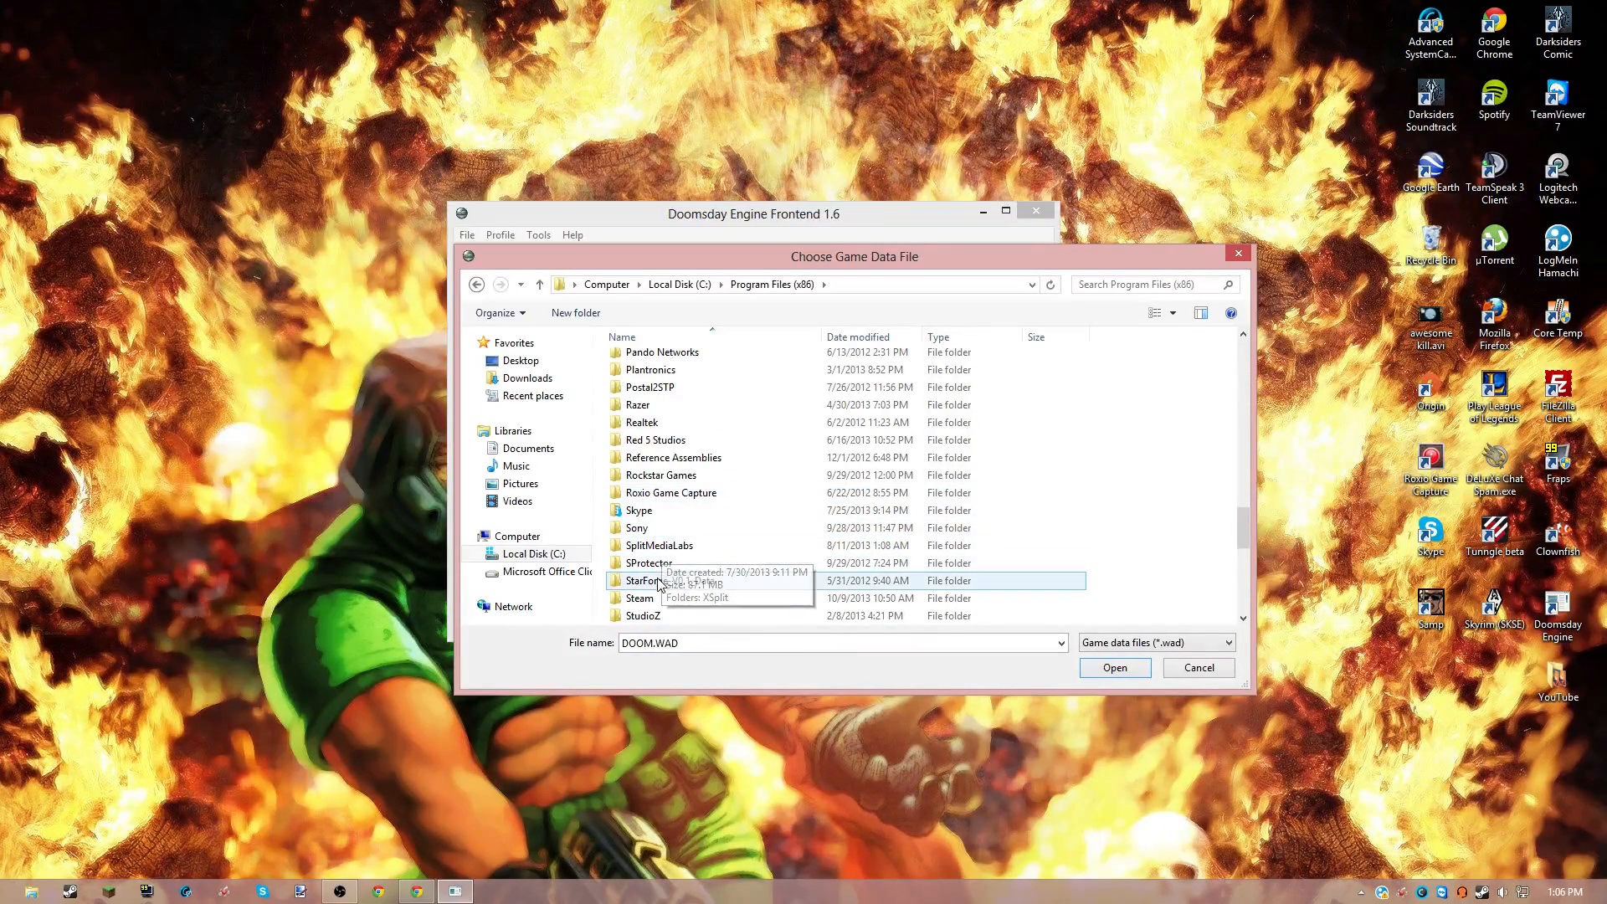
pyautogui.doubleClick(638, 598)
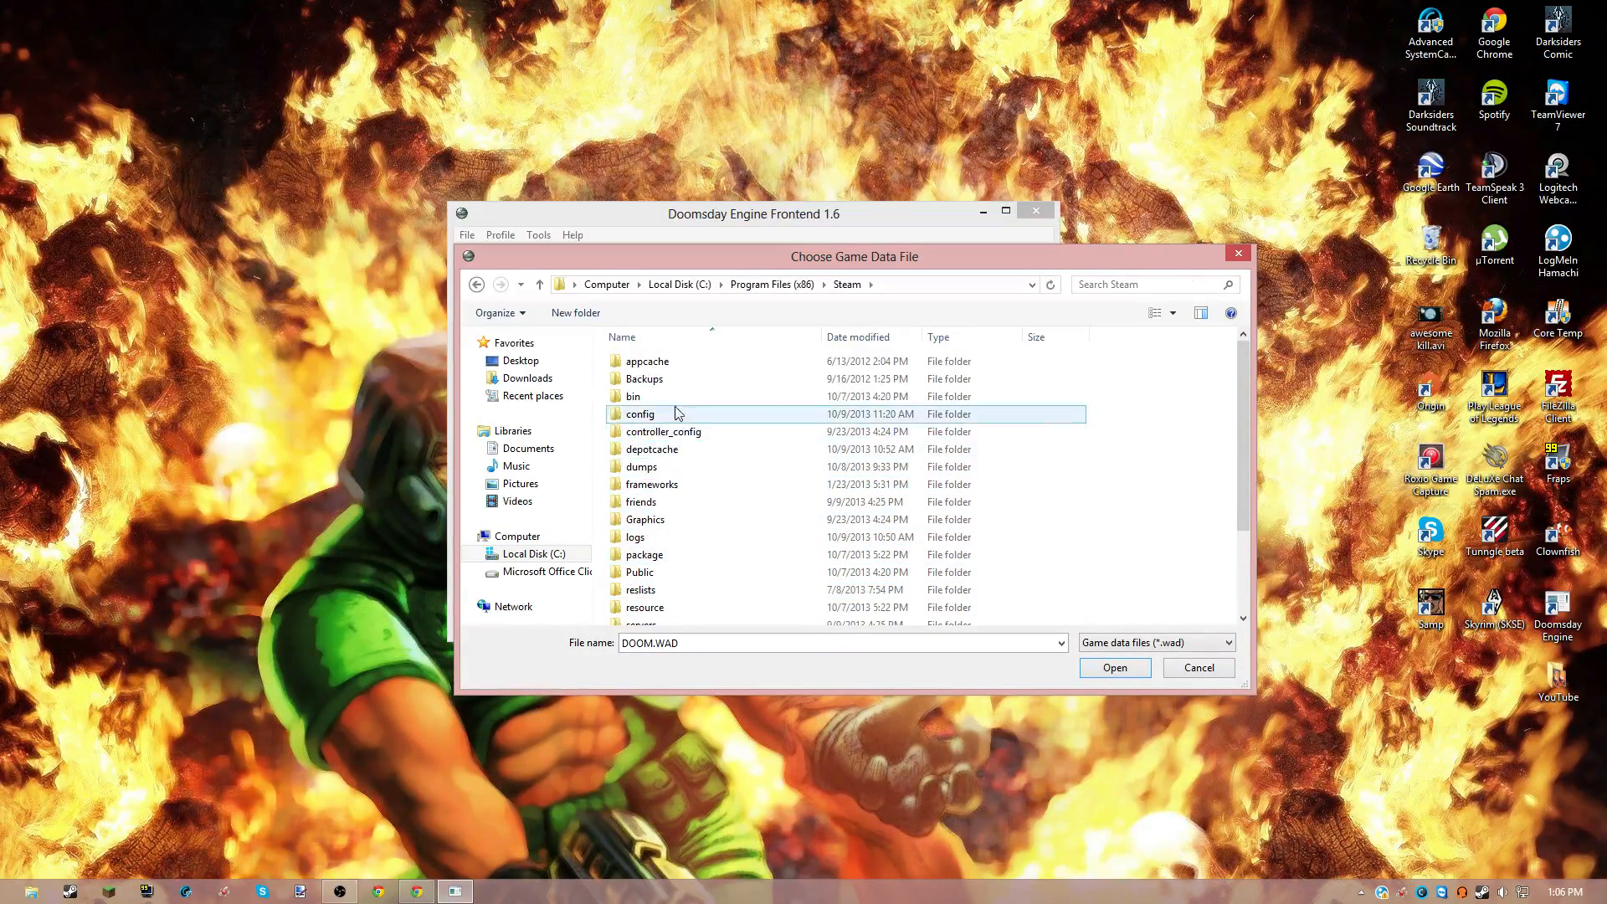
pyautogui.scroll(-3)
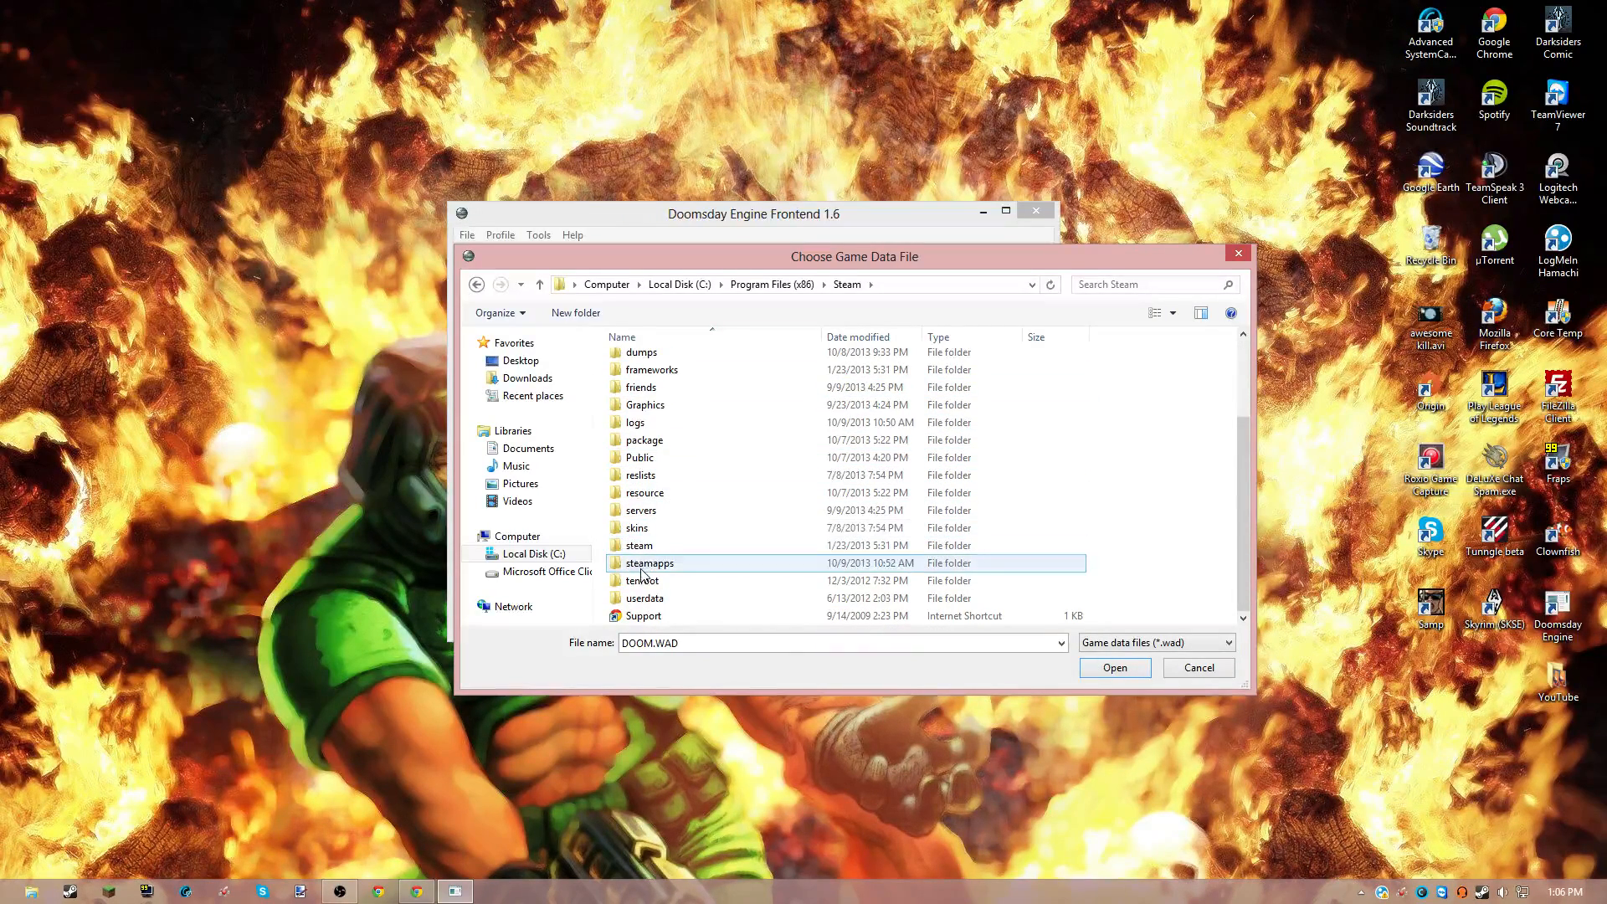
pyautogui.doubleClick(649, 562)
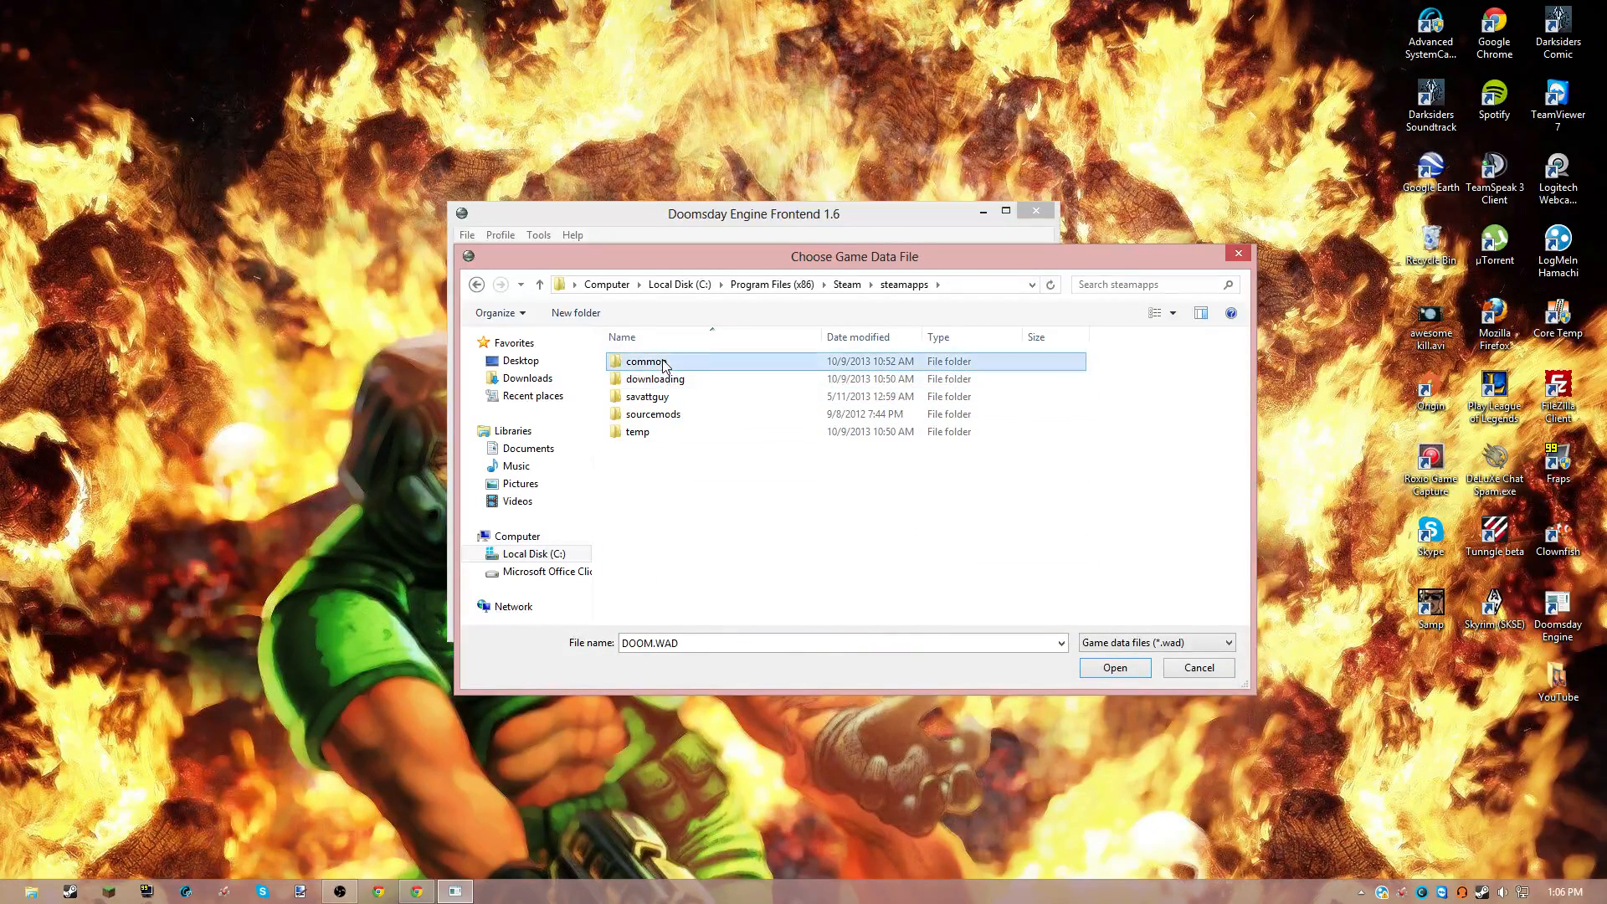
pyautogui.doubleClick(646, 361)
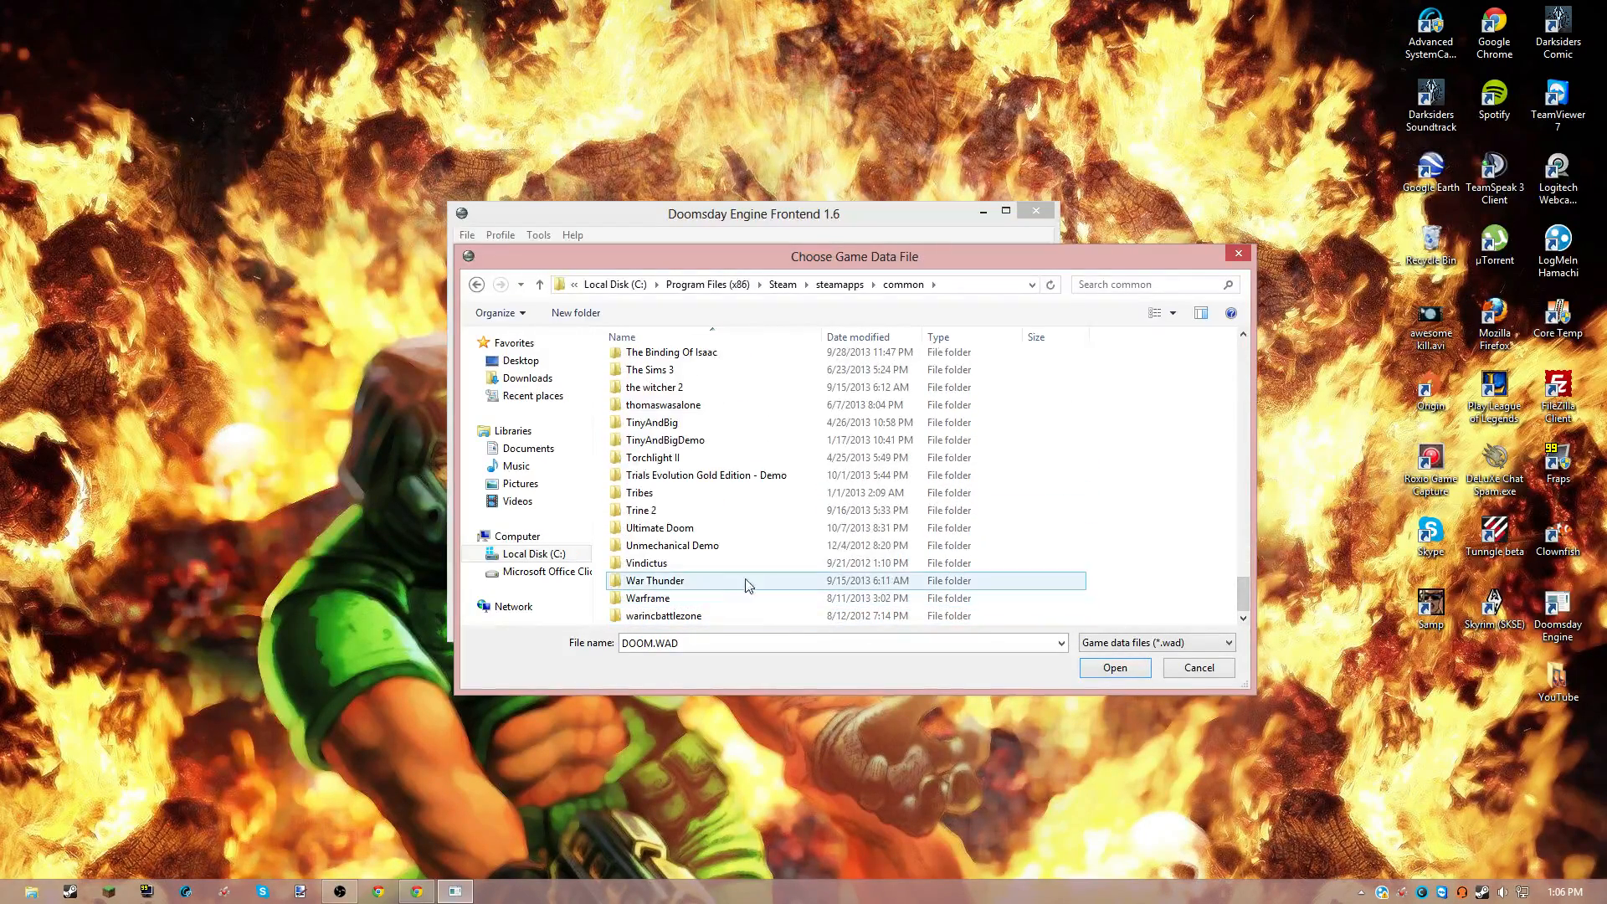
pyautogui.doubleClick(659, 526)
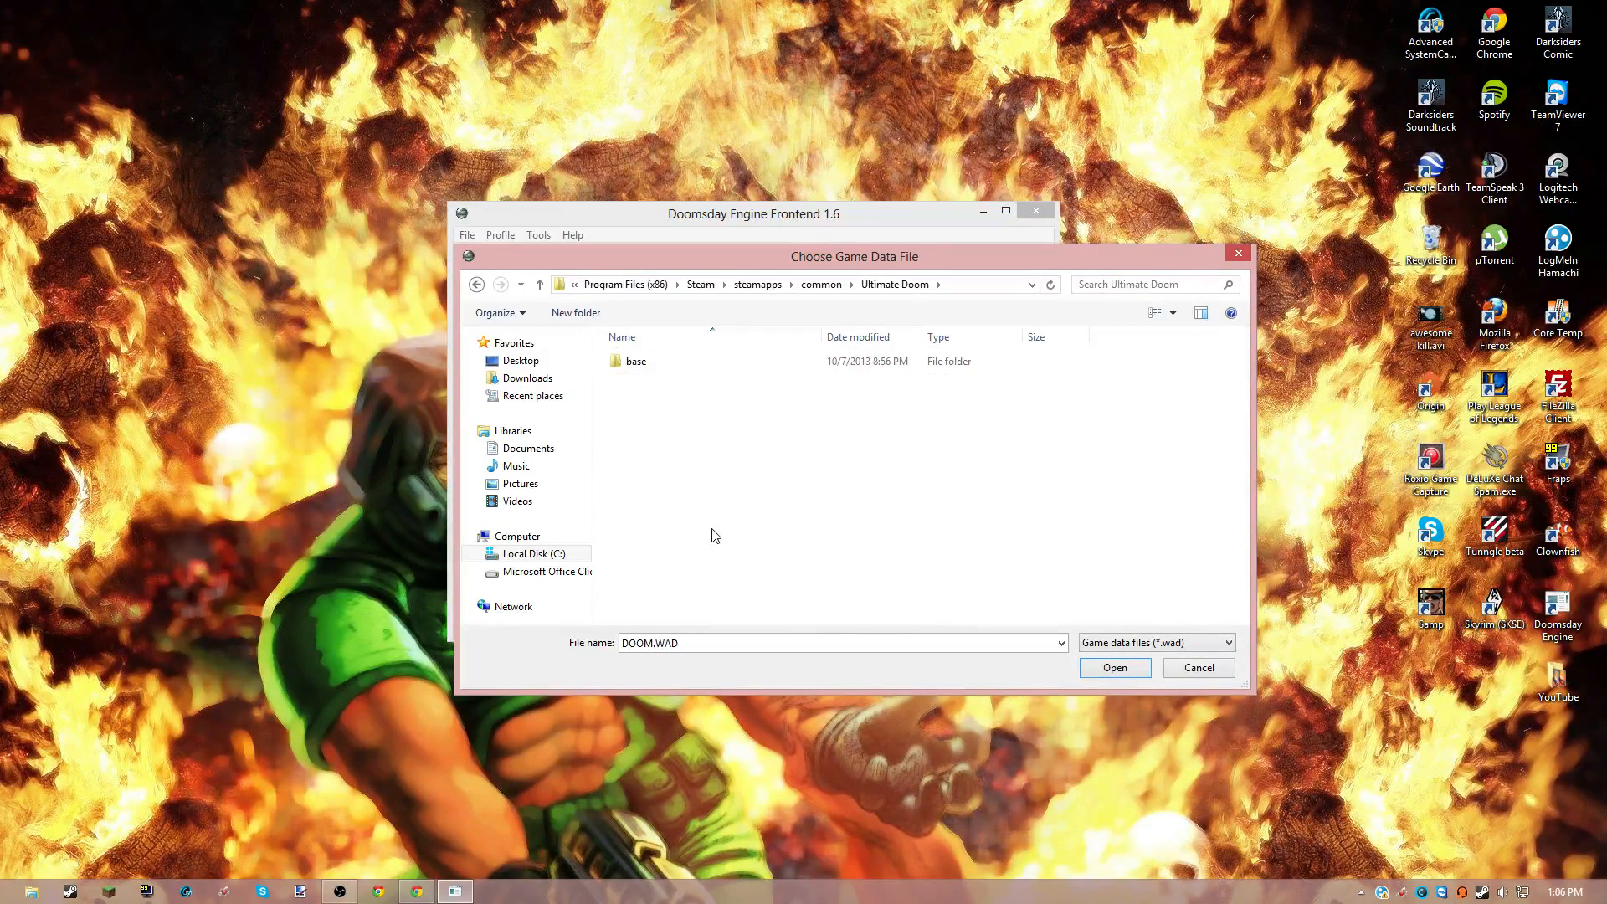
pyautogui.doubleClick(635, 361)
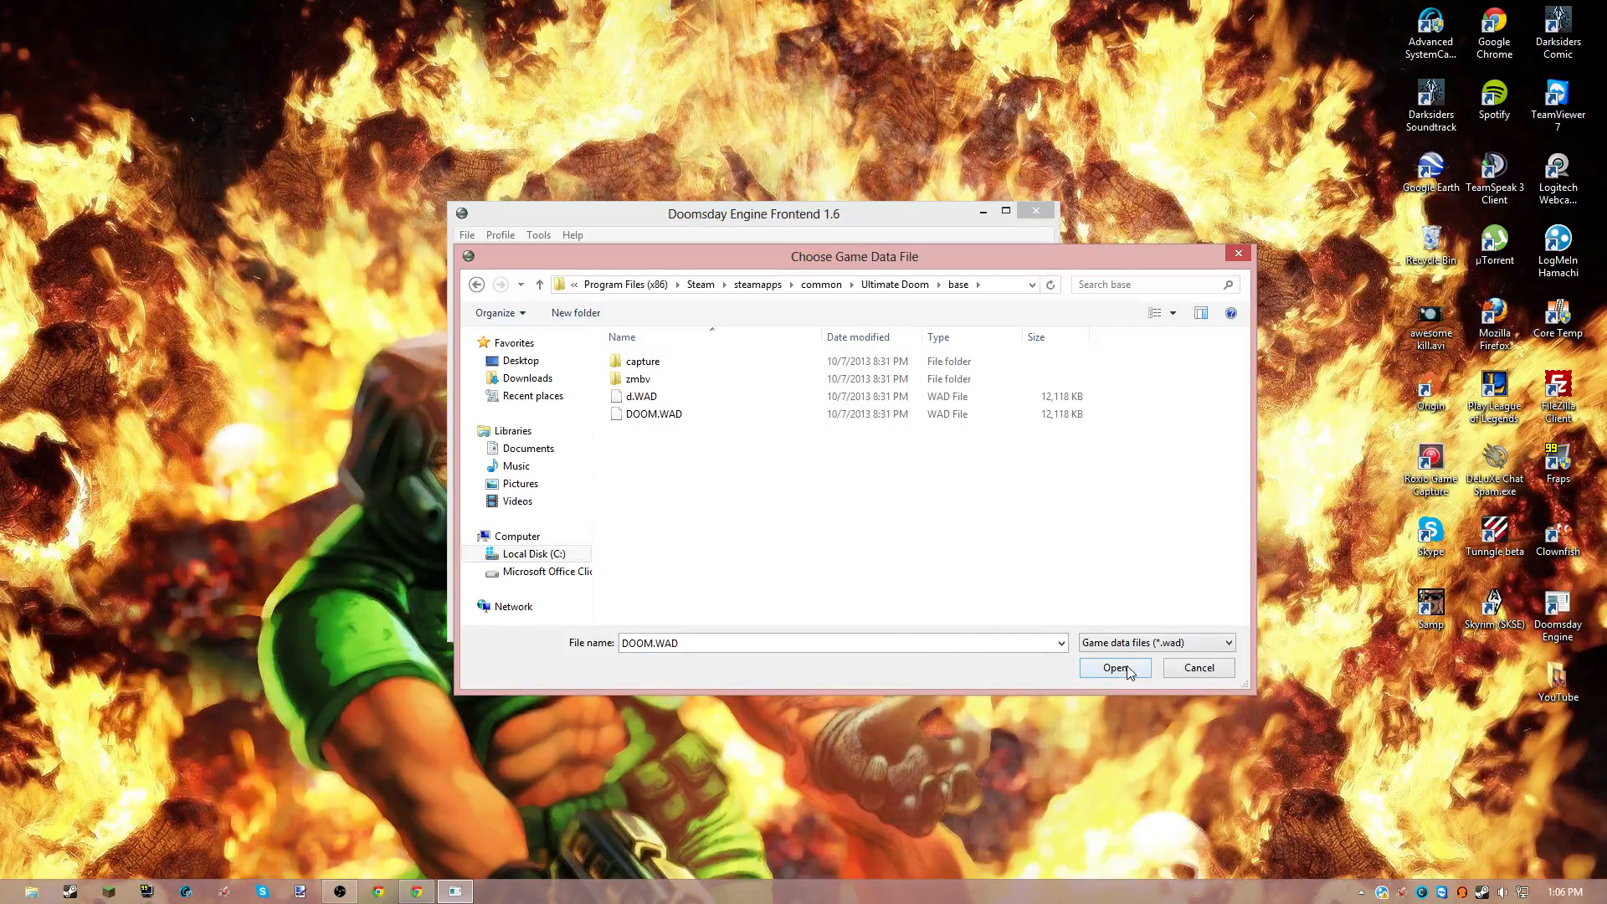
# - Choose DOOM.WAD as the Ultimate Doom game data file
pyautogui.click(652, 413)
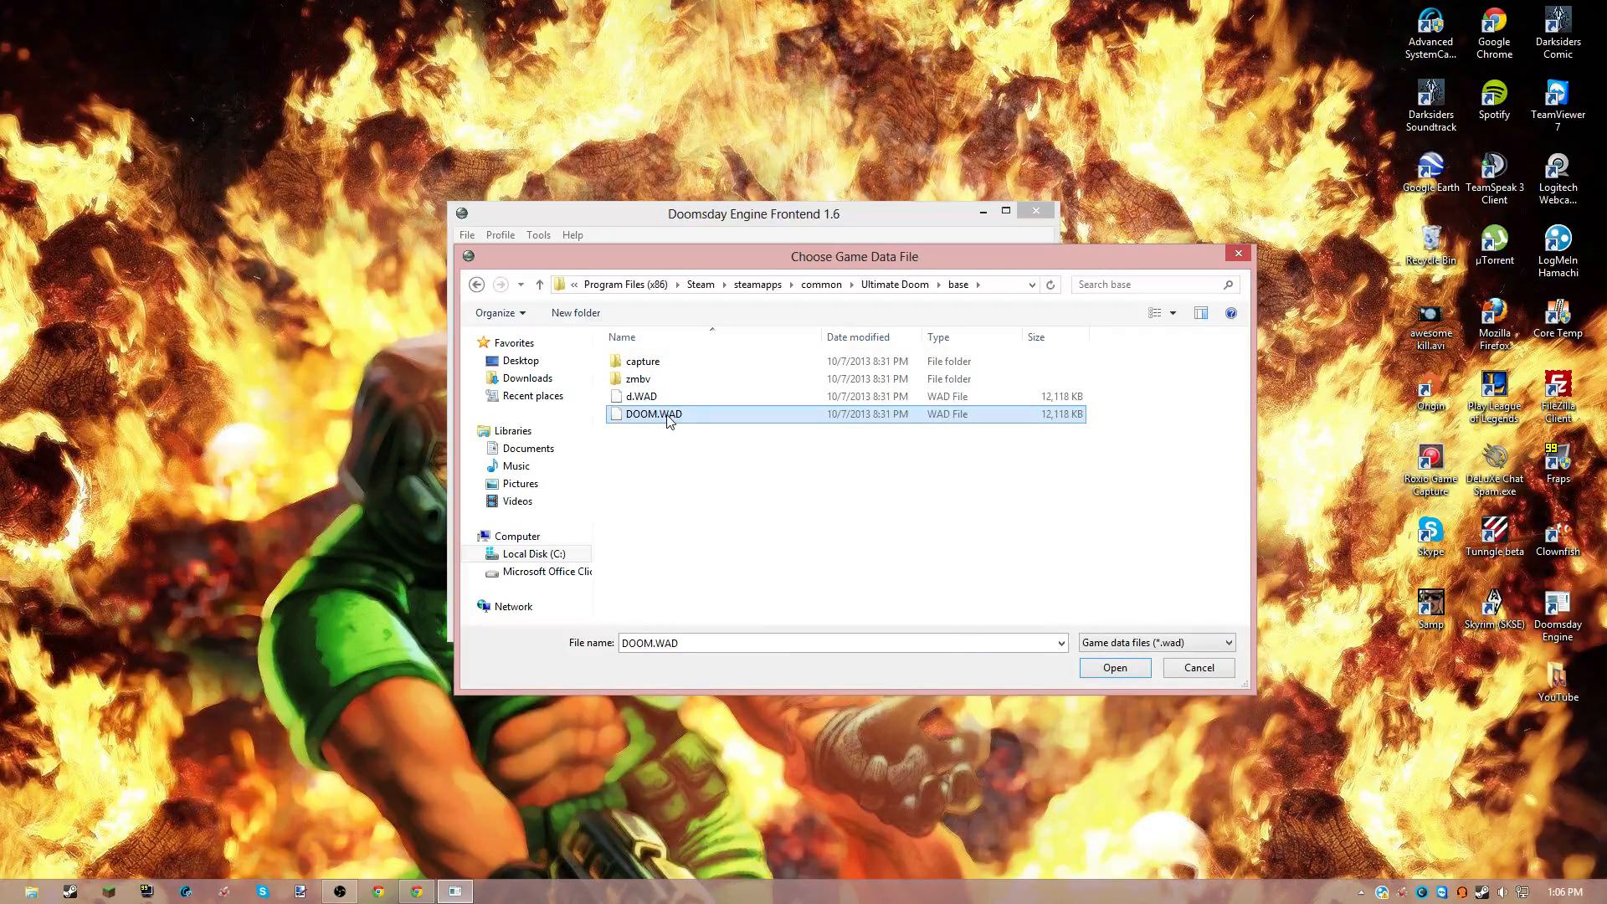
pyautogui.click(640, 397)
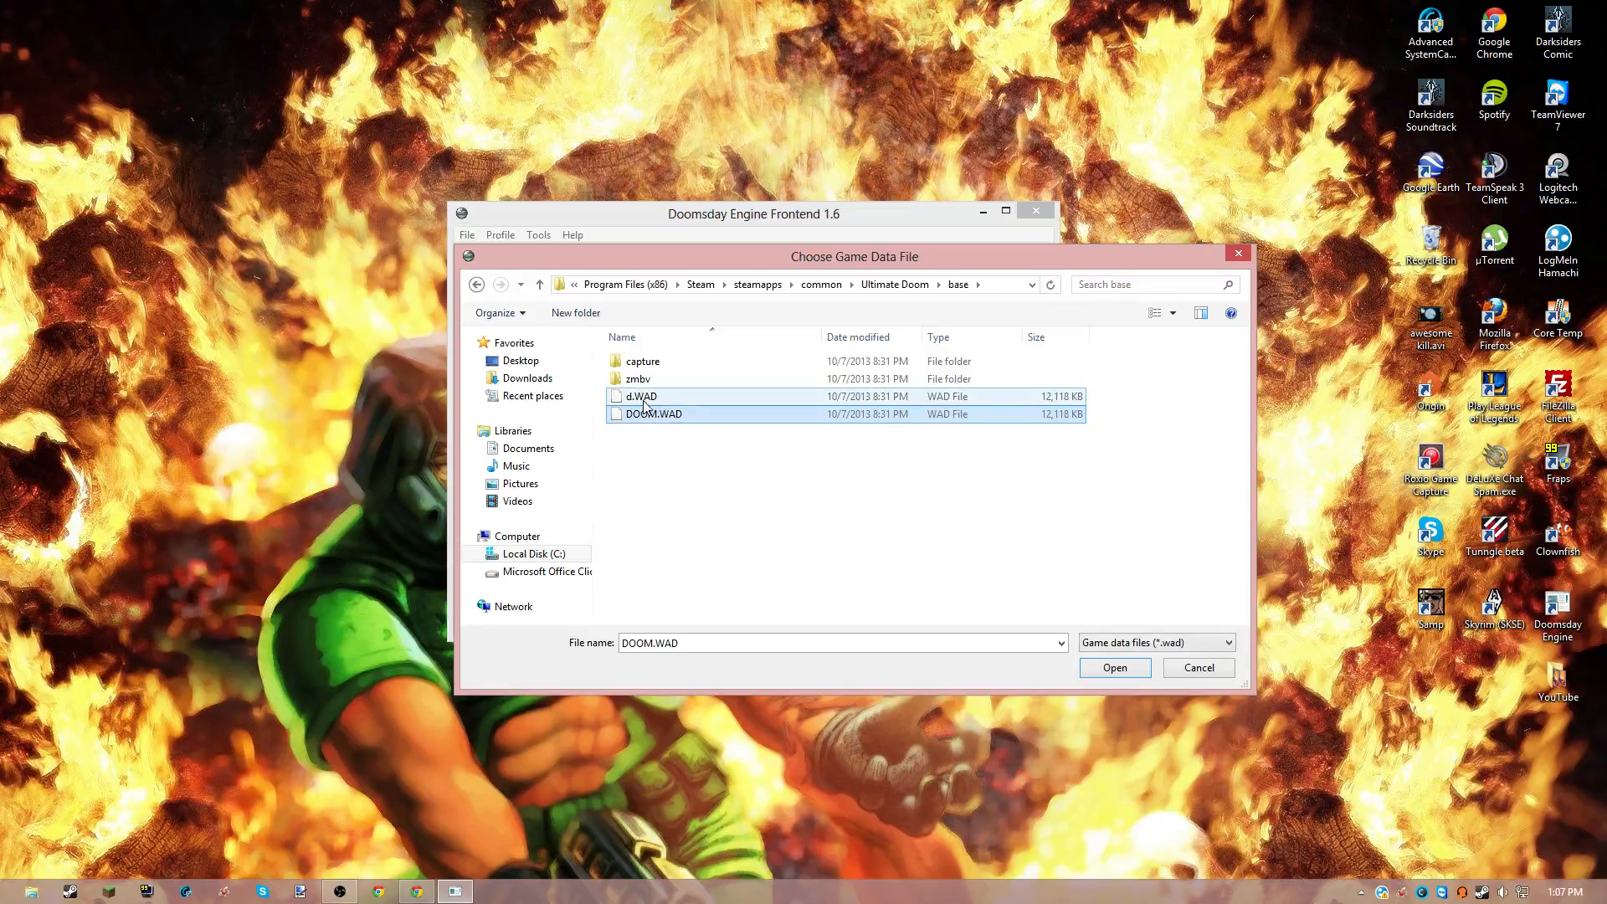
pyautogui.click(640, 396)
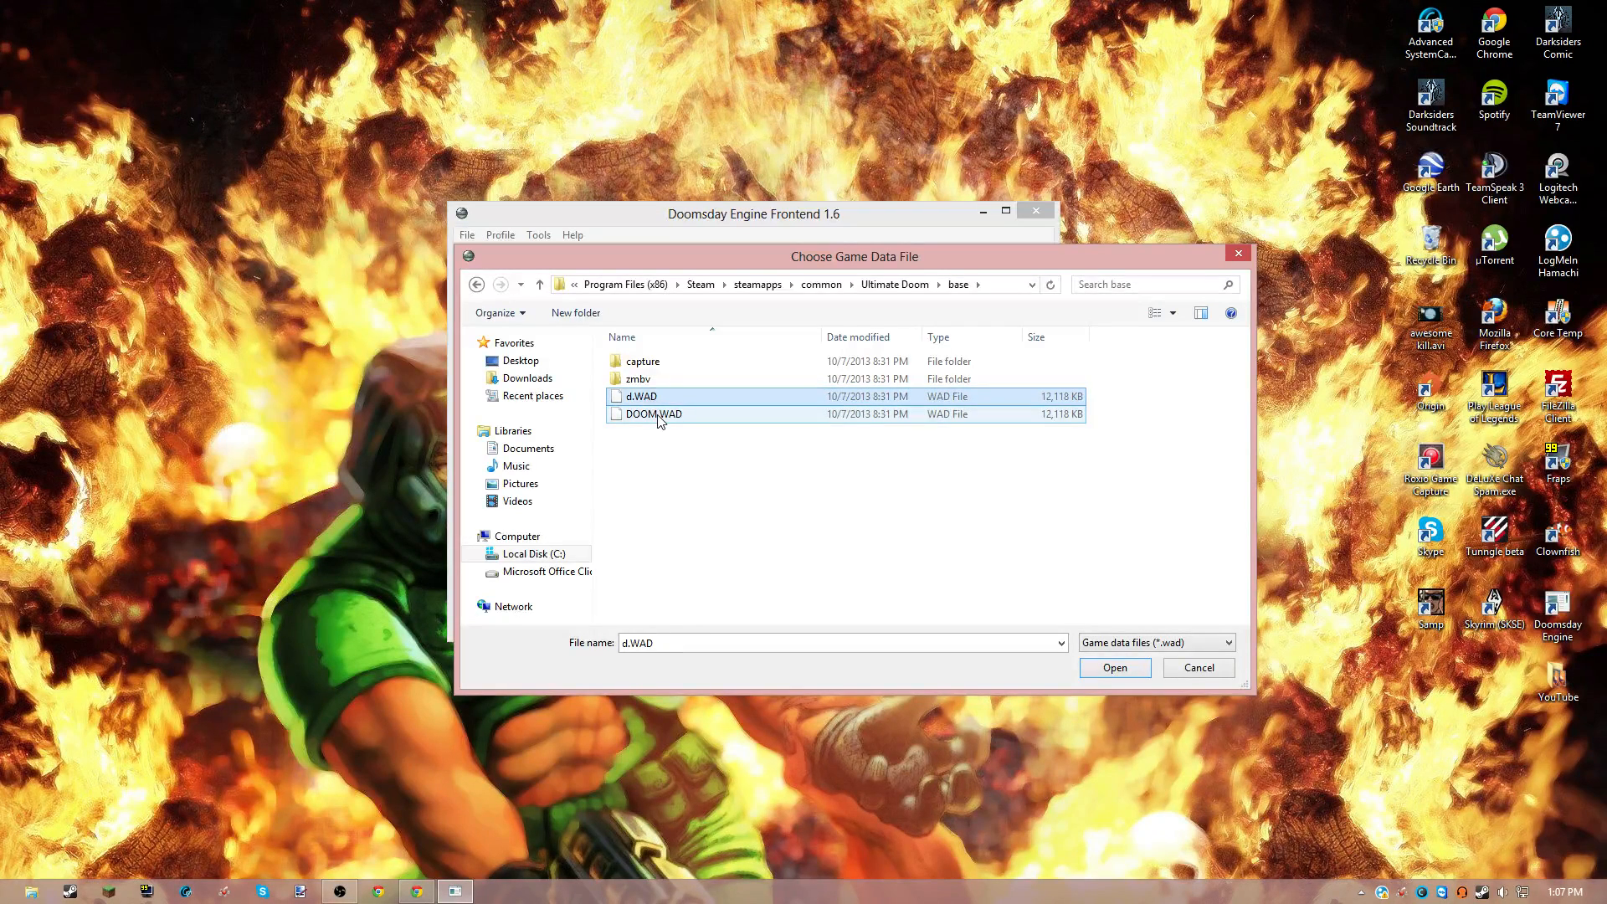
pyautogui.click(653, 412)
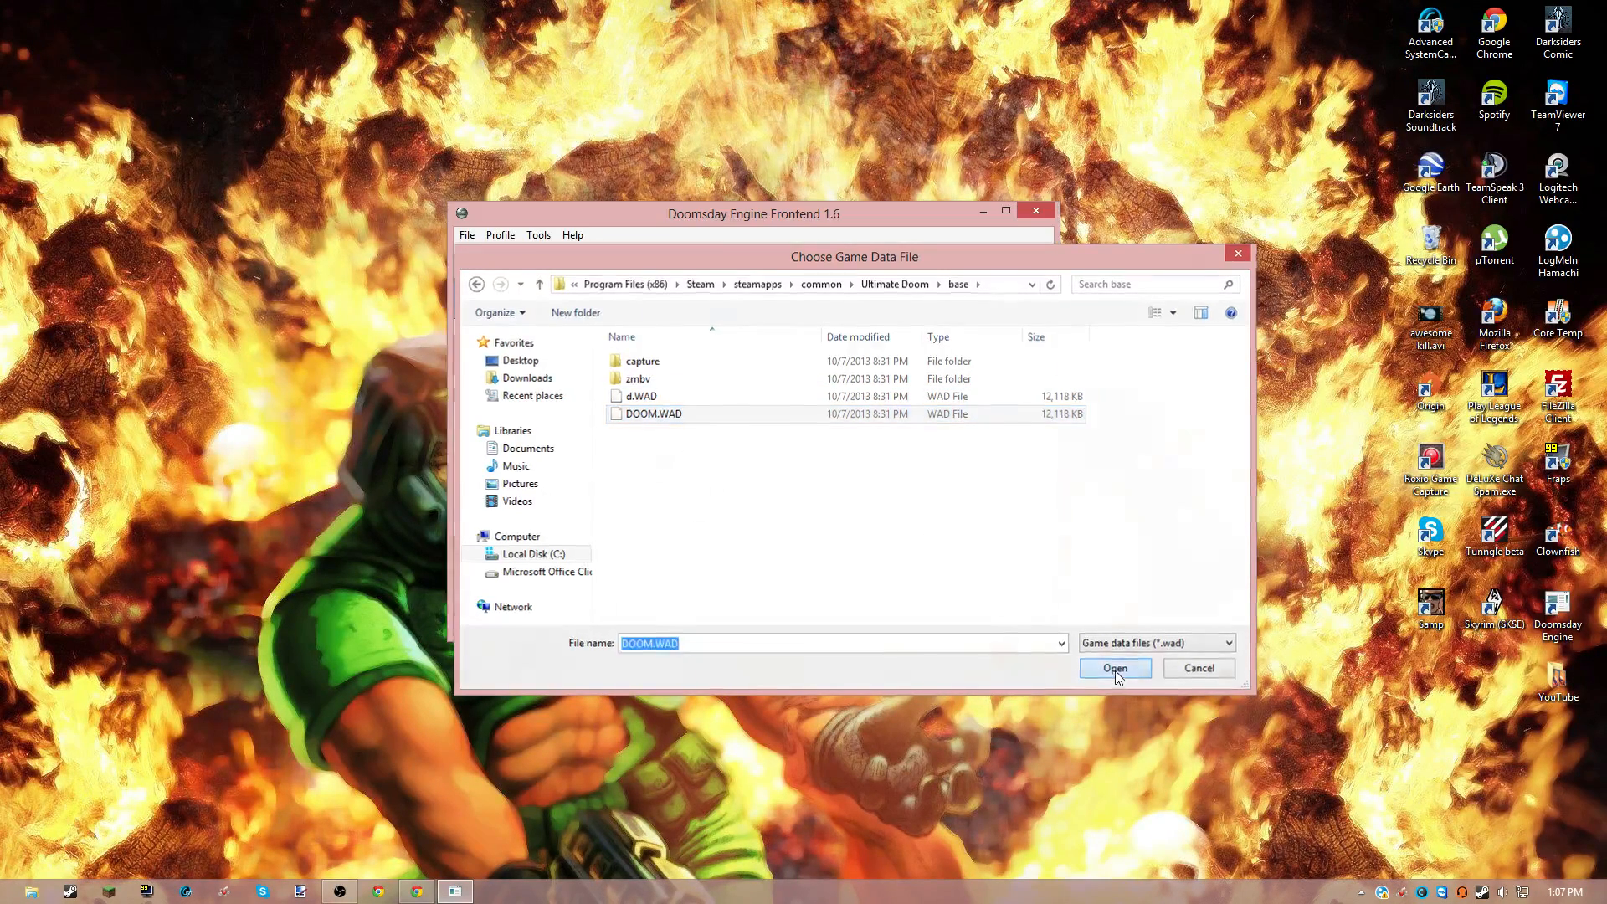
pyautogui.click(1114, 667)
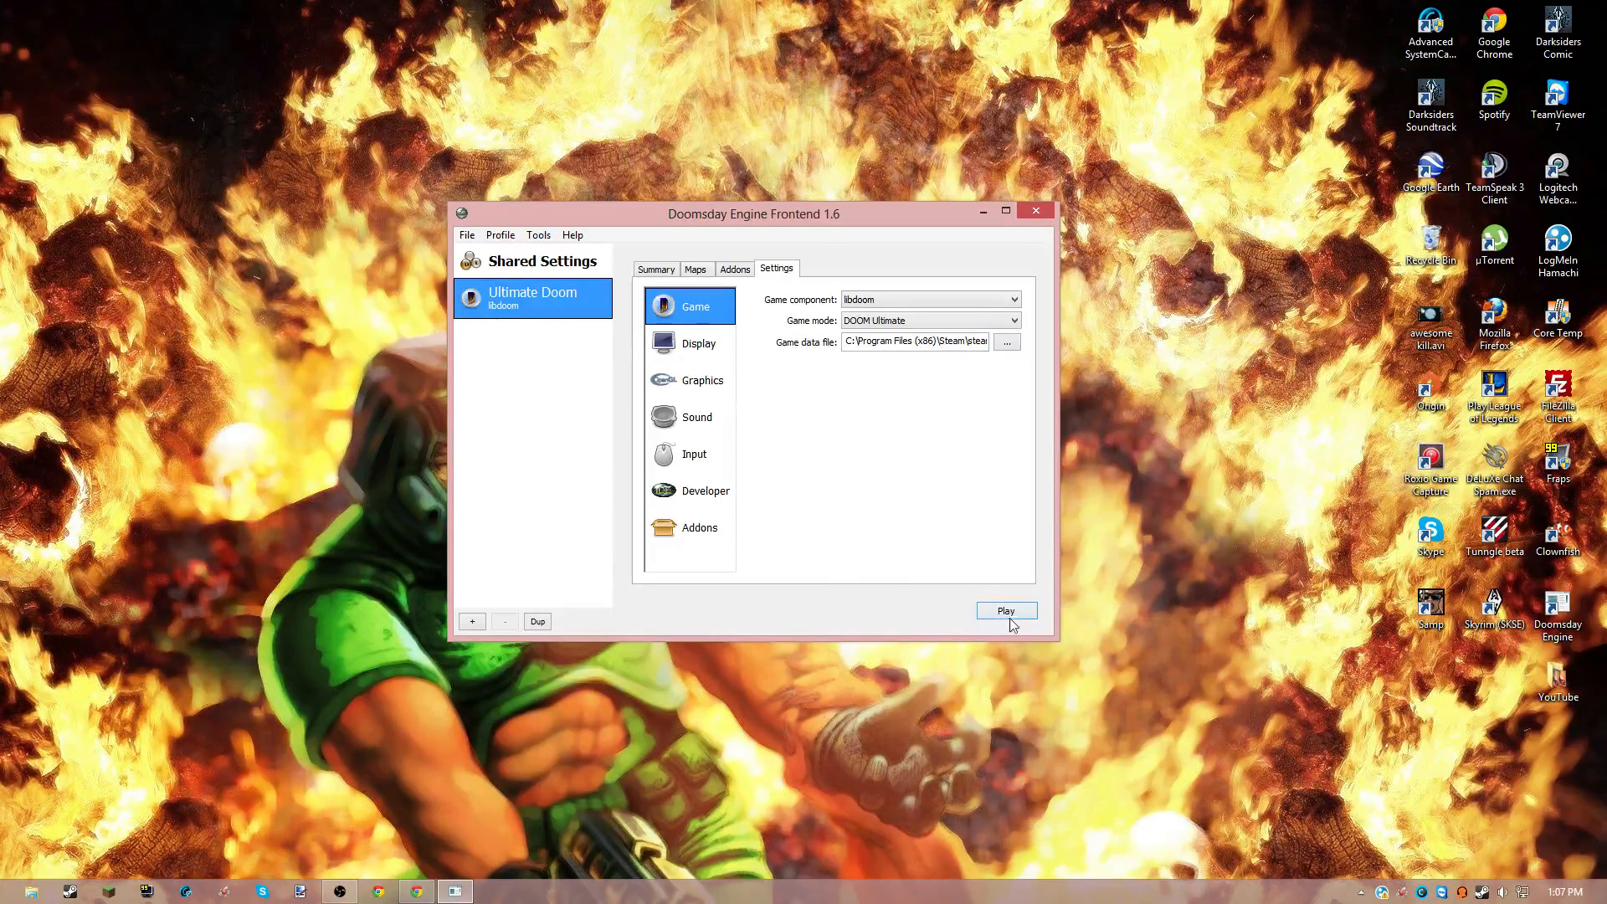
pyautogui.moveTo(522, 319)
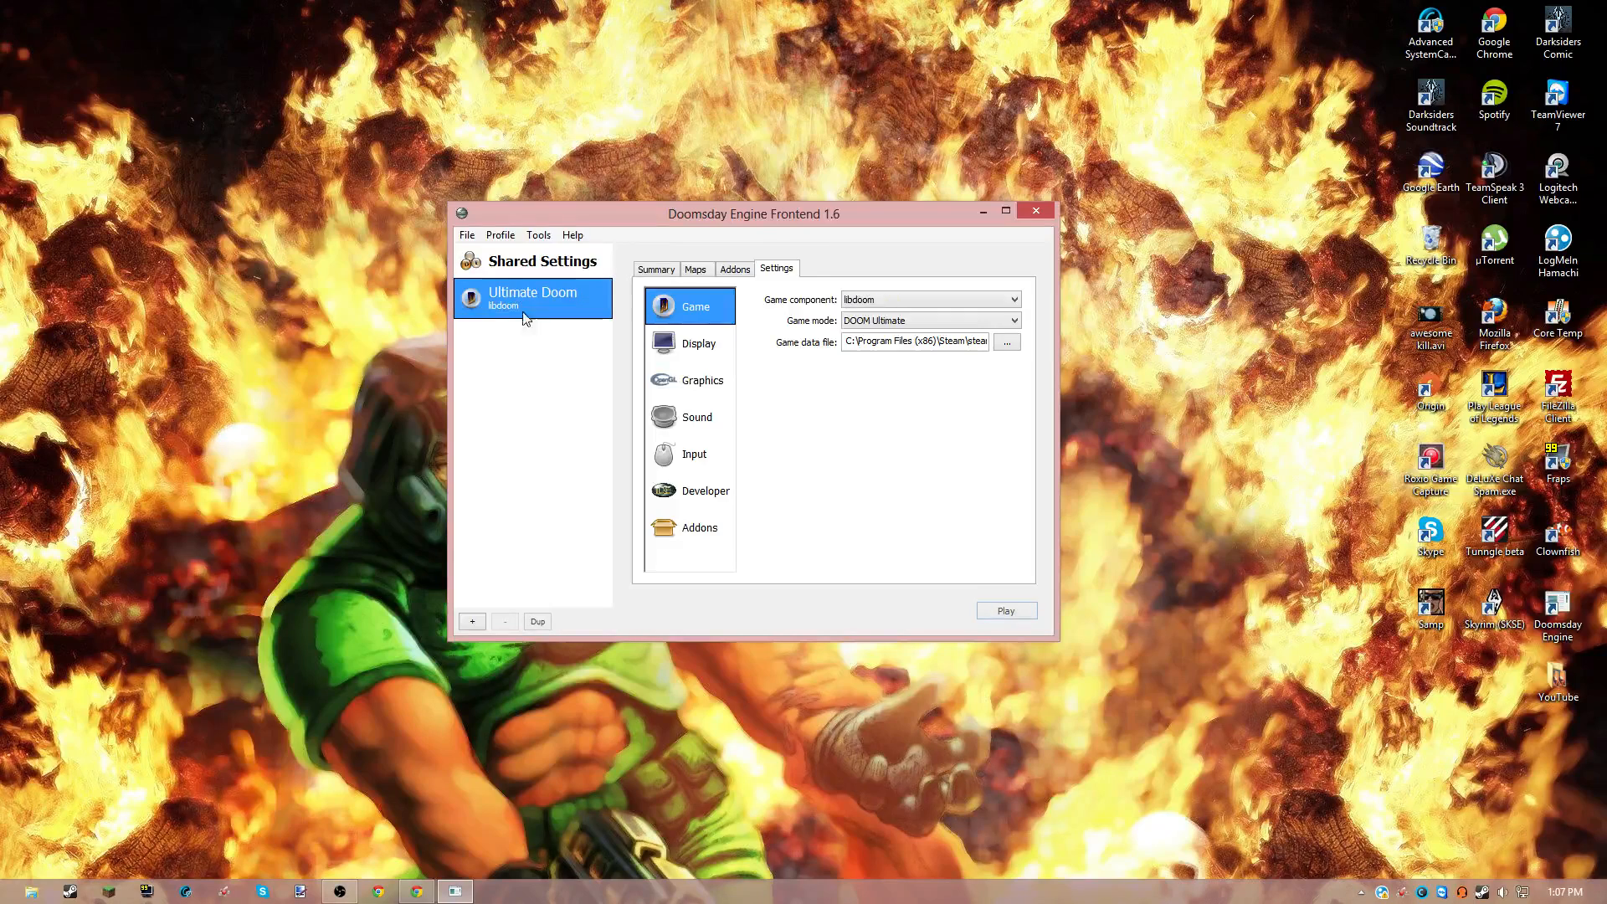
pyautogui.moveTo(446, 635)
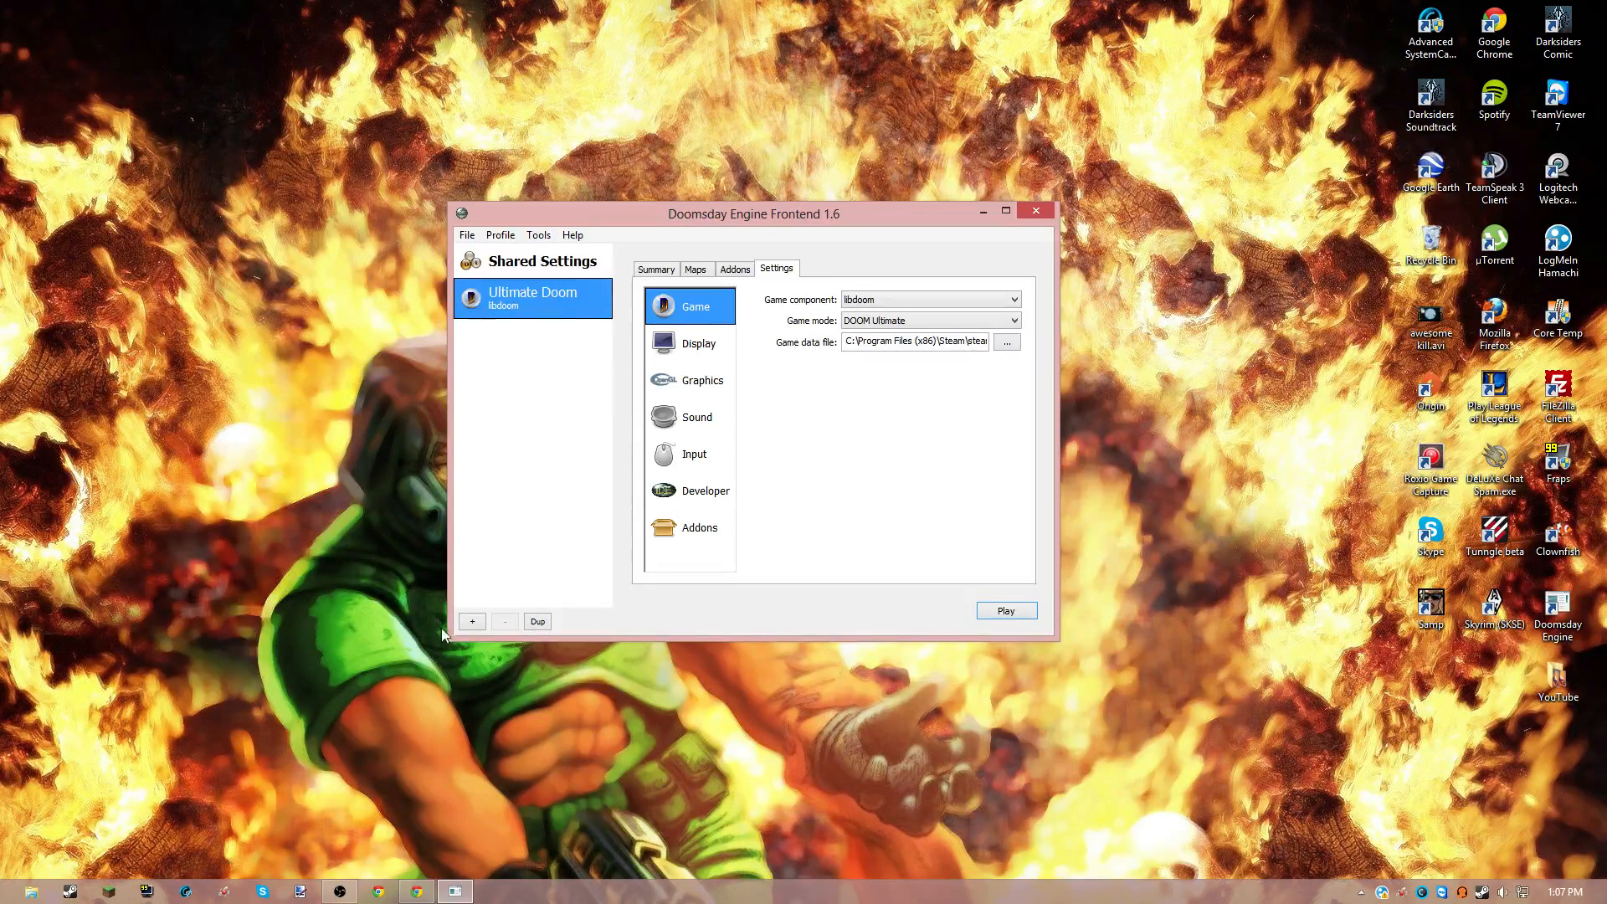
# - Start a new profile, view the game libraries with libdoom kept, then cancel
pyautogui.click(472, 621)
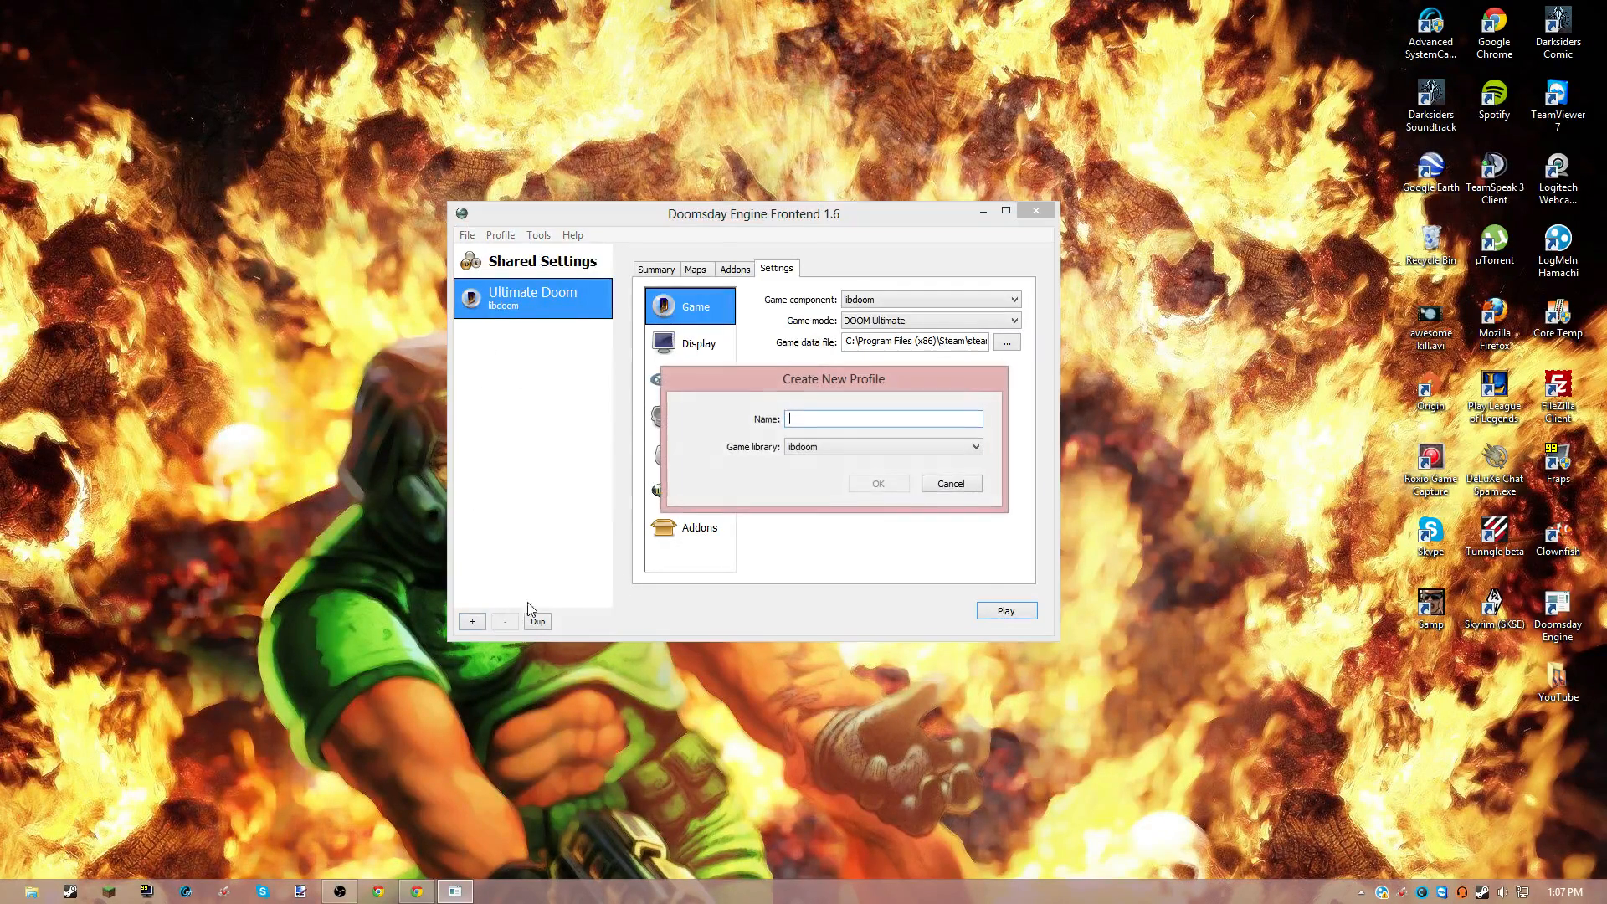
pyautogui.click(972, 447)
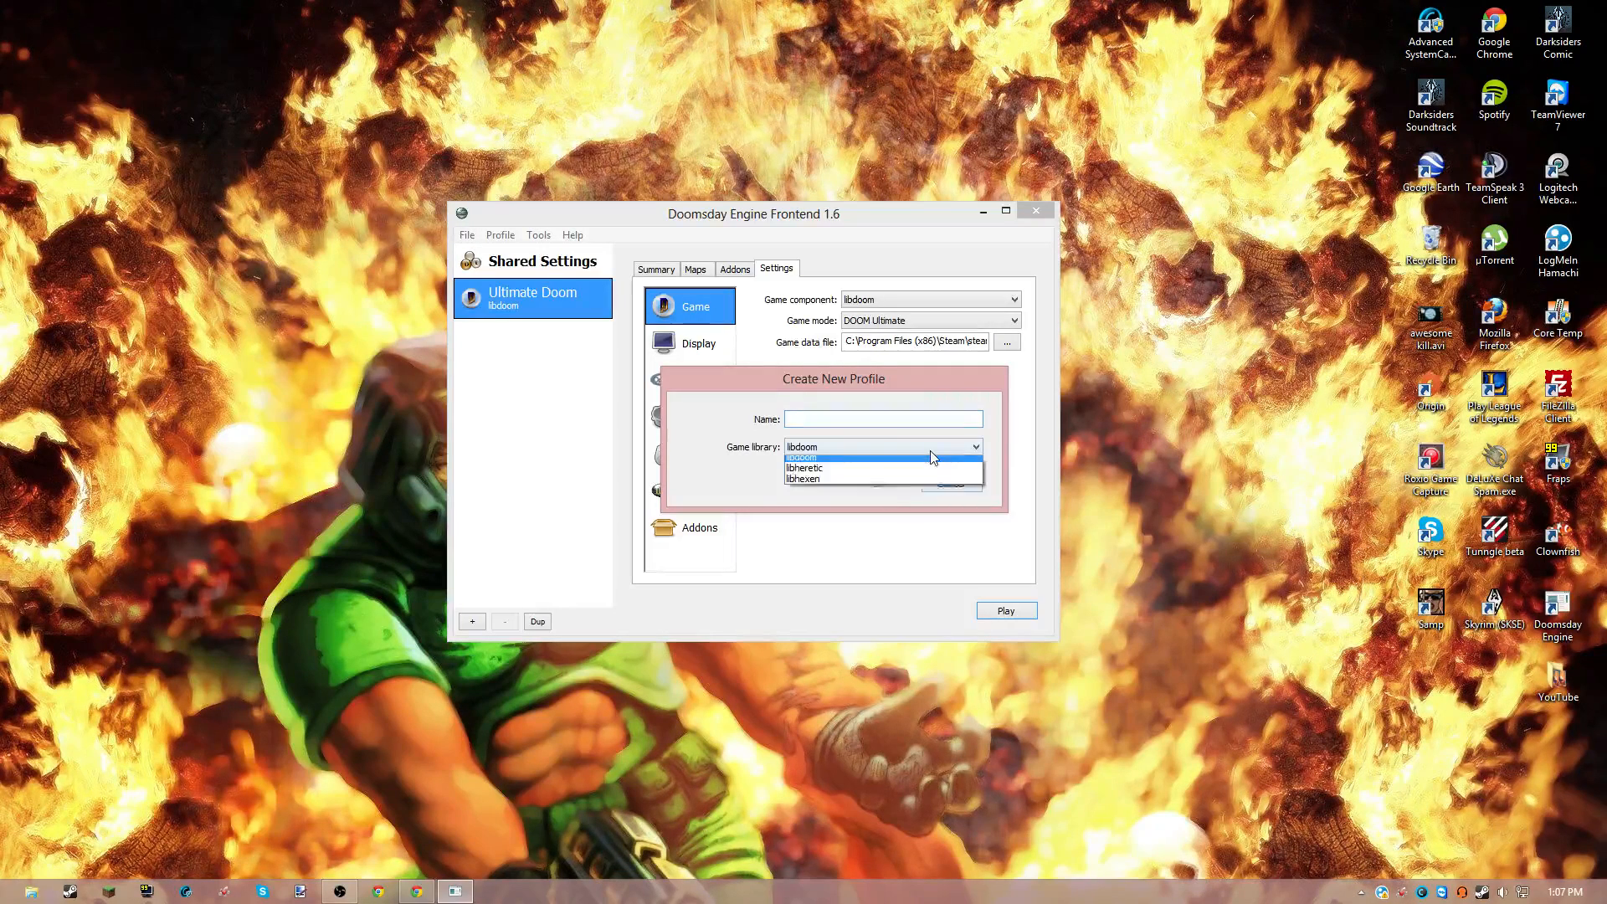
pyautogui.click(800, 446)
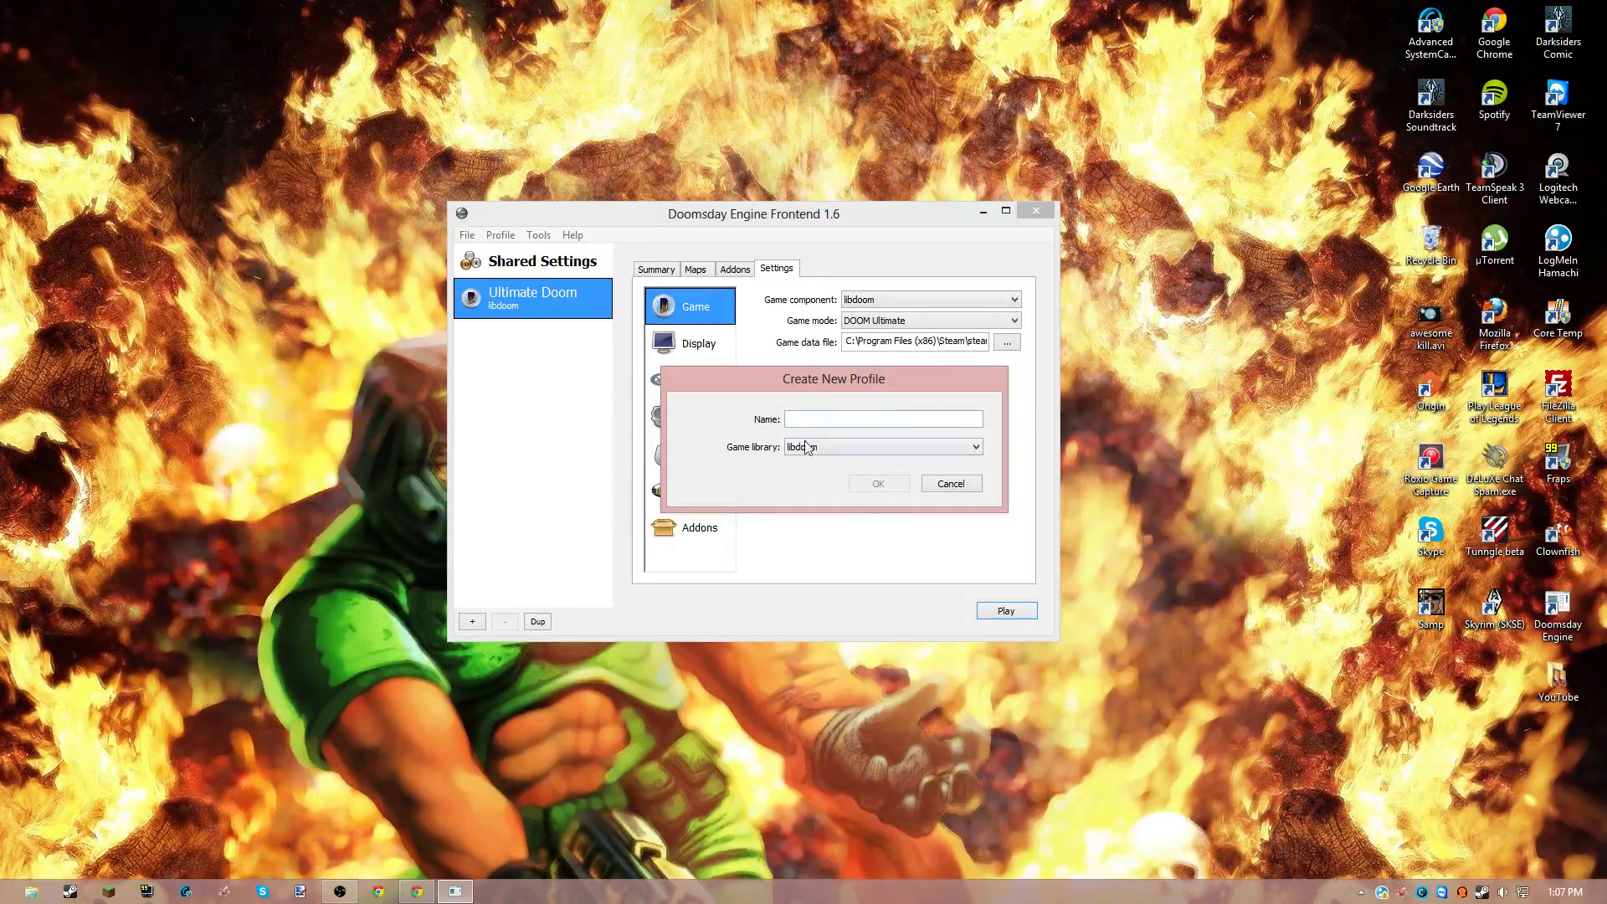
pyautogui.click(950, 483)
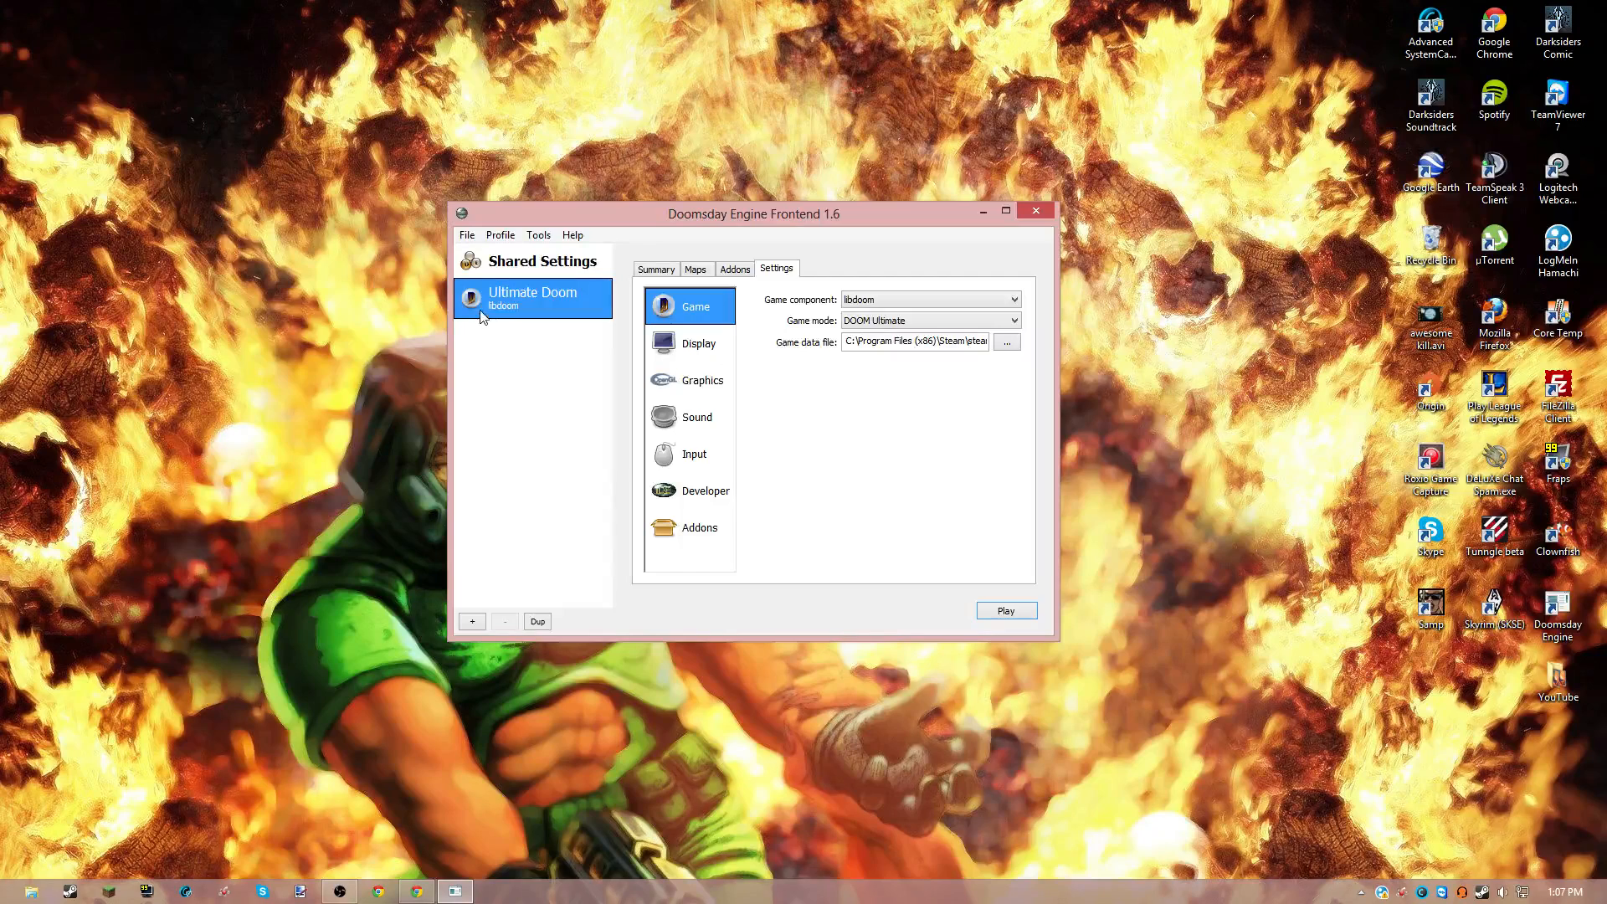
# - Open and dismiss the File menu, then close the Doomsday Engine Frontend window
pyautogui.click(467, 235)
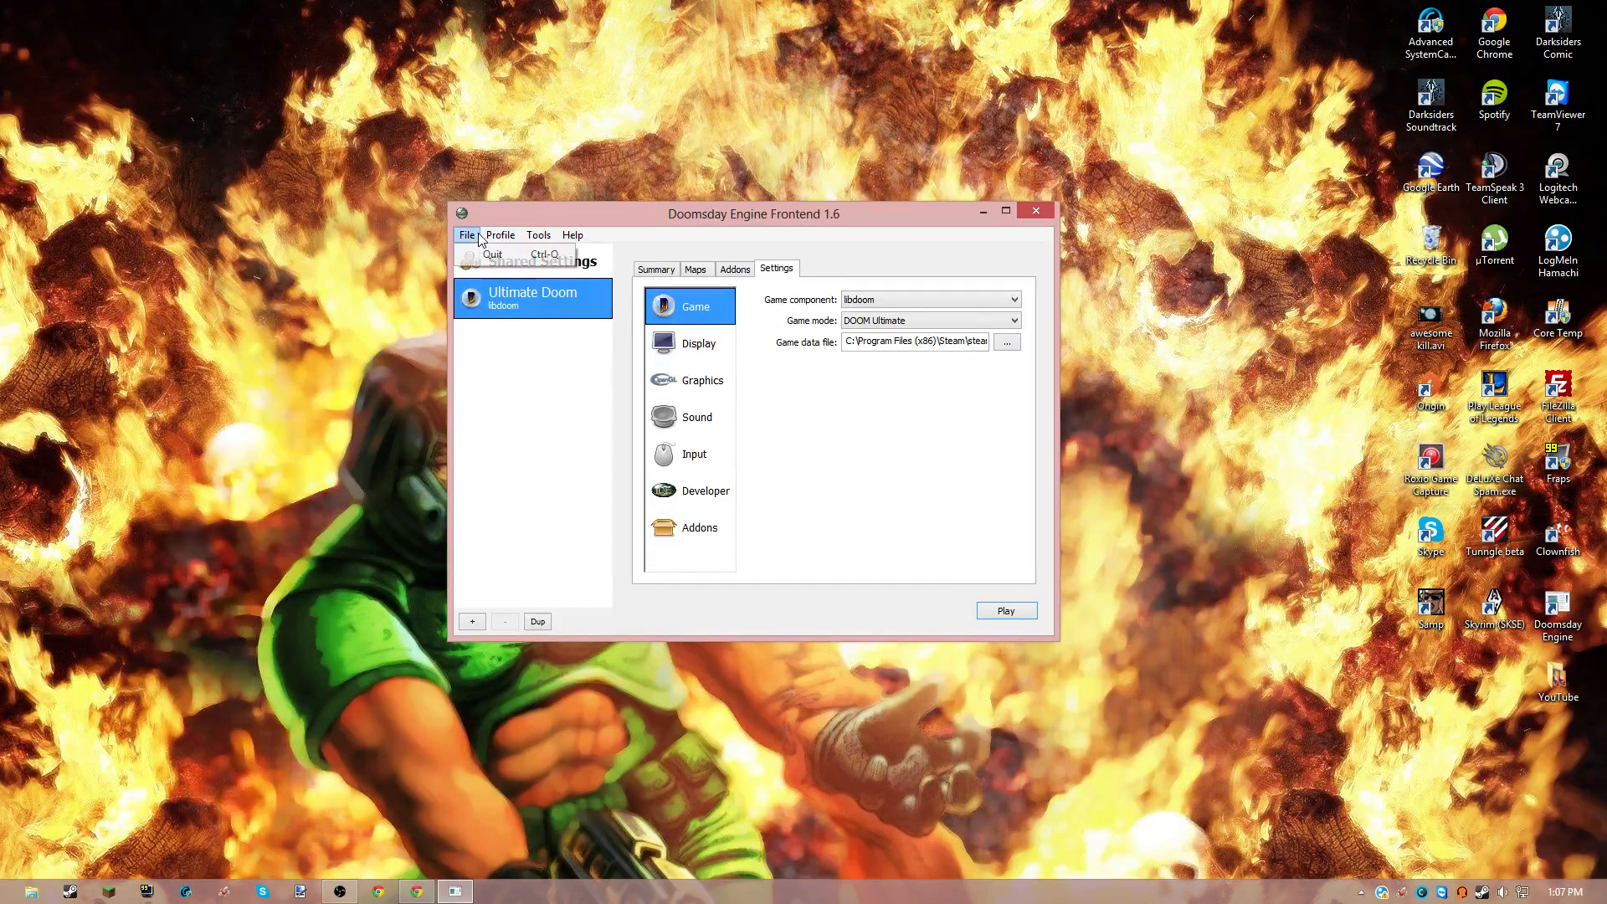
pyautogui.click(531, 463)
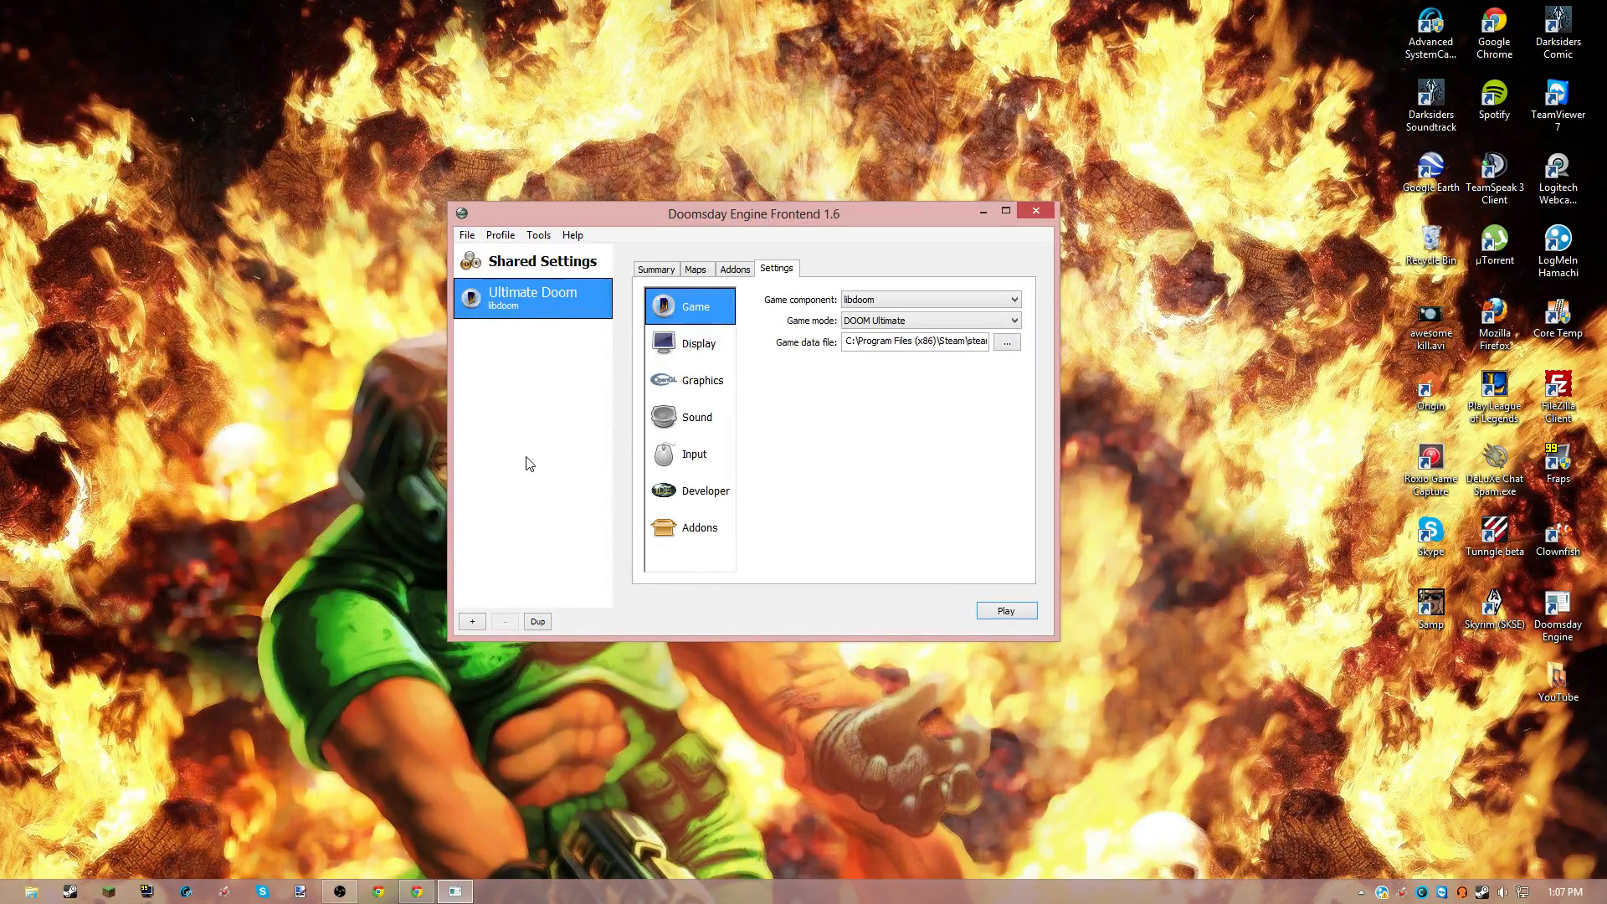
pyautogui.moveTo(1036, 243)
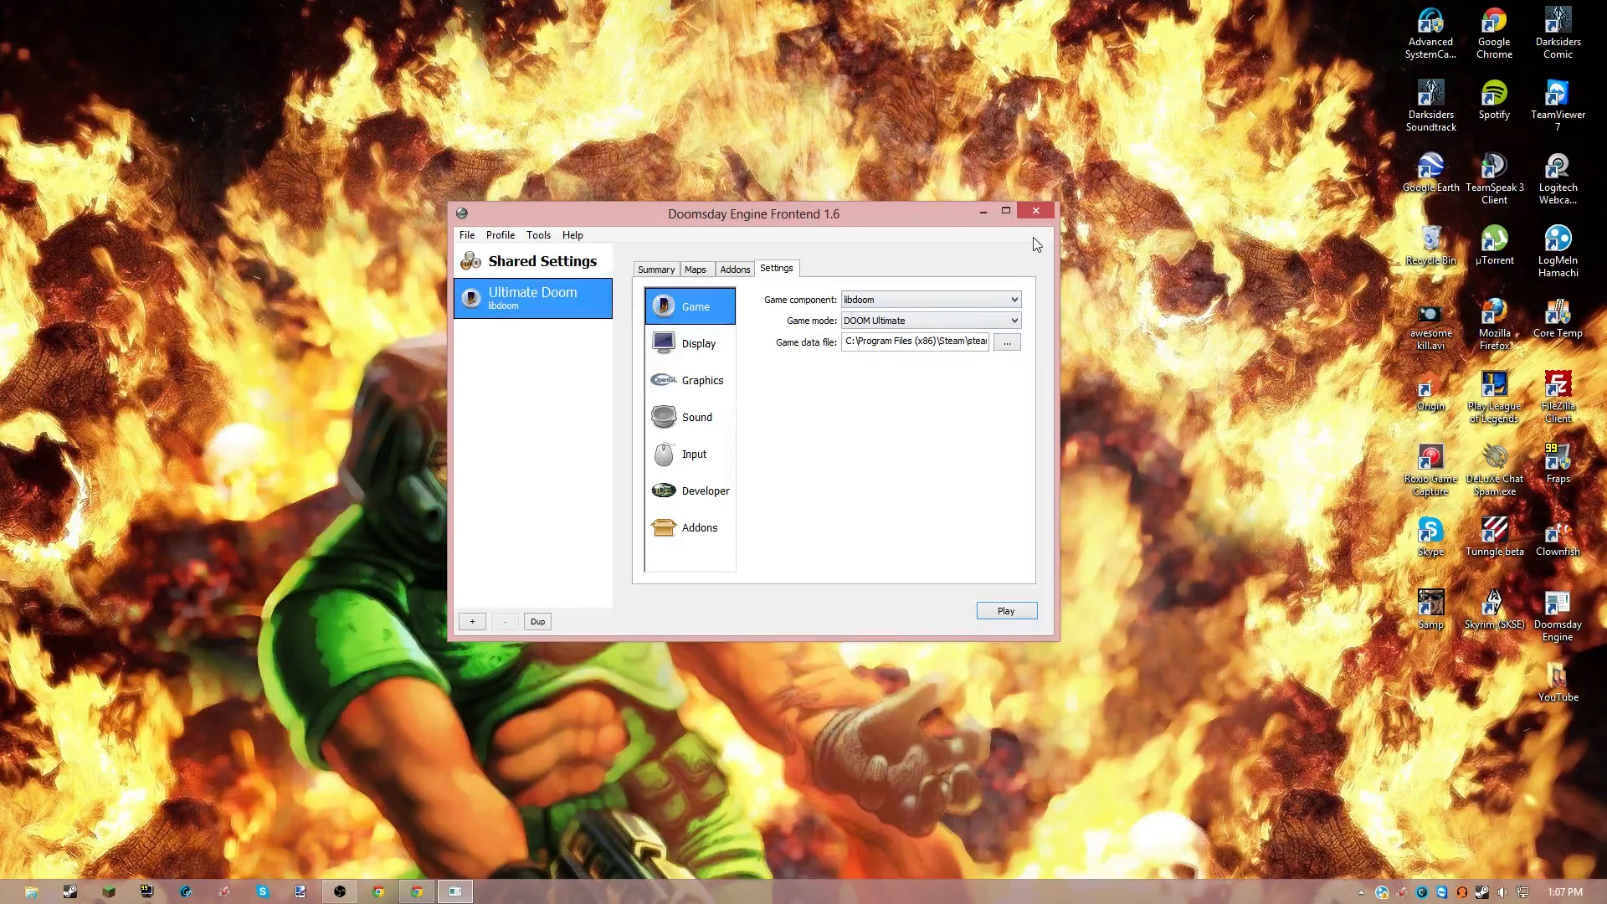
pyautogui.click(1034, 210)
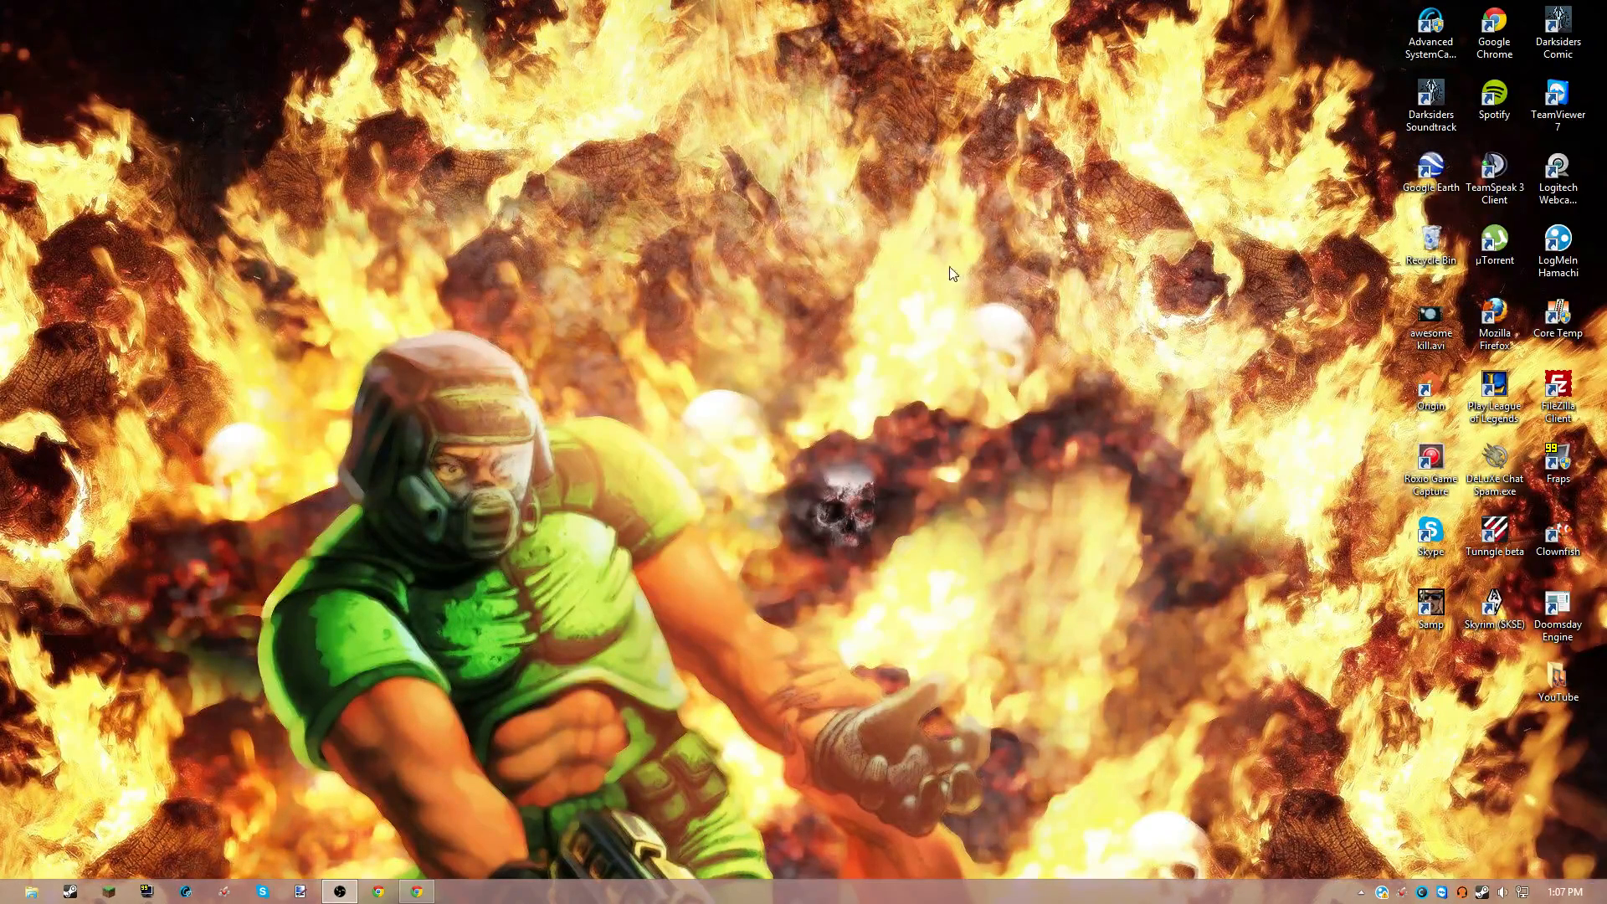
pyautogui.moveTo(880, 358)
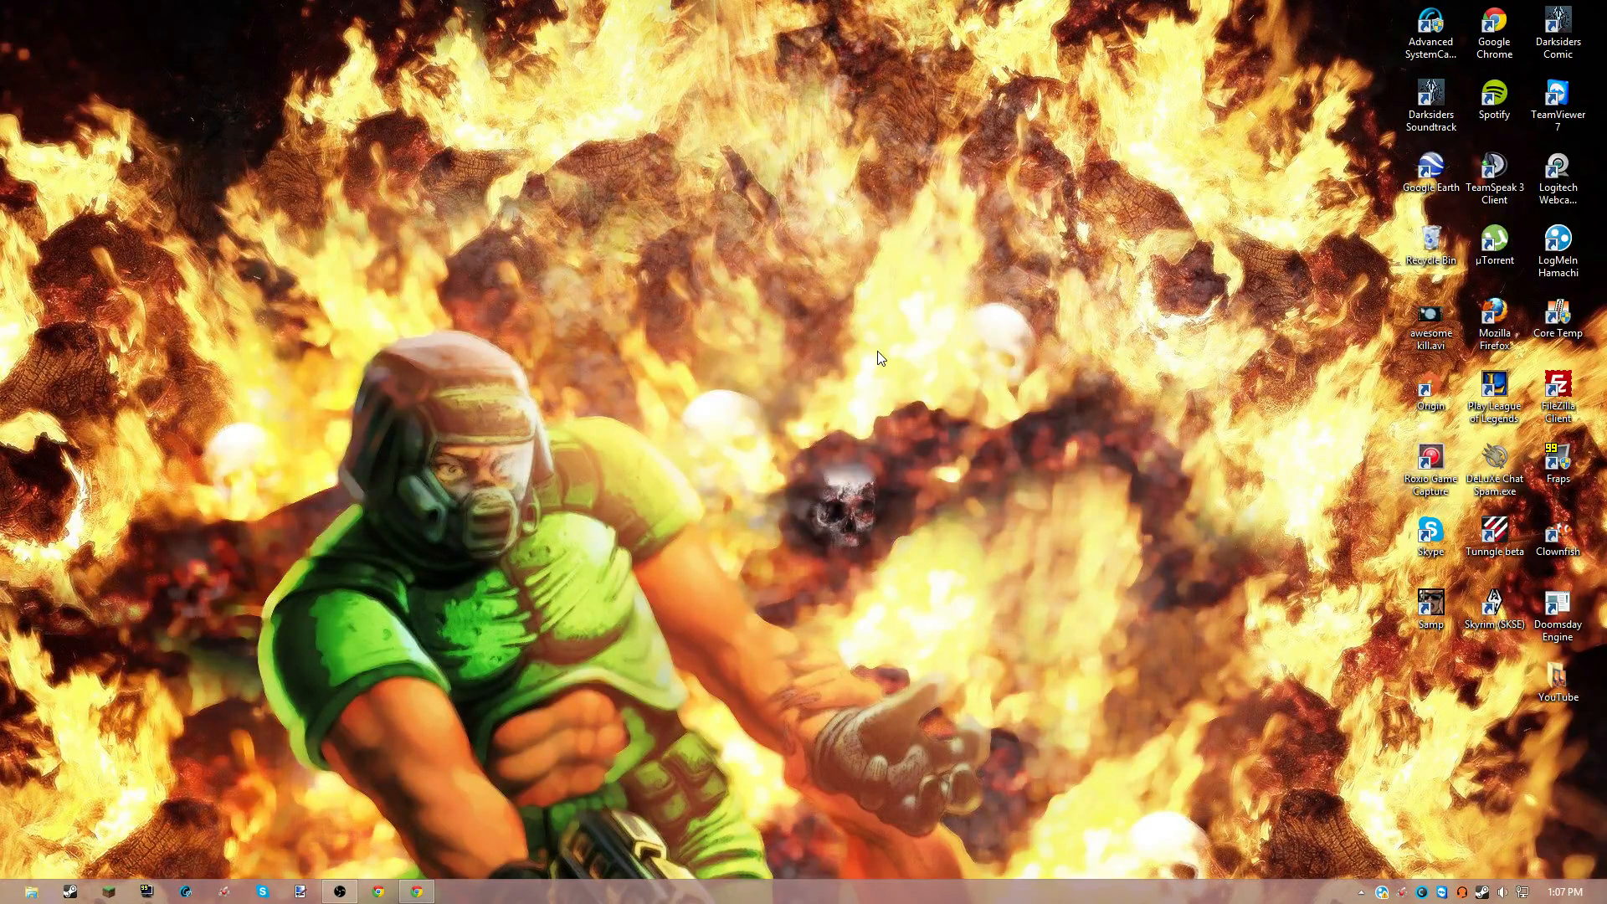
pyautogui.moveTo(605, 432)
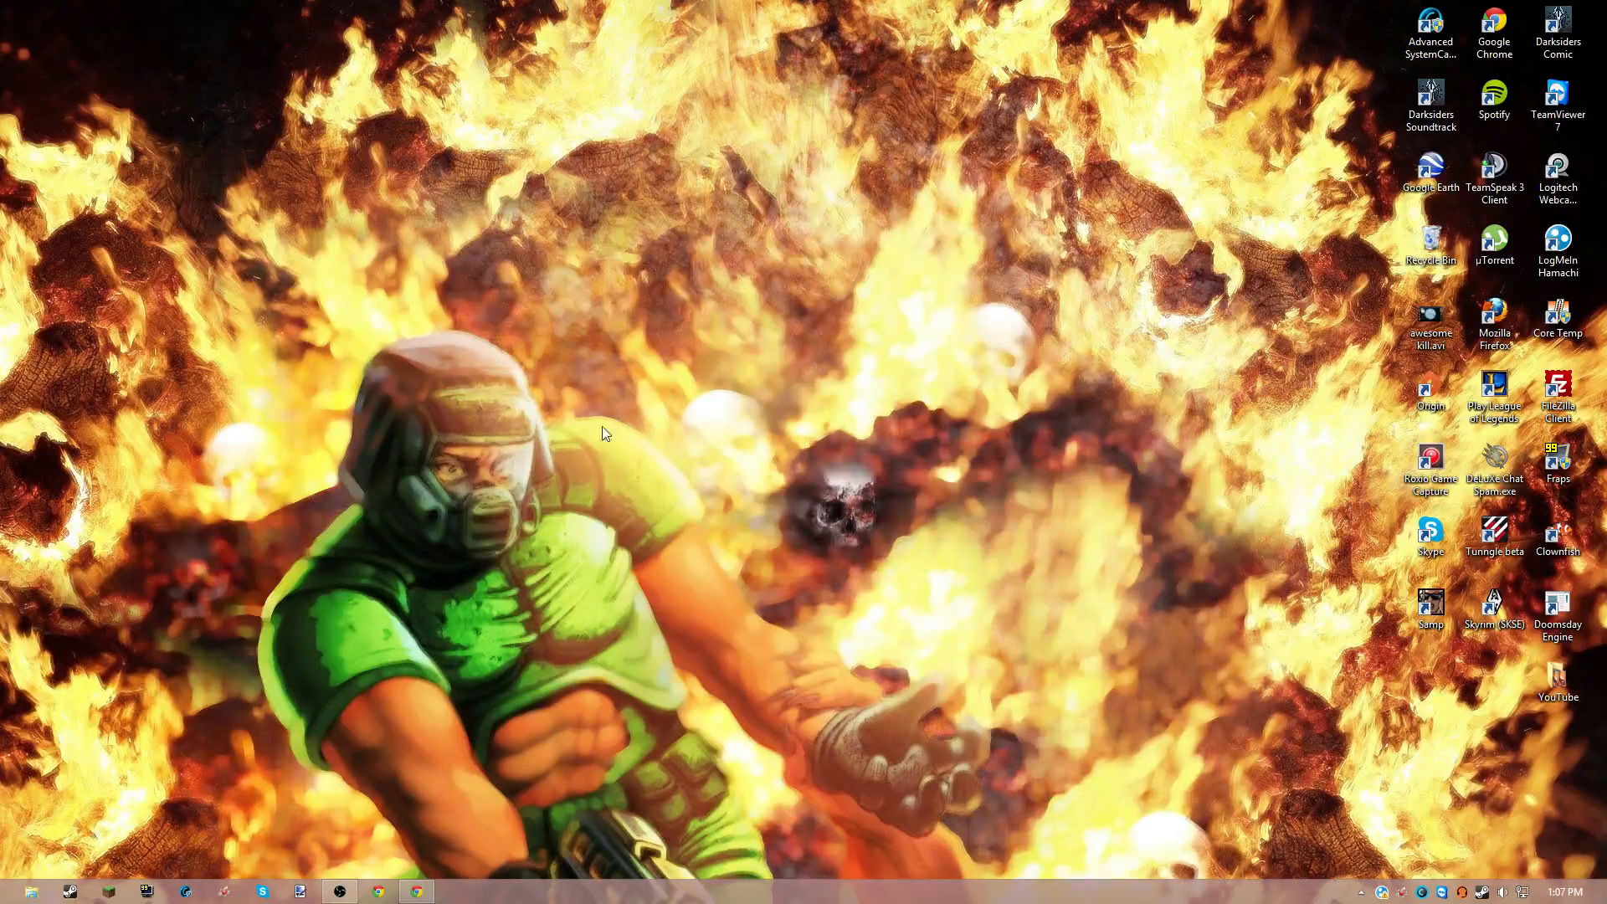
pyautogui.moveTo(325, 341)
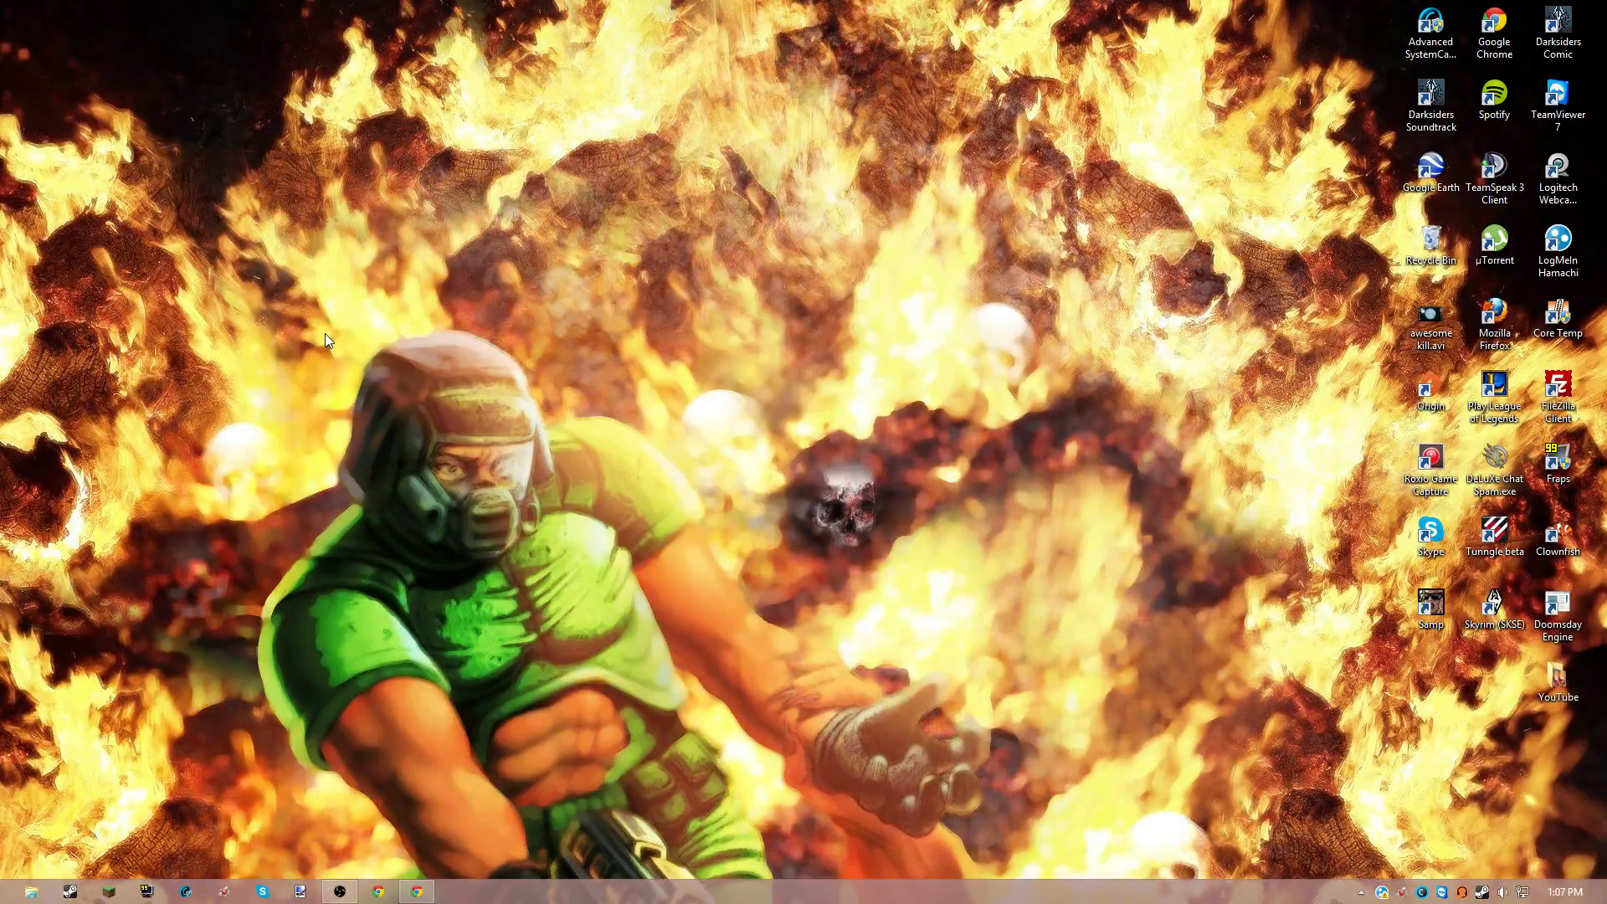
pyautogui.moveTo(313, 437)
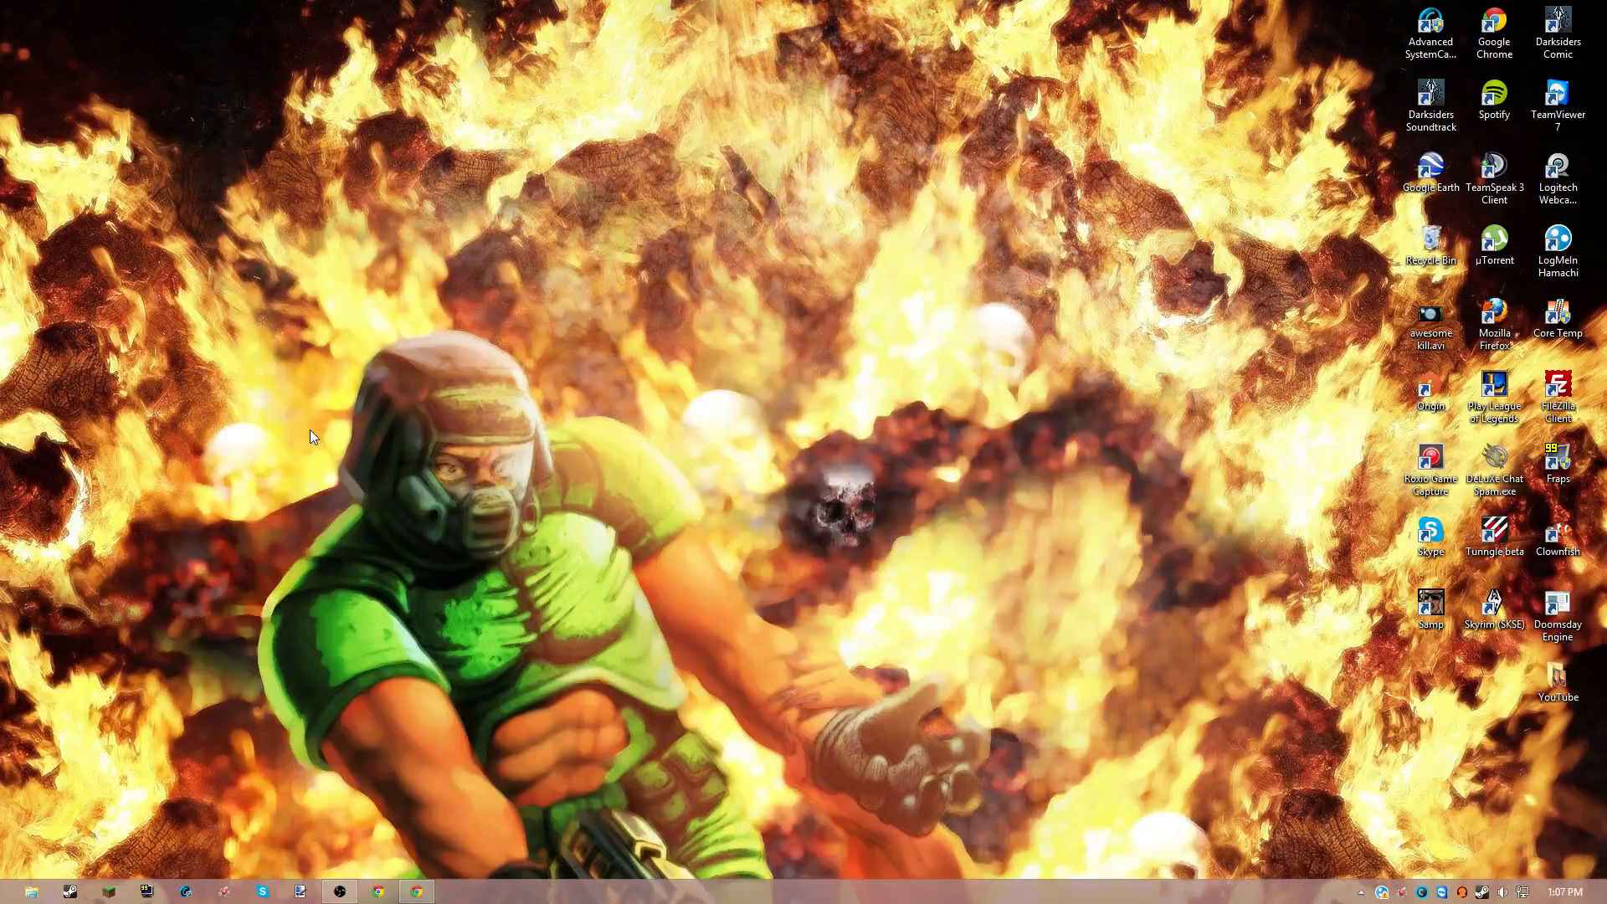
pyautogui.moveTo(644, 454)
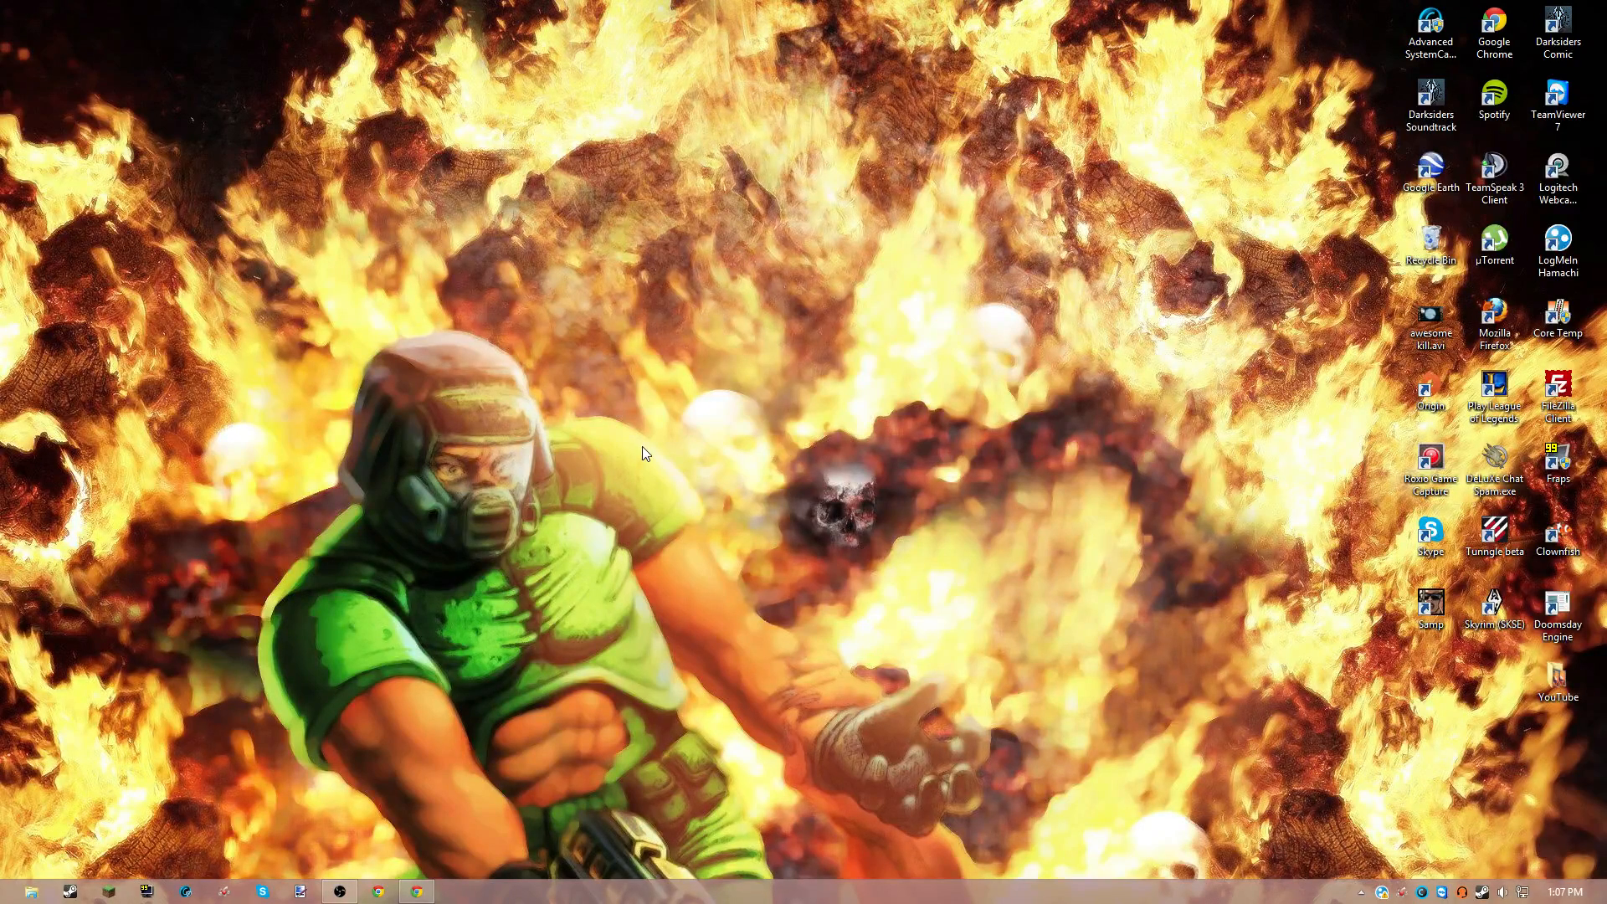